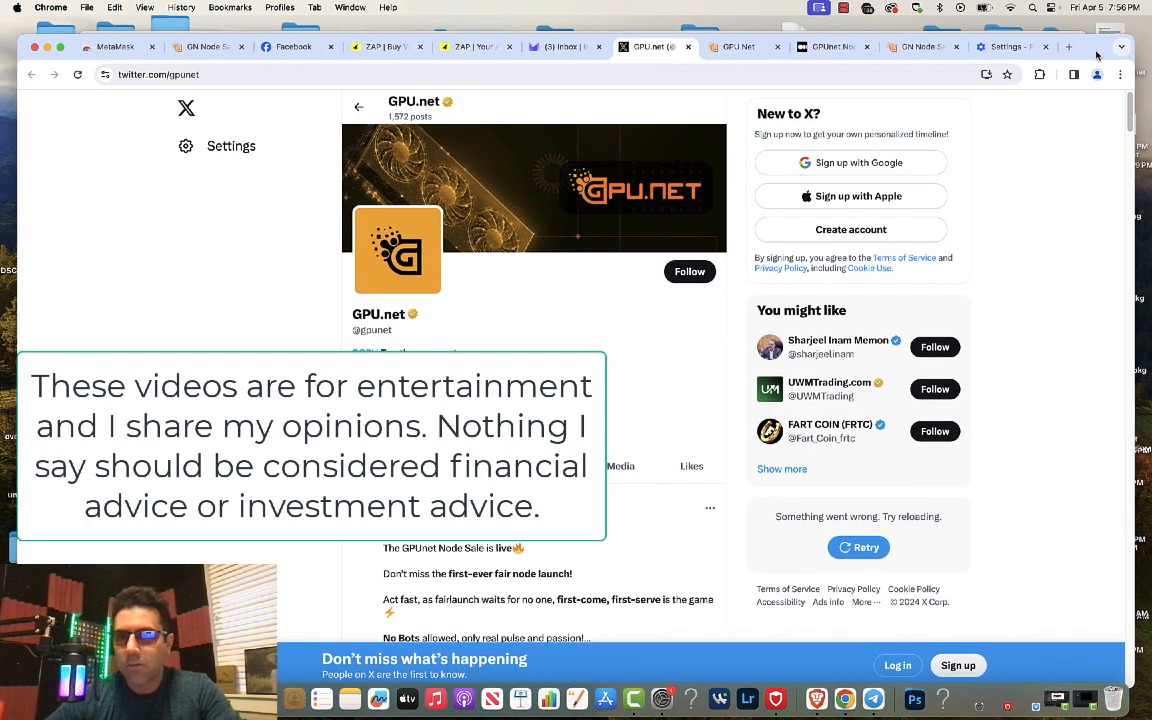
mouse_move(738, 46)
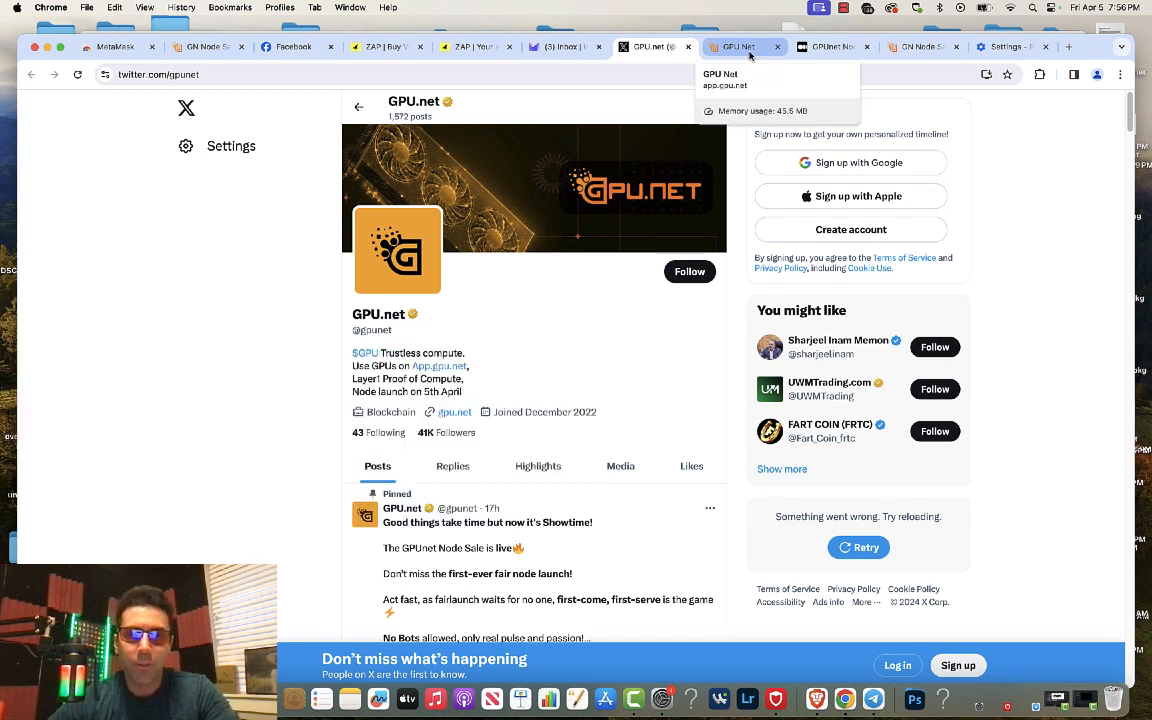
mouse_move(833, 46)
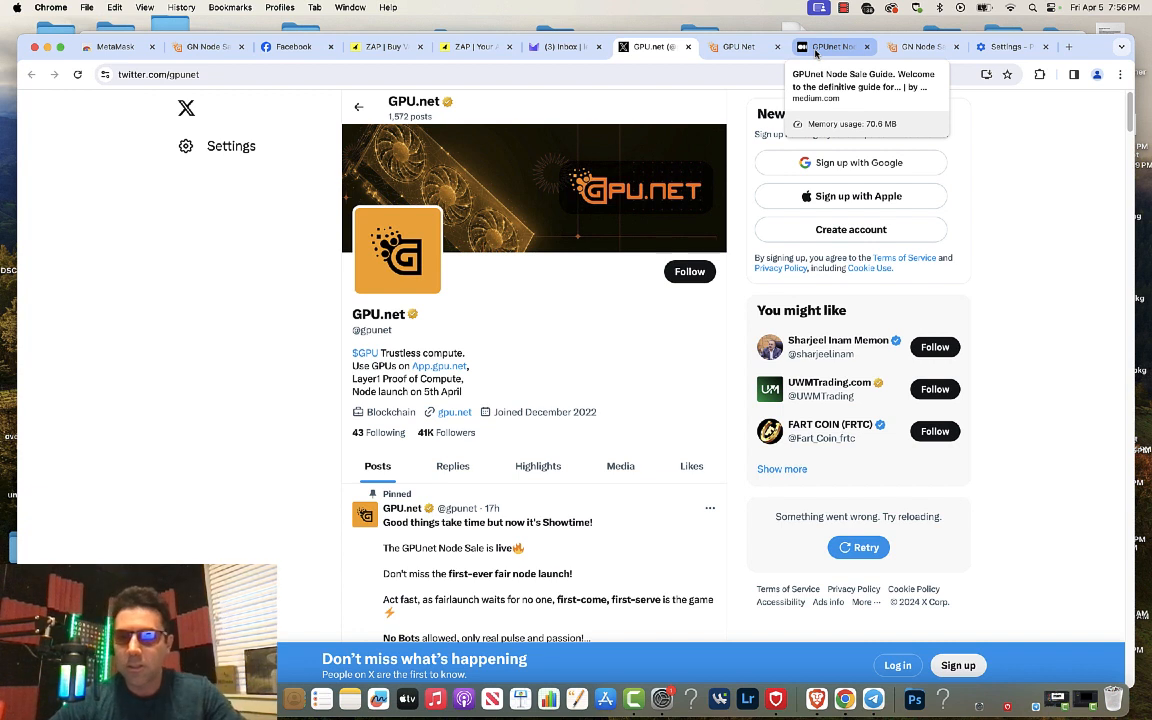
mouse_move(740, 47)
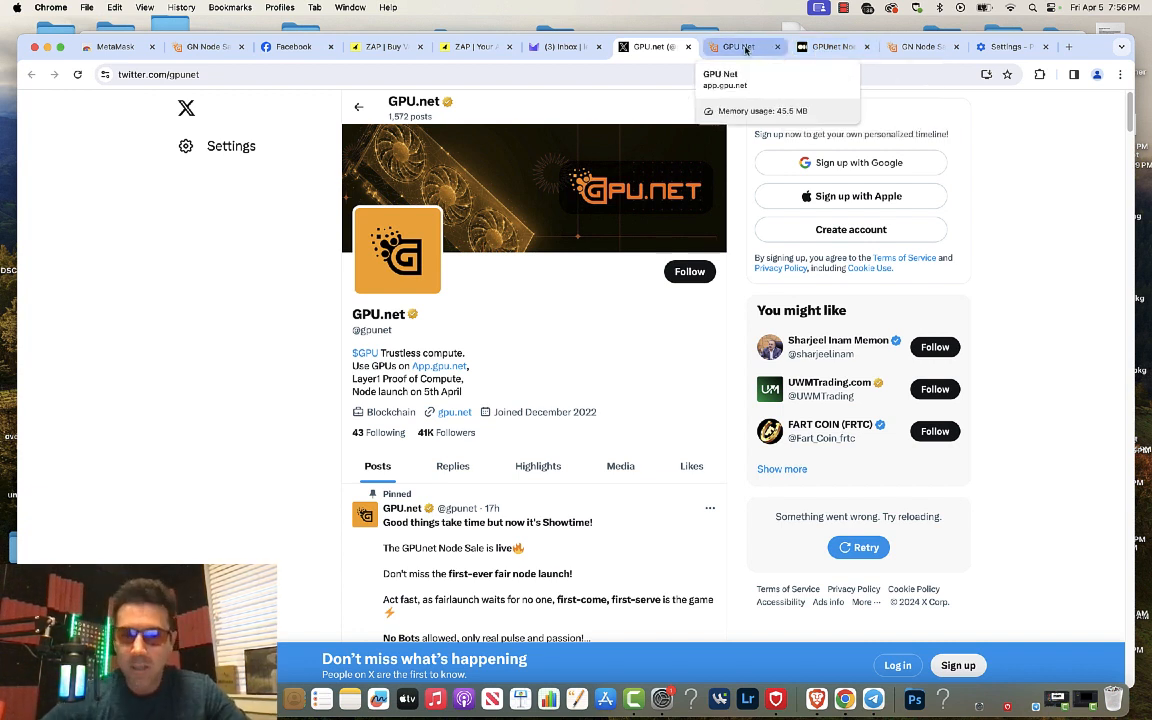
mouse_move(543, 235)
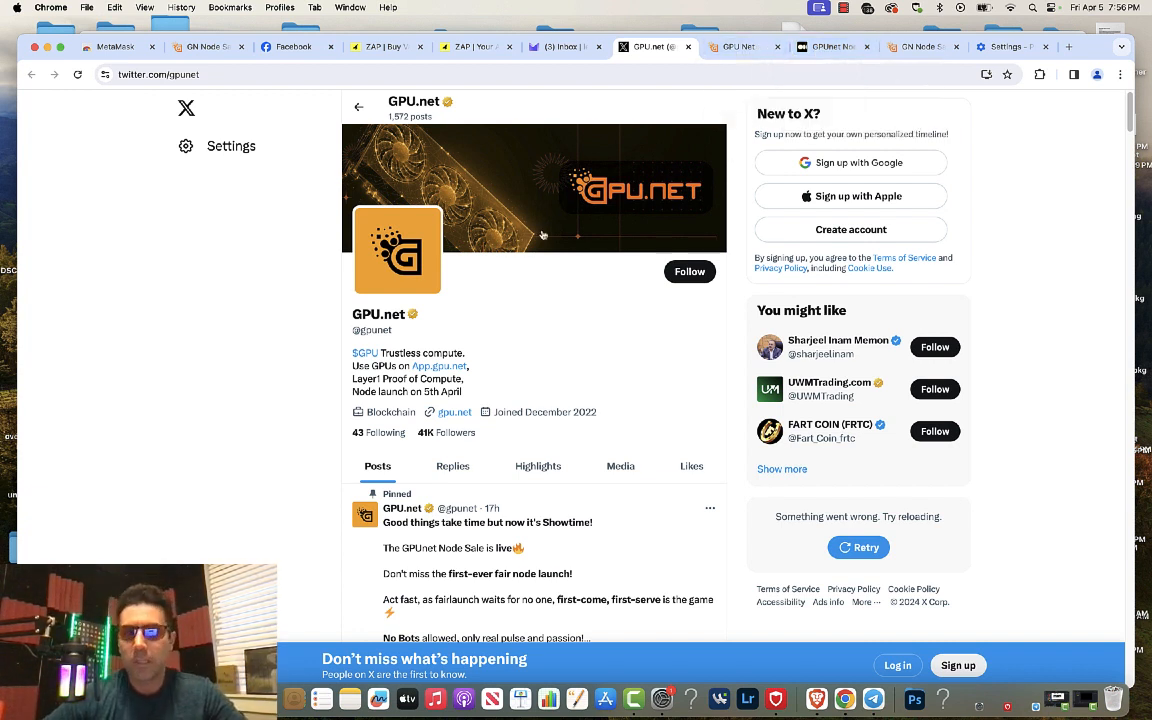
mouse_move(547, 286)
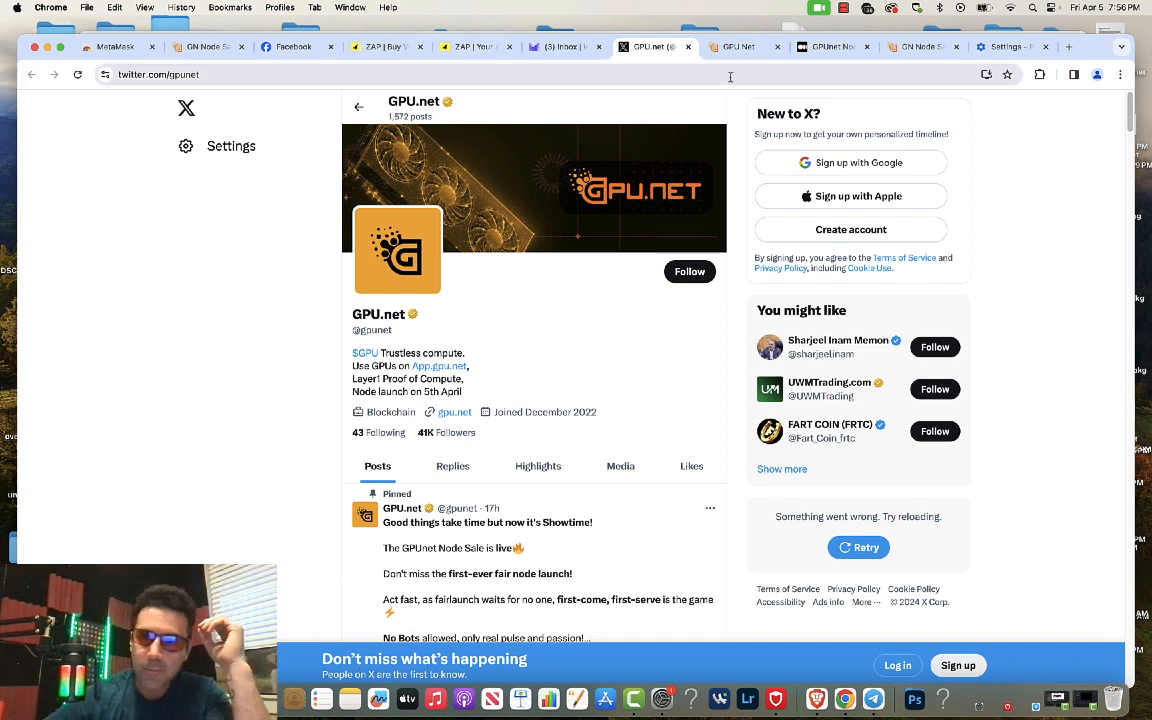
Scroll the current page, then switch to the GPUnet Node Sale Guide article
scroll(down, 3)
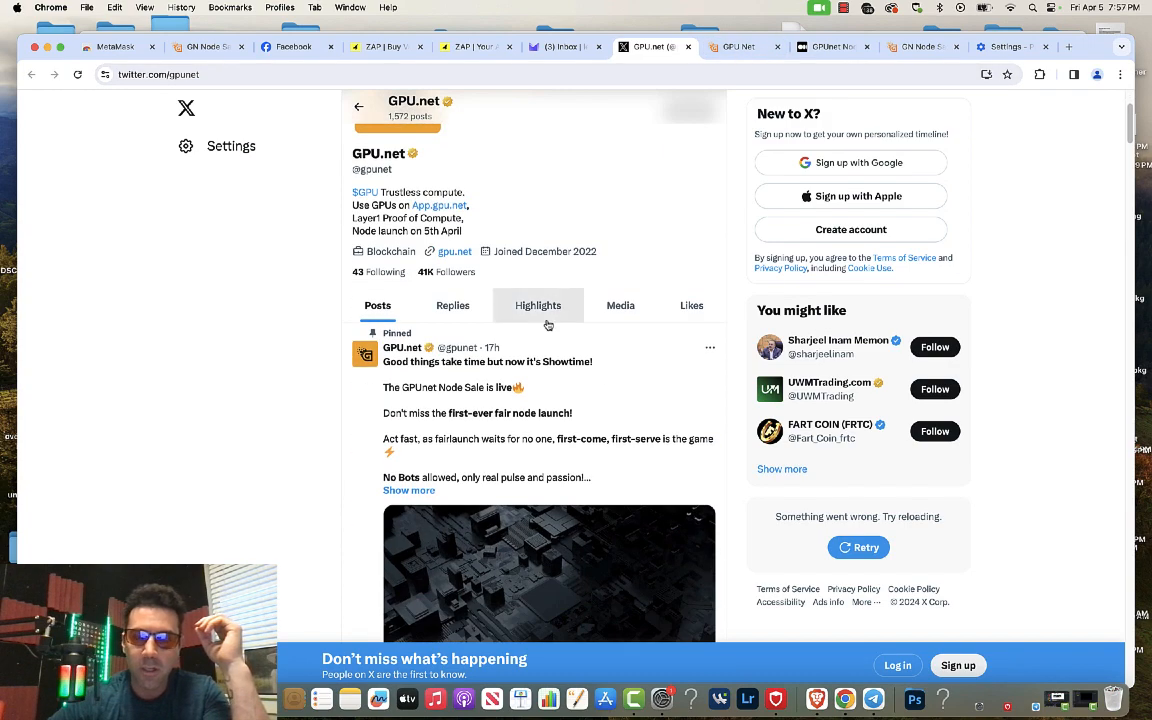
scroll(down, 3)
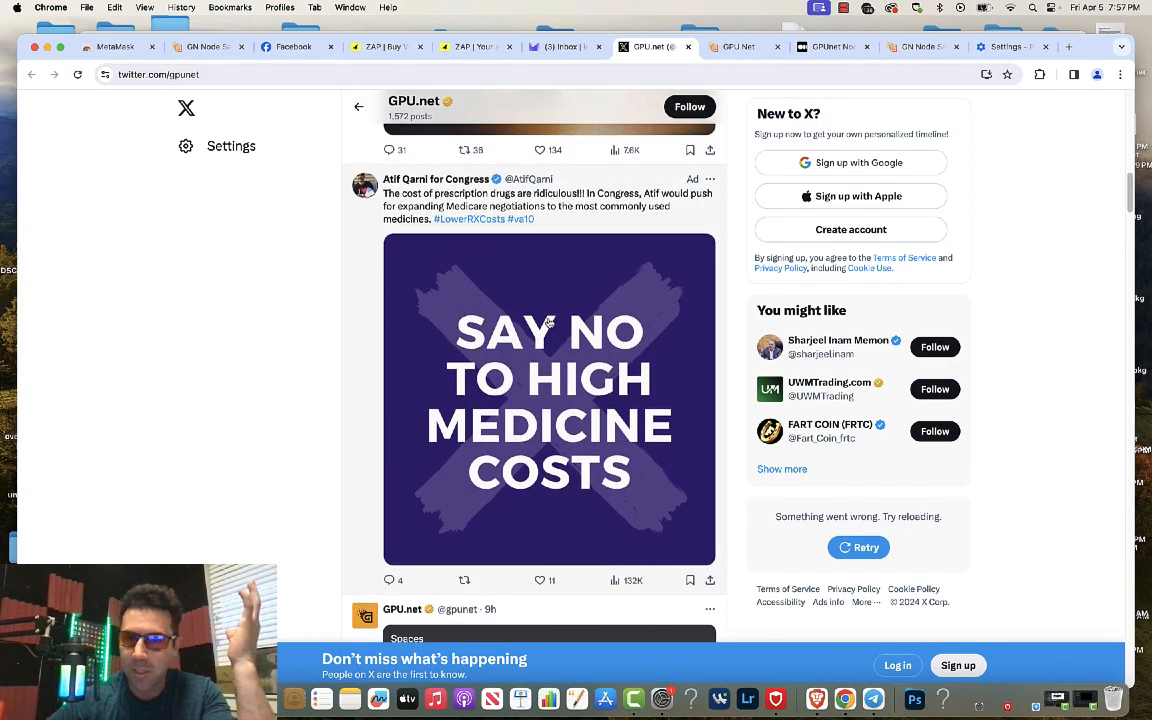
click(833, 46)
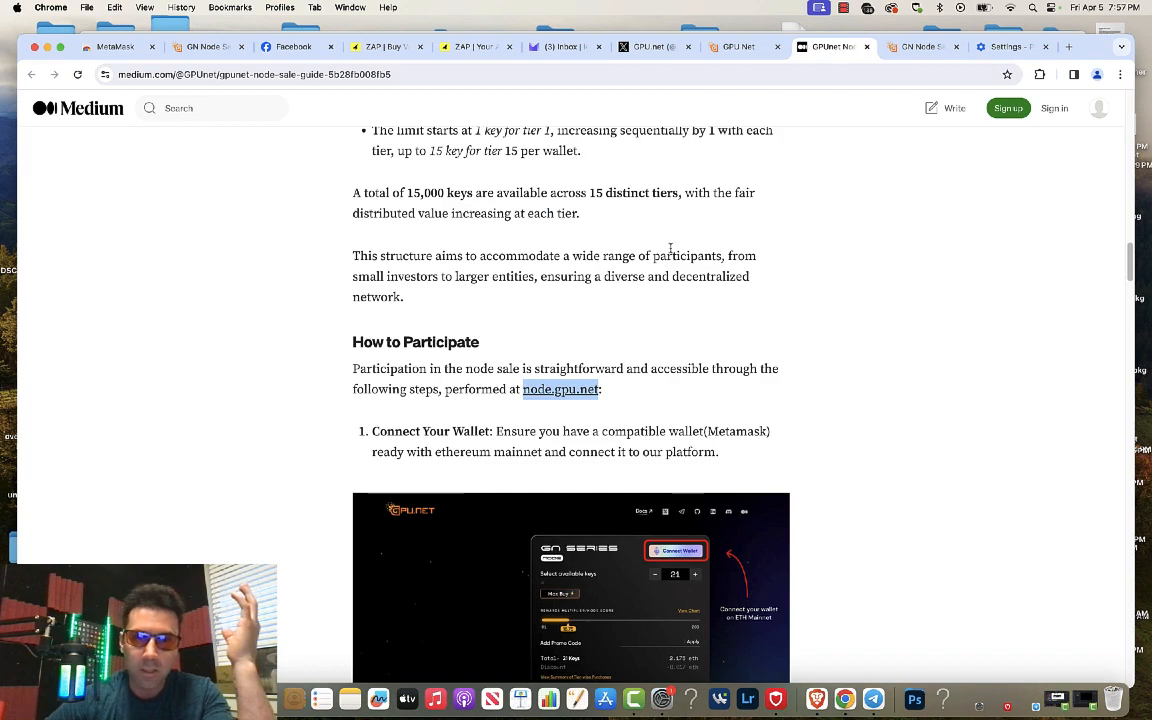
Read through the Node Sale Guide article, then move to the GN Node Sale page
scroll(up, 3)
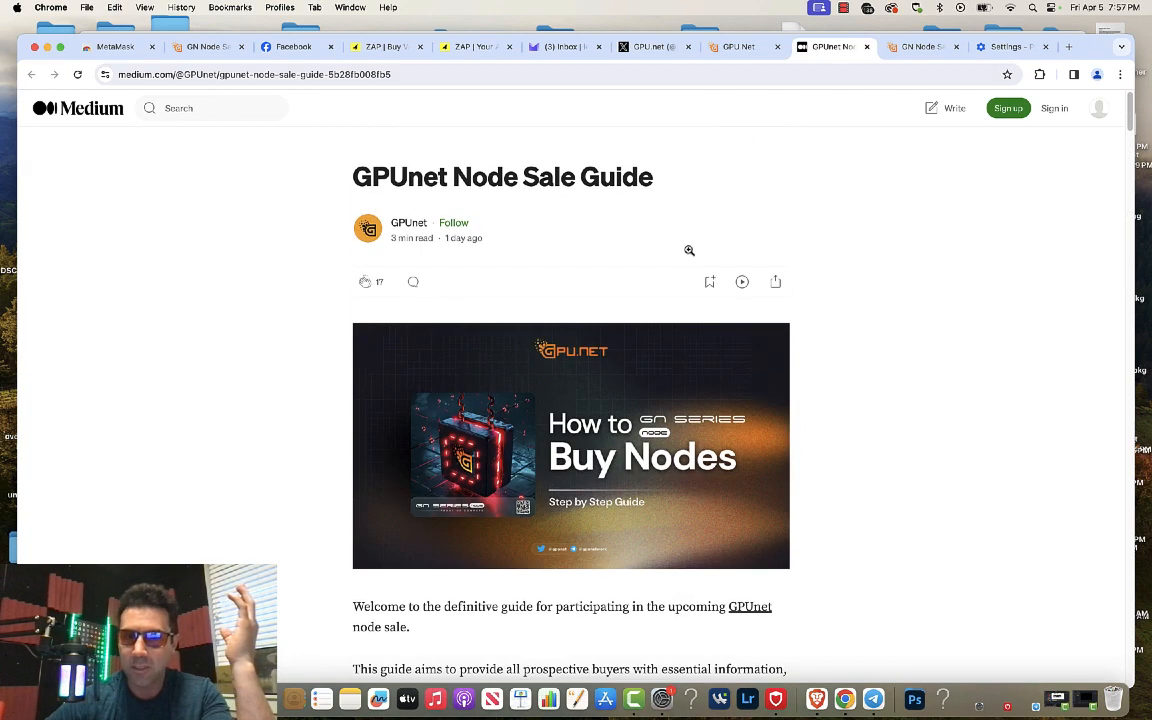
scroll(down, 3)
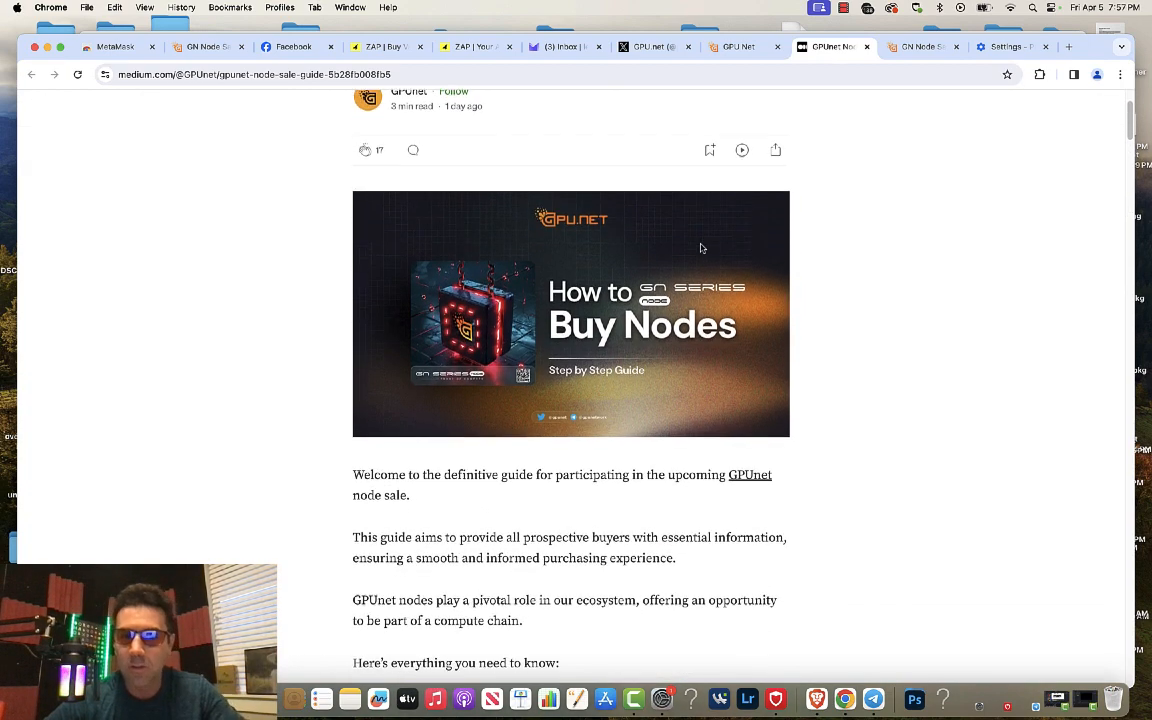
scroll(down, 3)
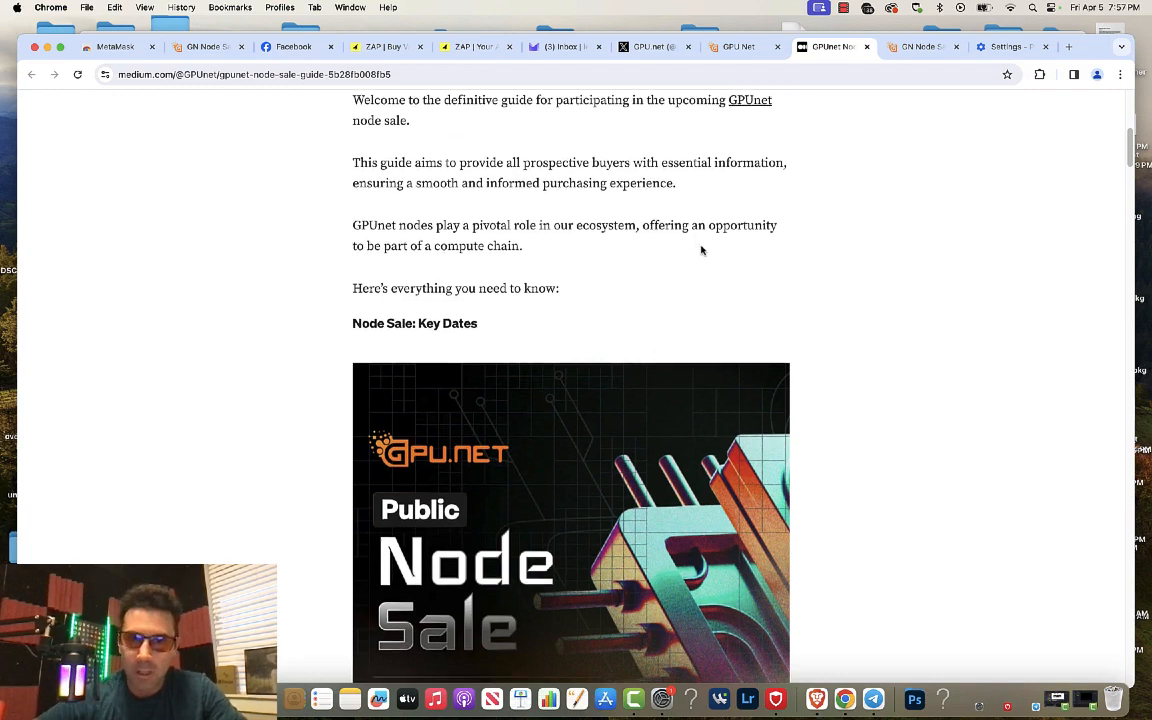
scroll(down, 3)
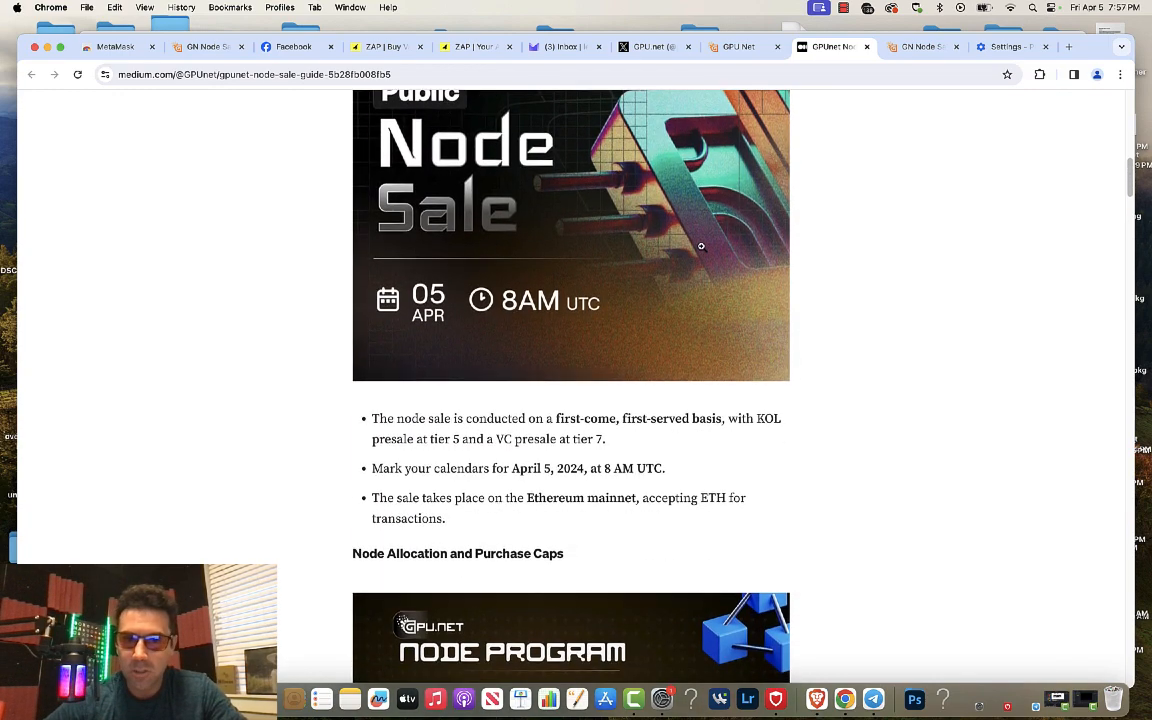
scroll(down, 3)
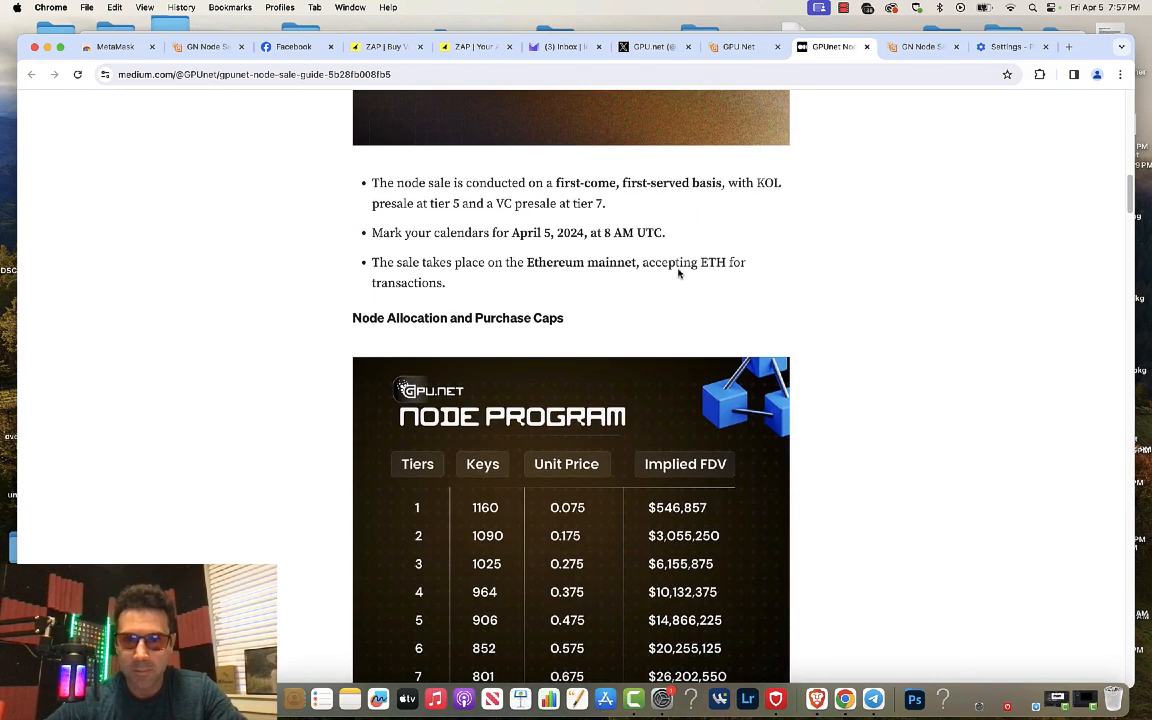
scroll(down, 3)
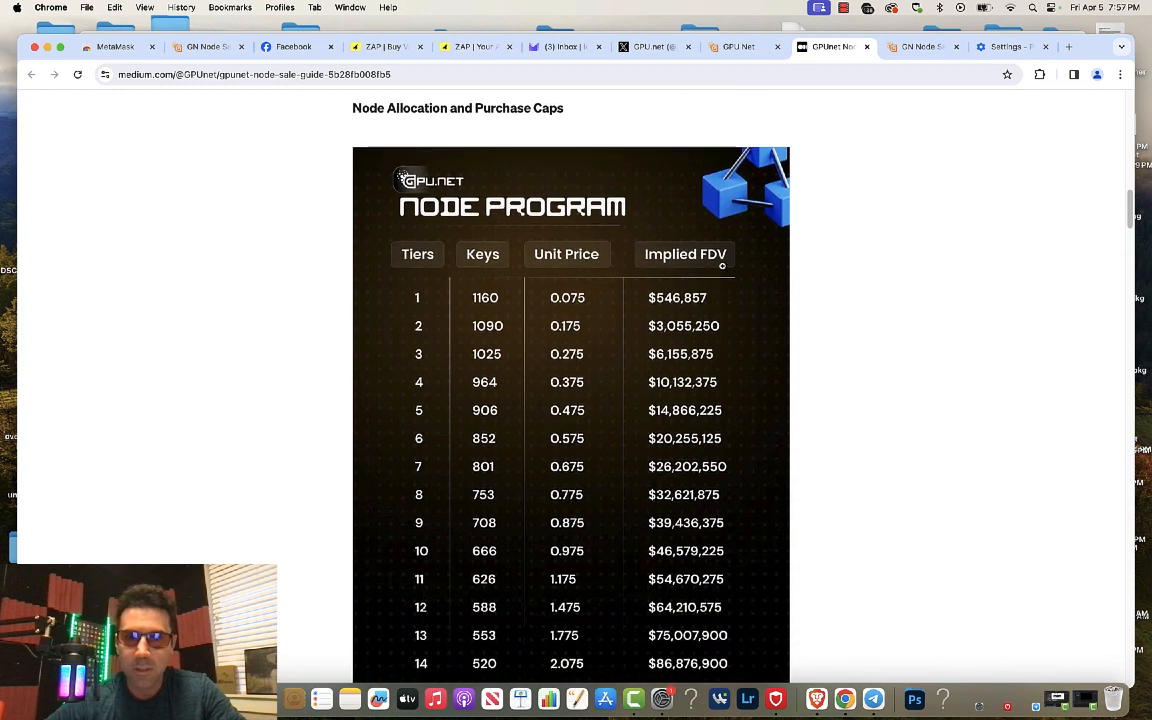
scroll(down, 3)
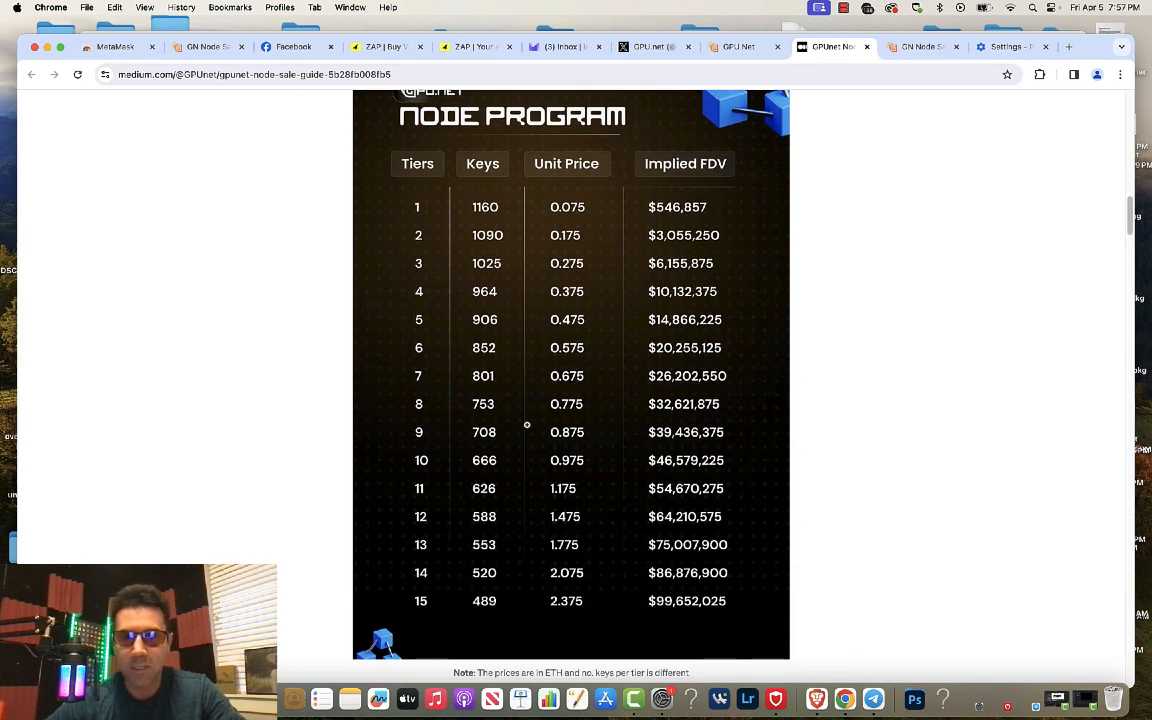
scroll(down, 3)
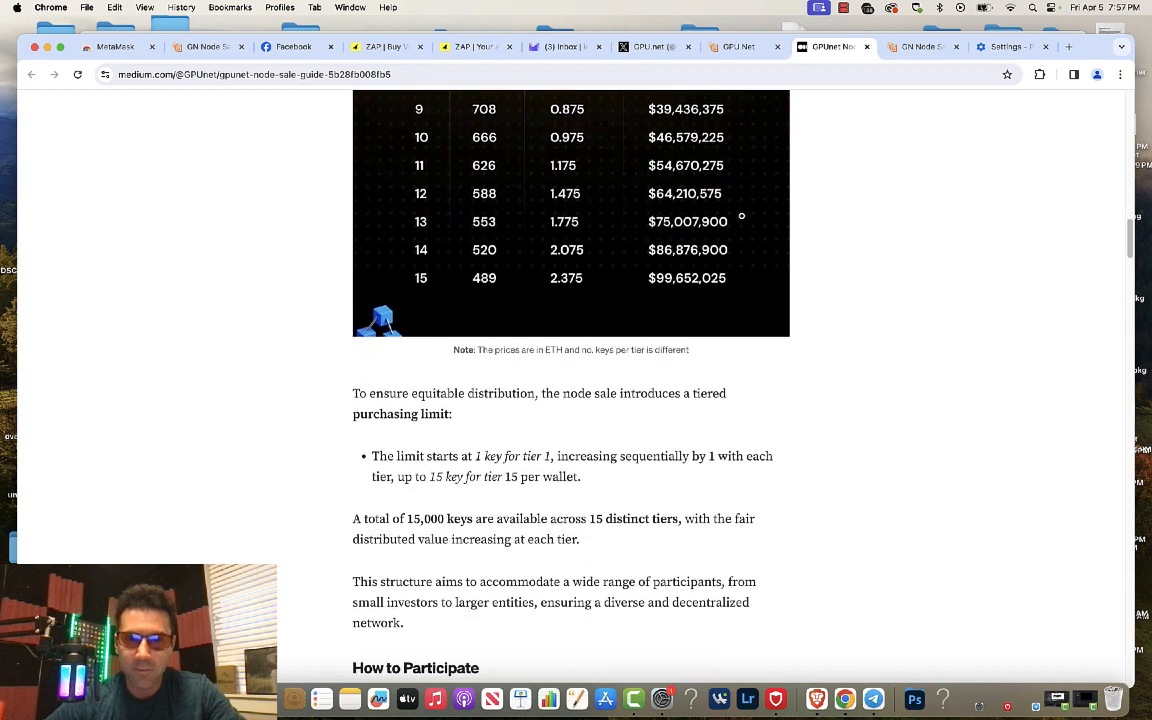
scroll(down, 3)
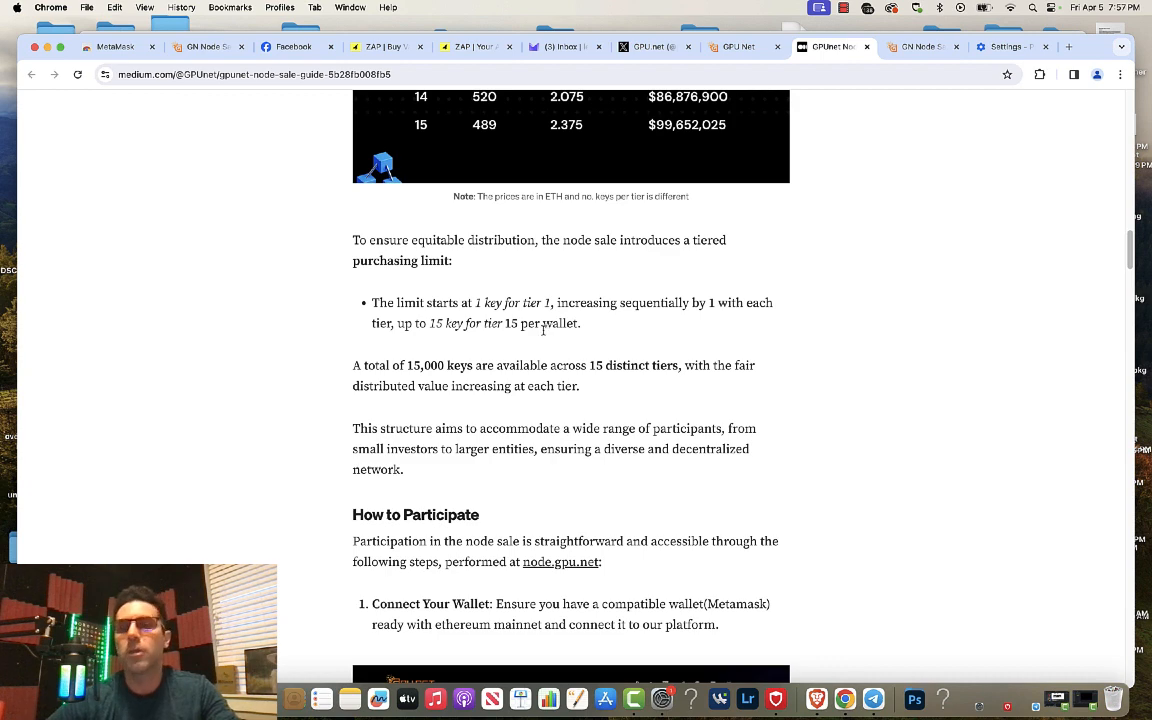
scroll(down, 3)
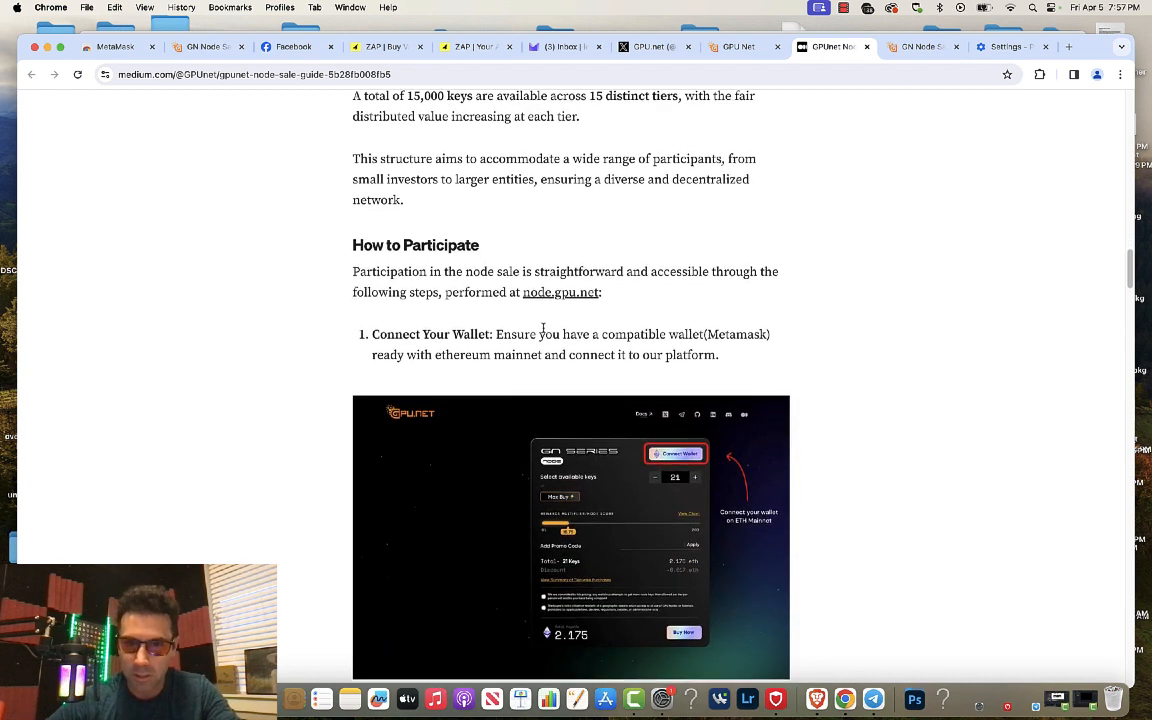
scroll(down, 3)
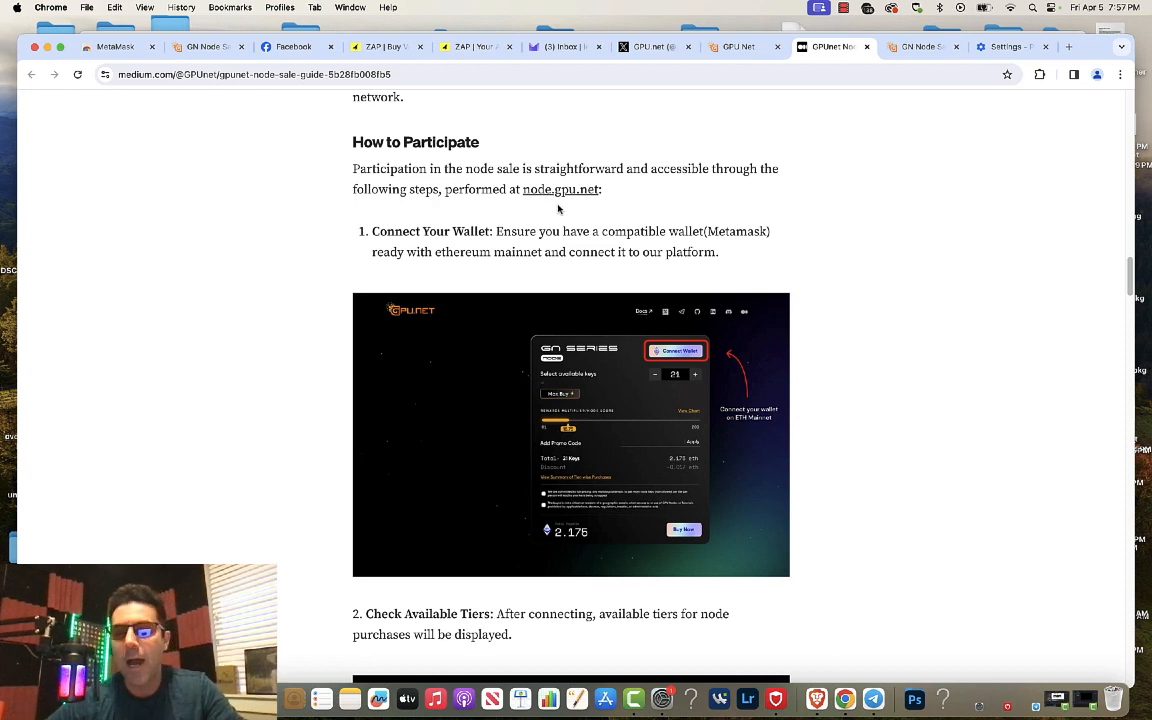
scroll(down, 3)
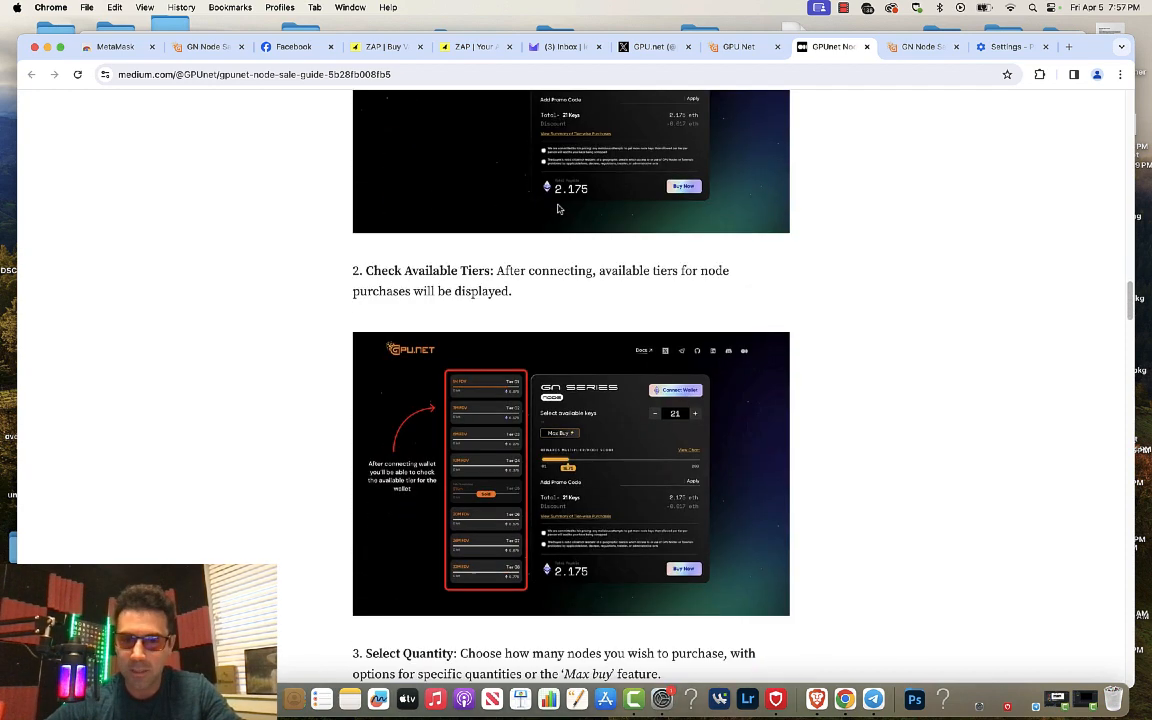
scroll(down, 3)
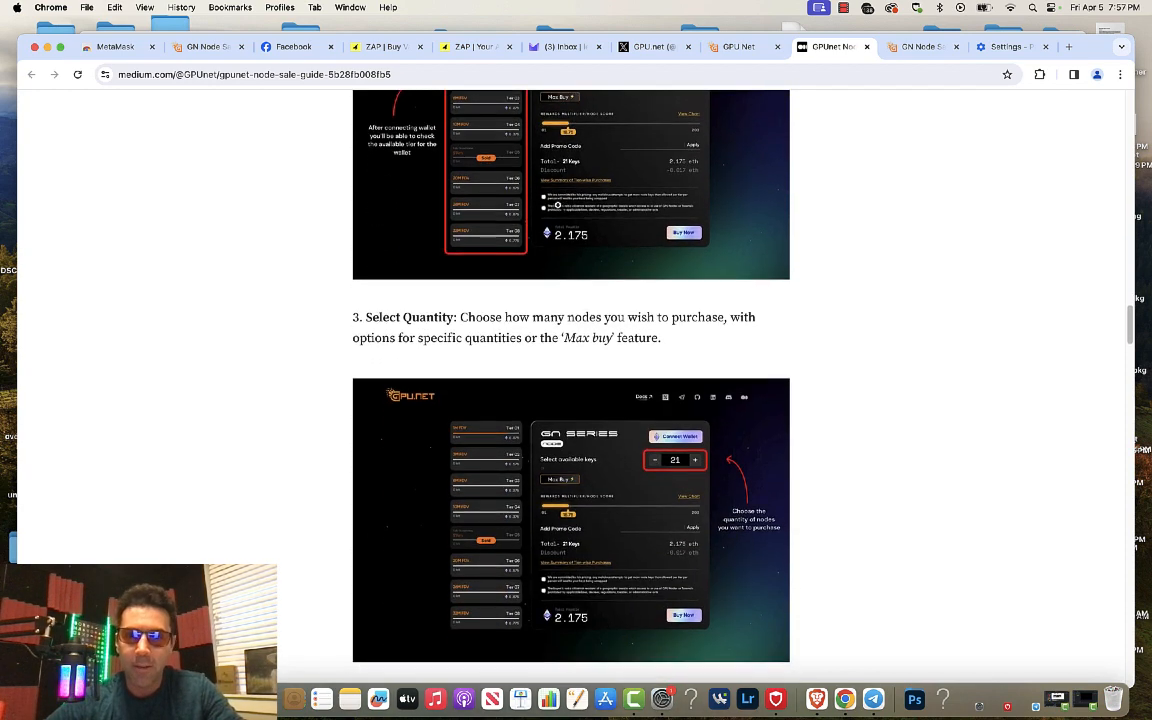
scroll(down, 3)
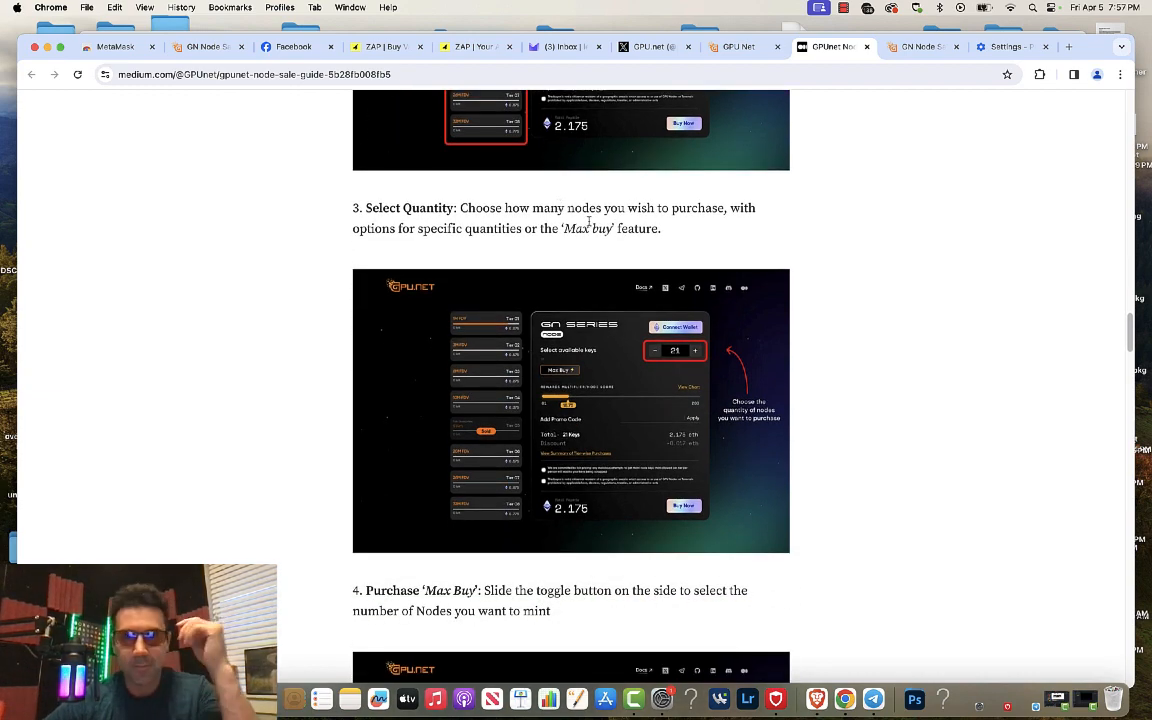
scroll(down, 3)
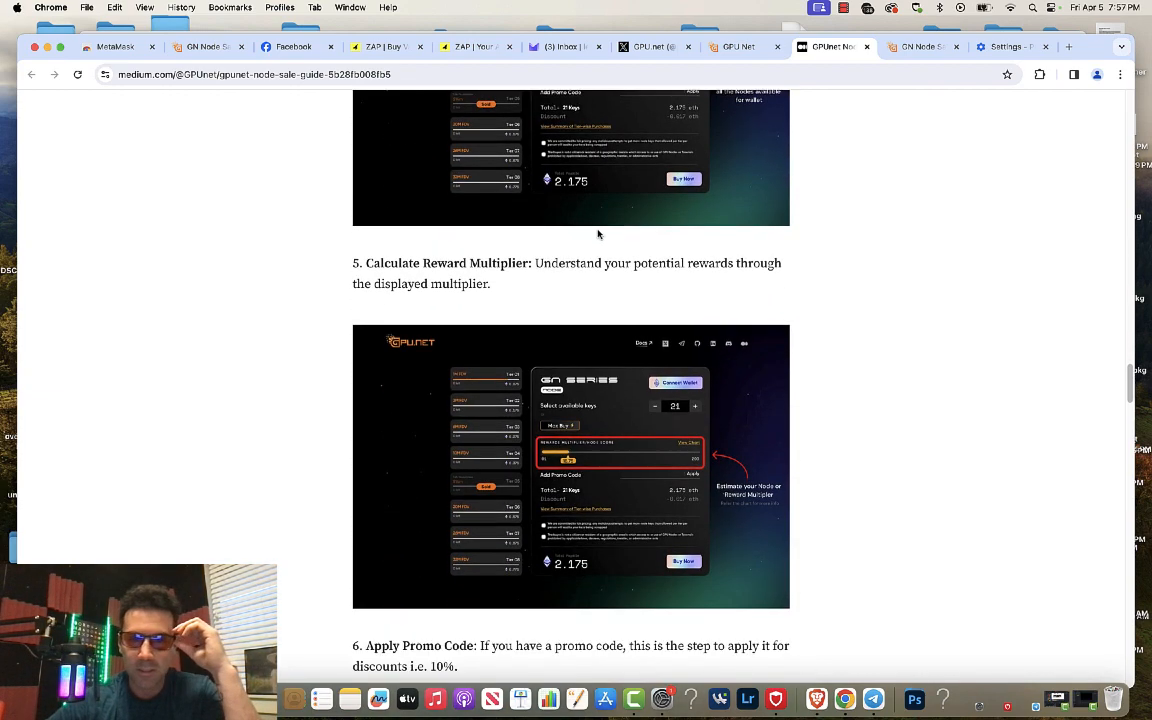
scroll(down, 3)
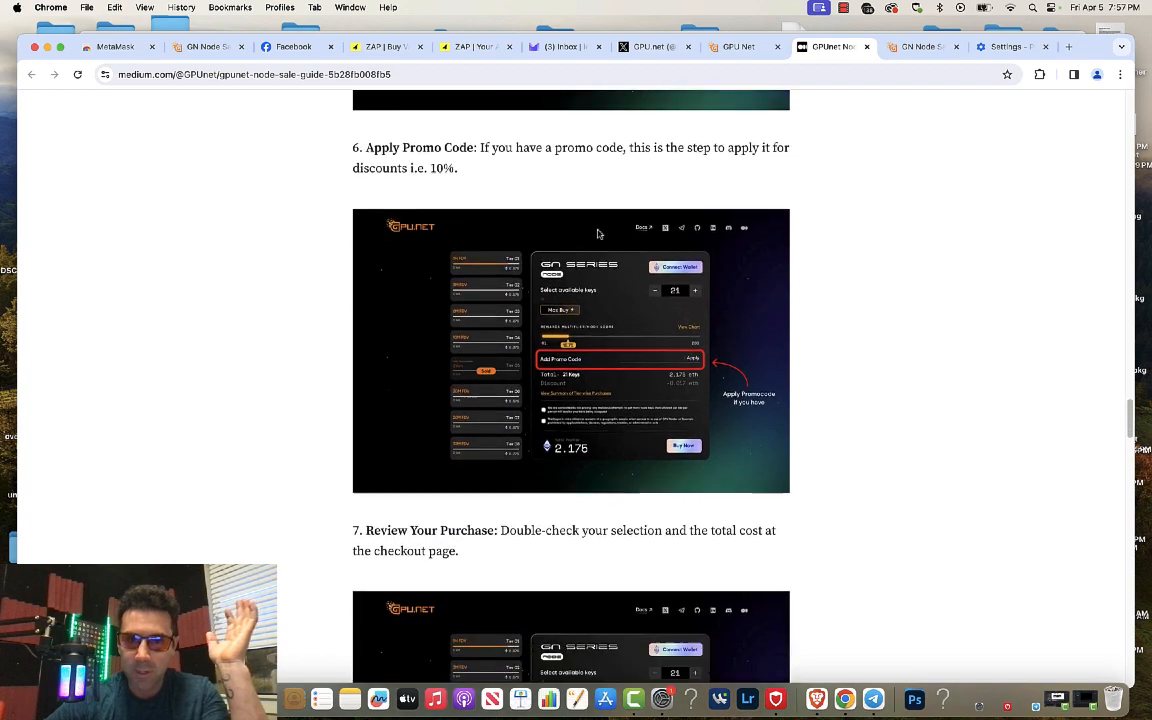
scroll(down, 3)
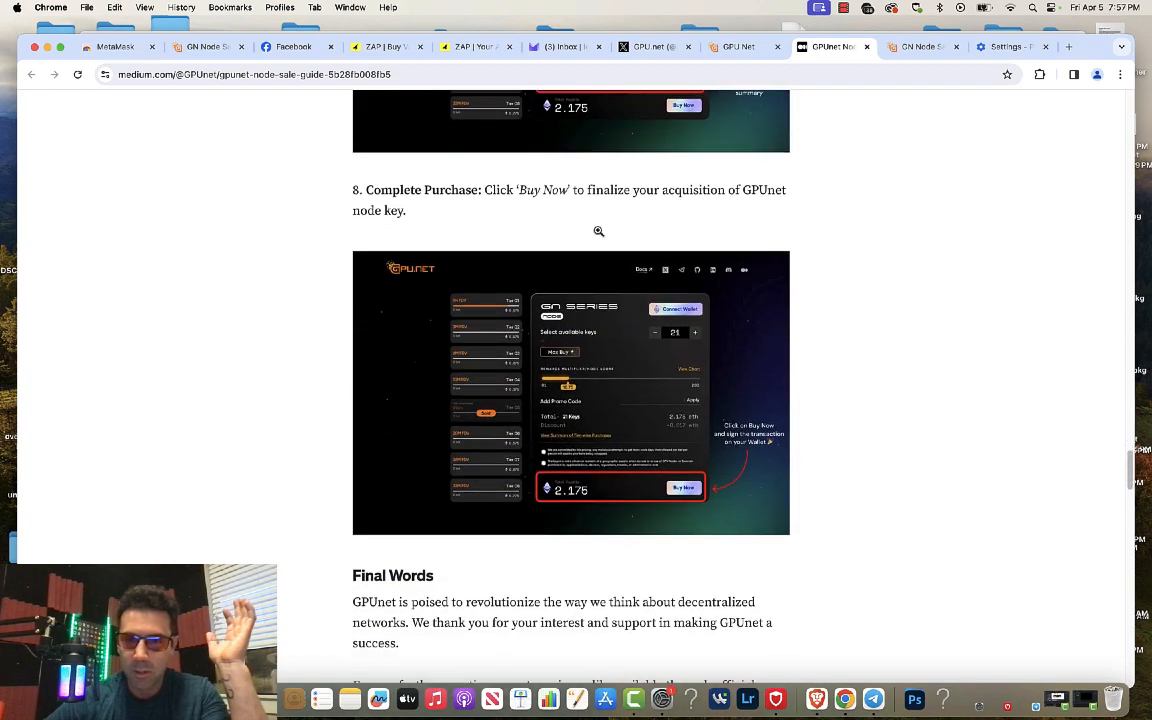
scroll(down, 3)
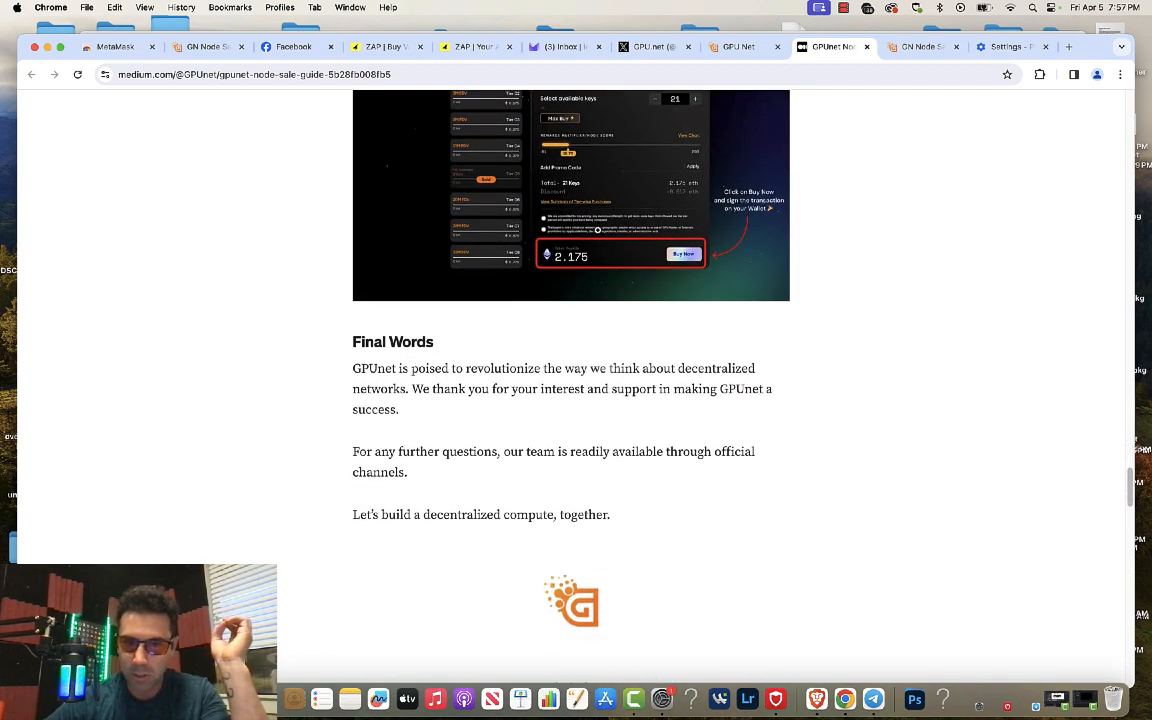
scroll(down, 3)
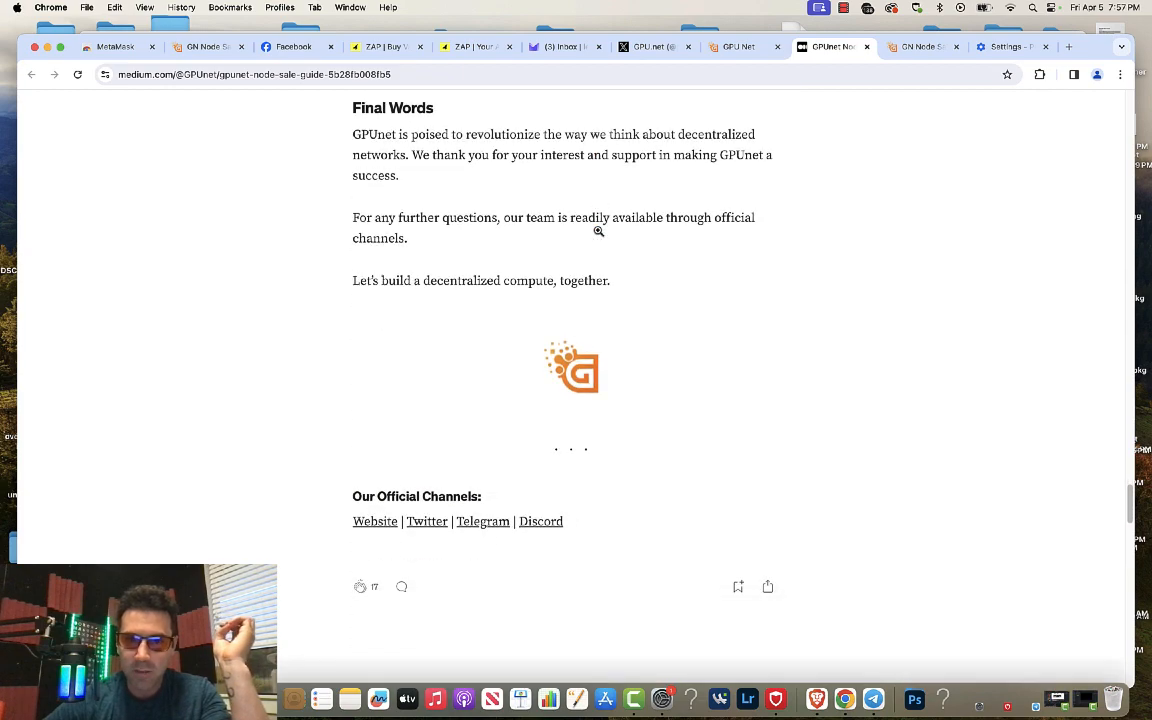
scroll(up, 3)
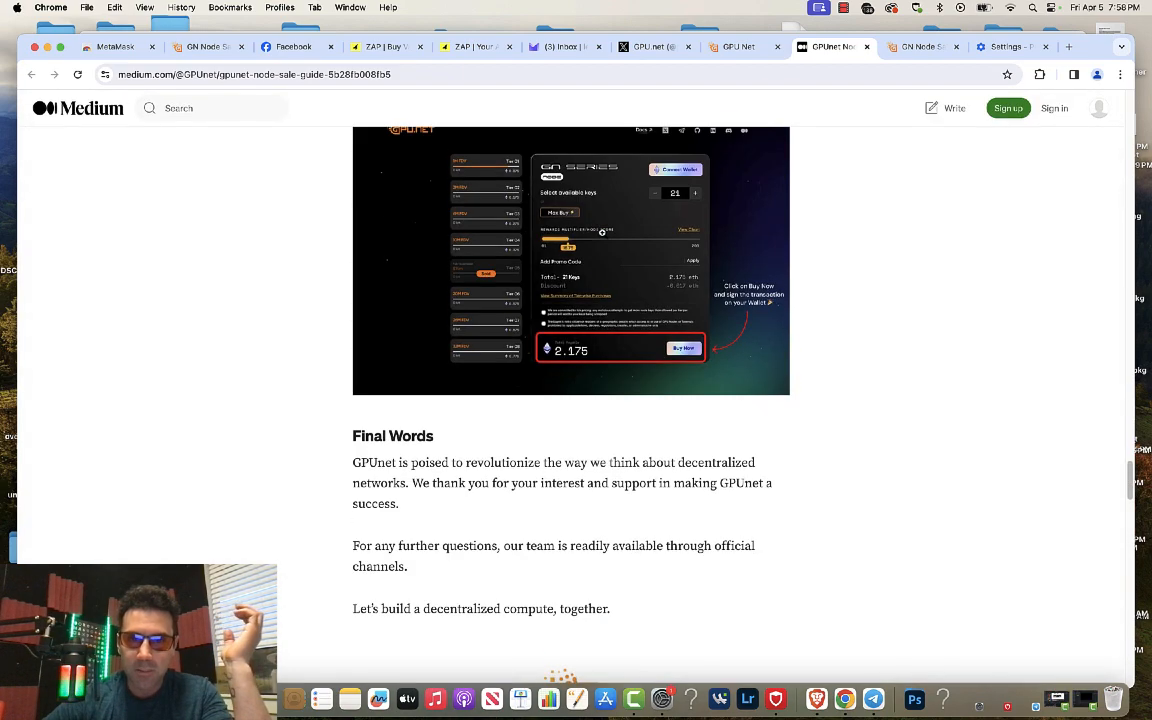
scroll(up, 3)
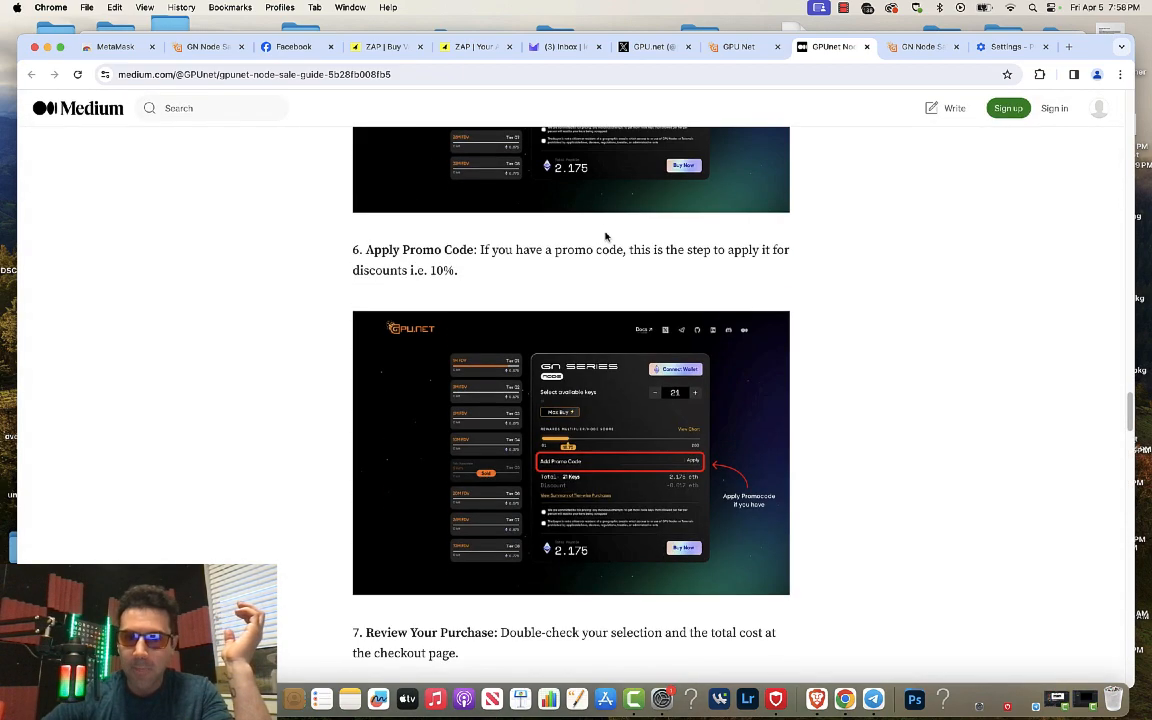
click(920, 46)
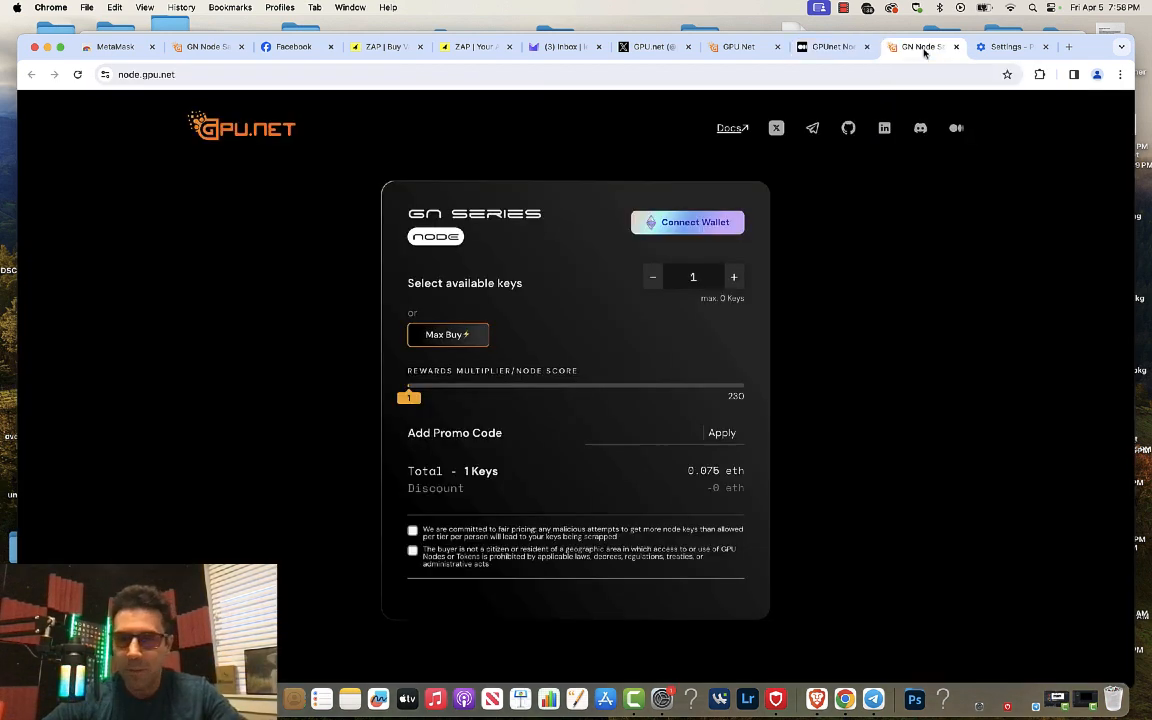
mouse_move(565, 107)
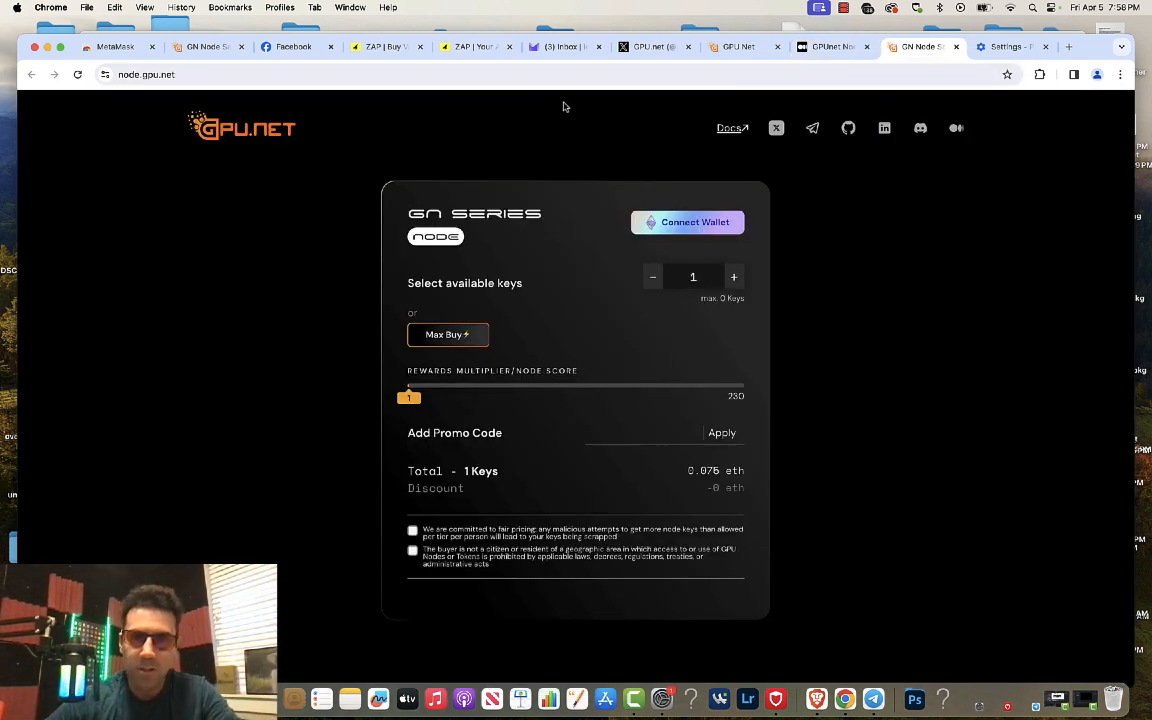
mouse_move(557, 469)
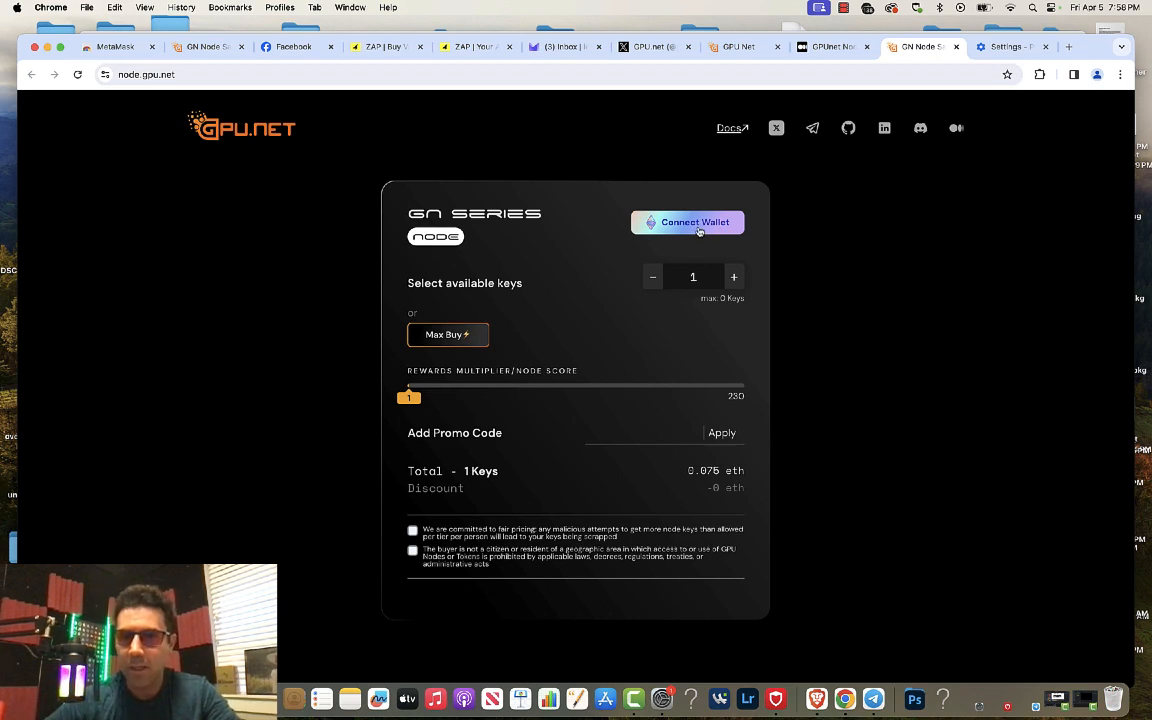
Connect MetaMask Account 1 to node.gpu.net, revealing tier prices and 1 key at 0.575 ETH
click(687, 222)
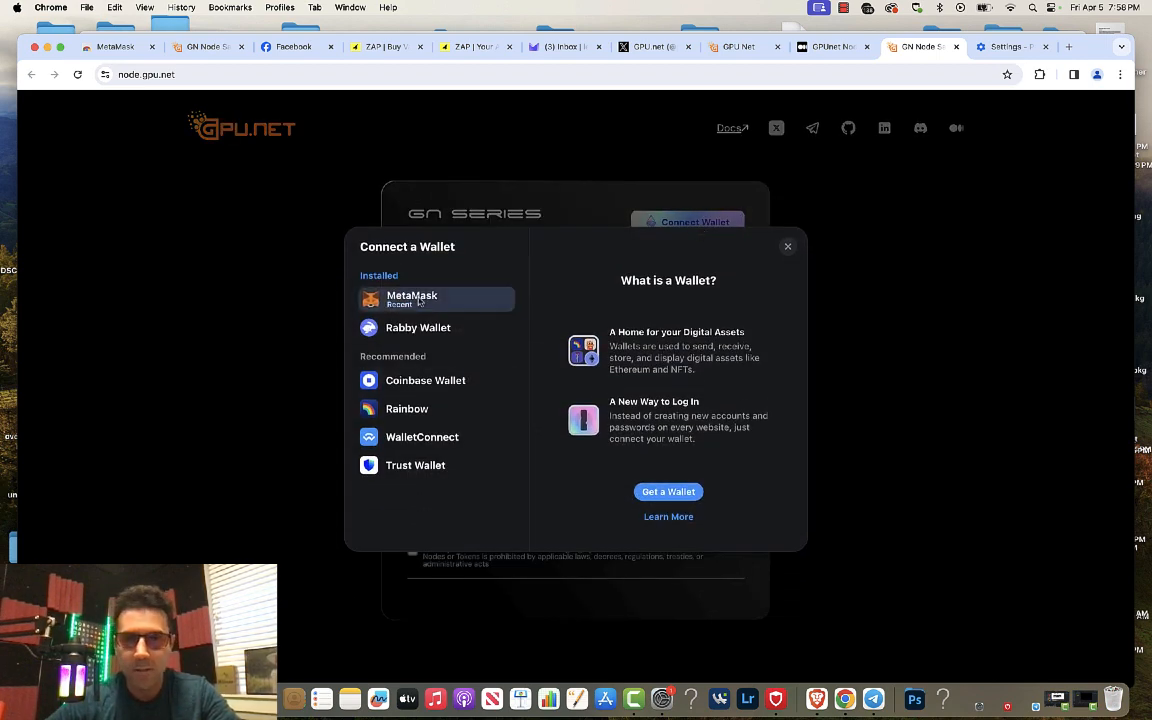
click(411, 298)
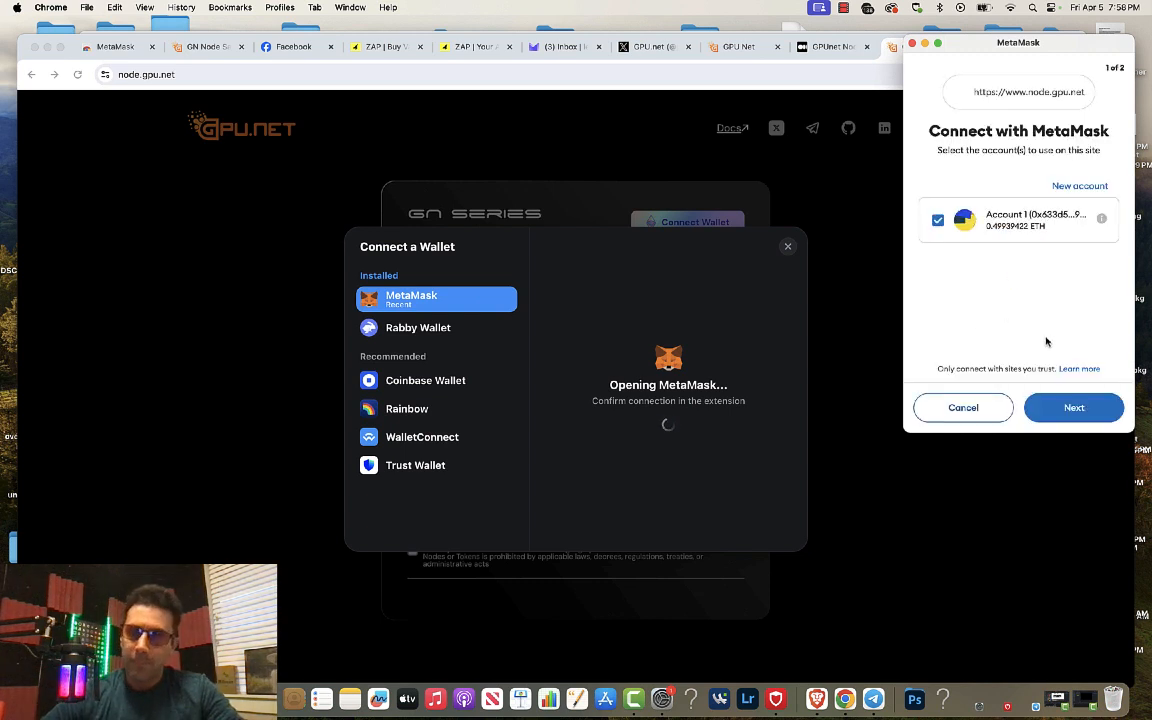
click(1073, 407)
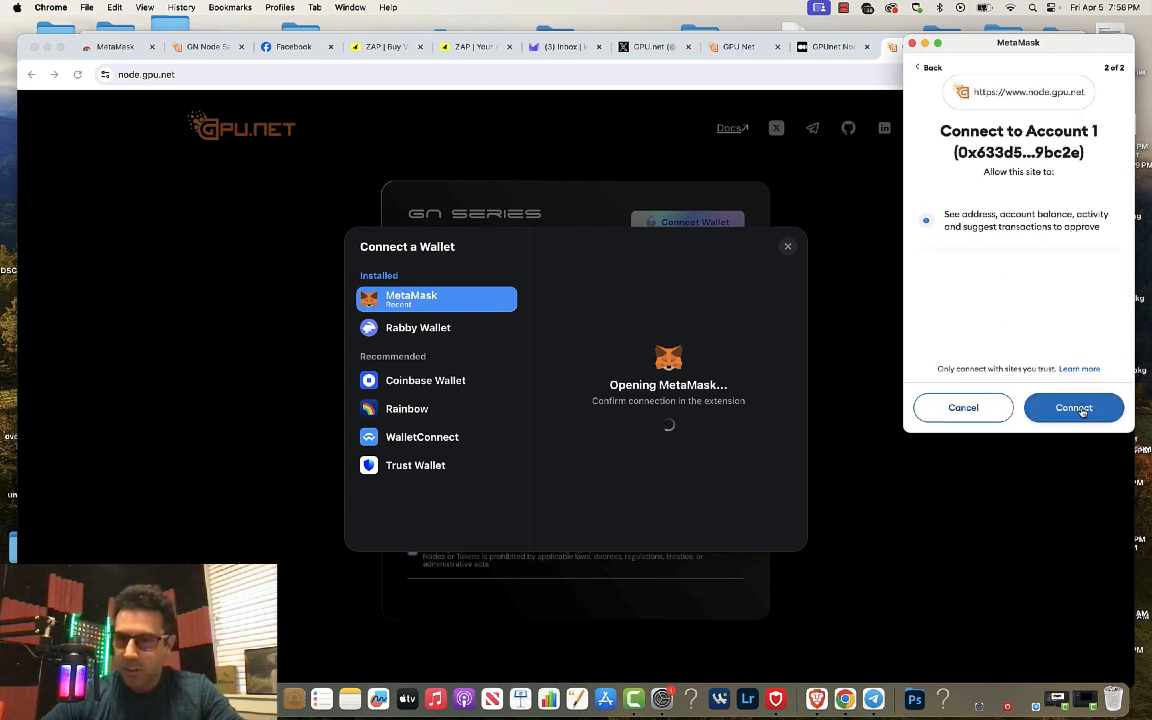
click(1073, 407)
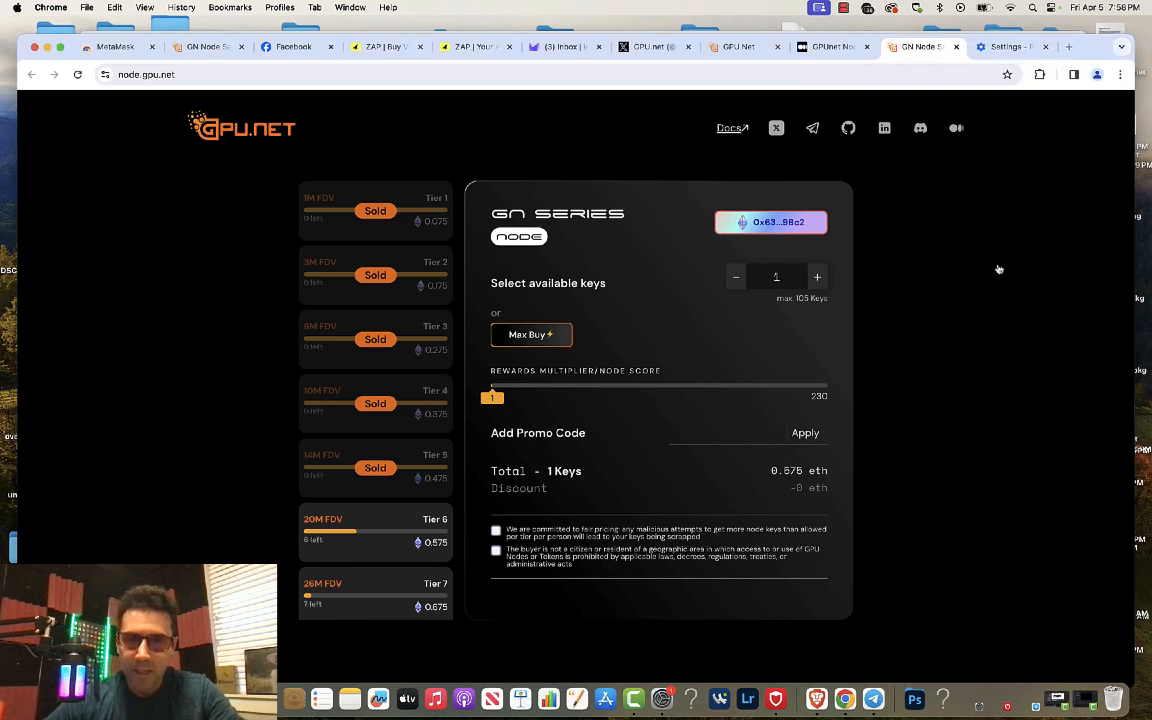
mouse_move(414, 378)
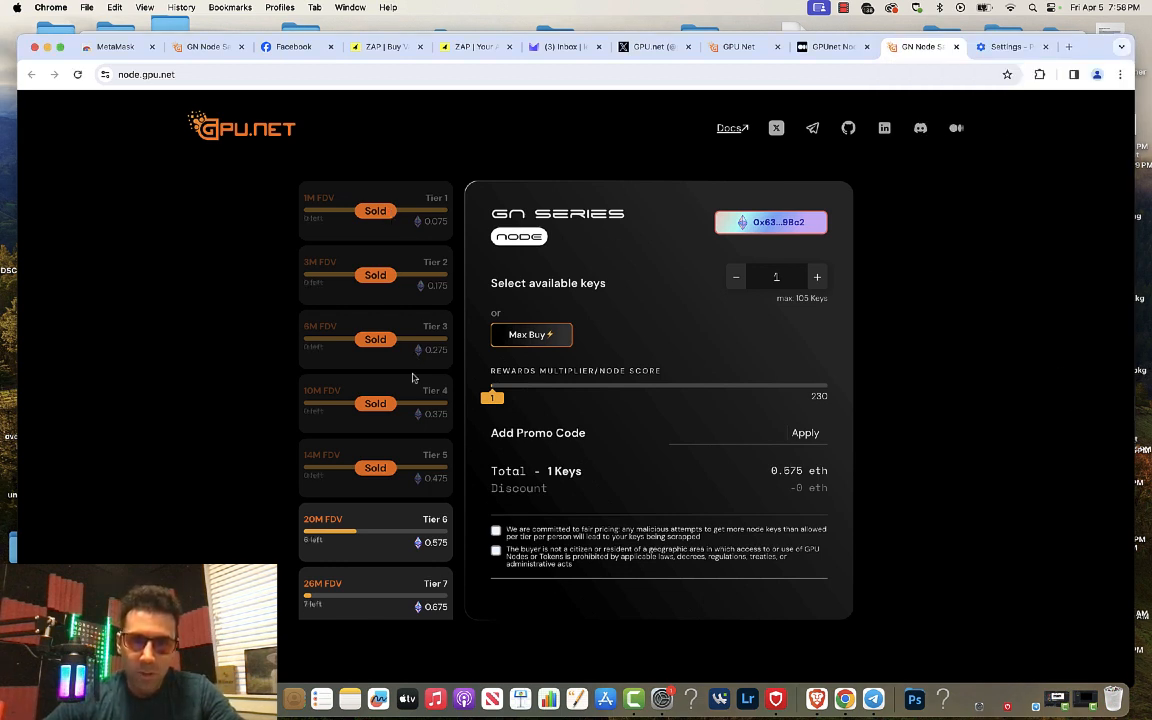
mouse_move(398, 527)
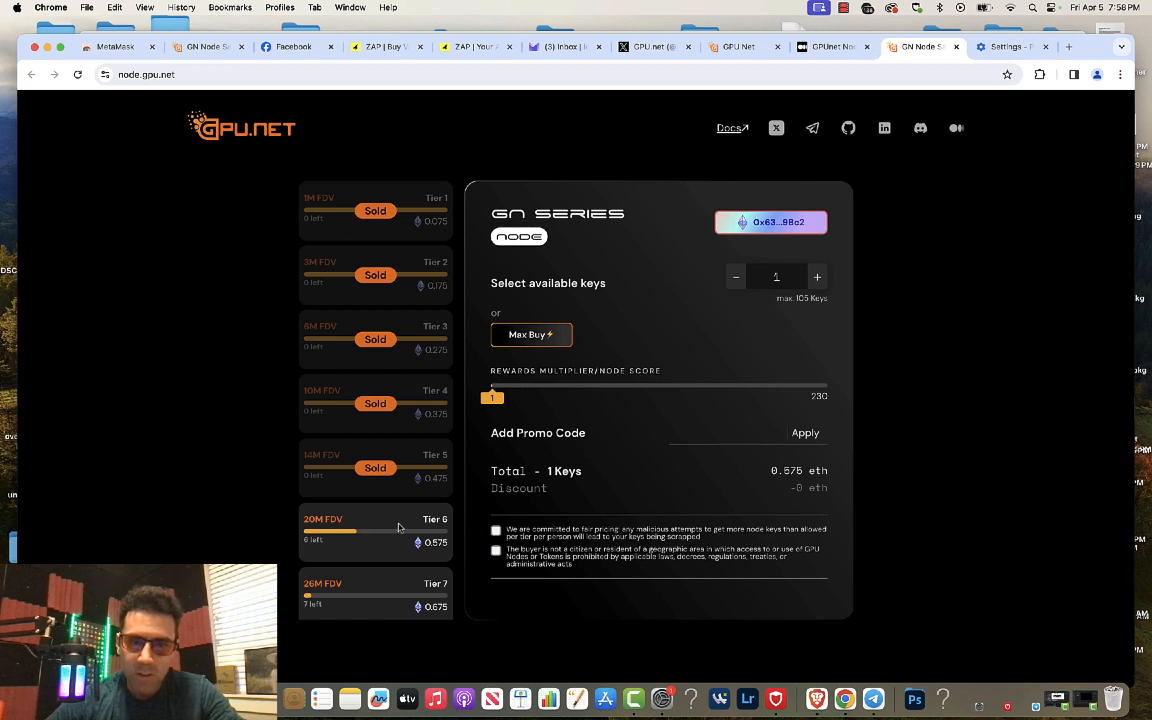
mouse_move(389, 533)
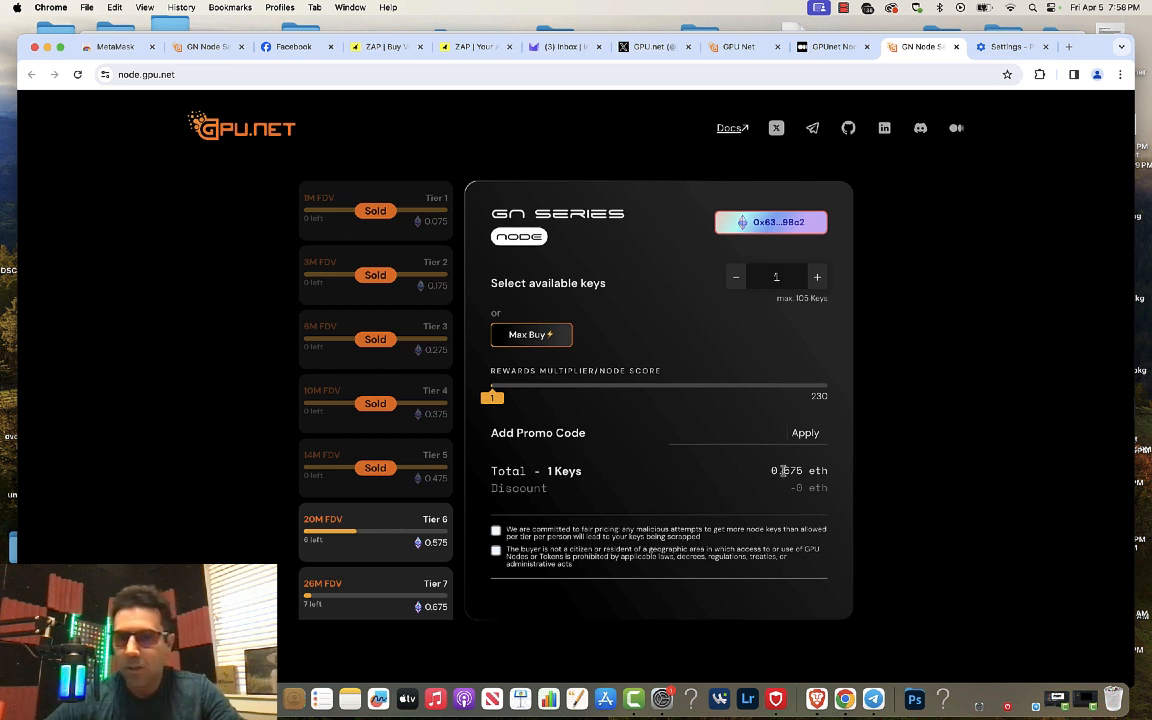
mouse_move(785, 478)
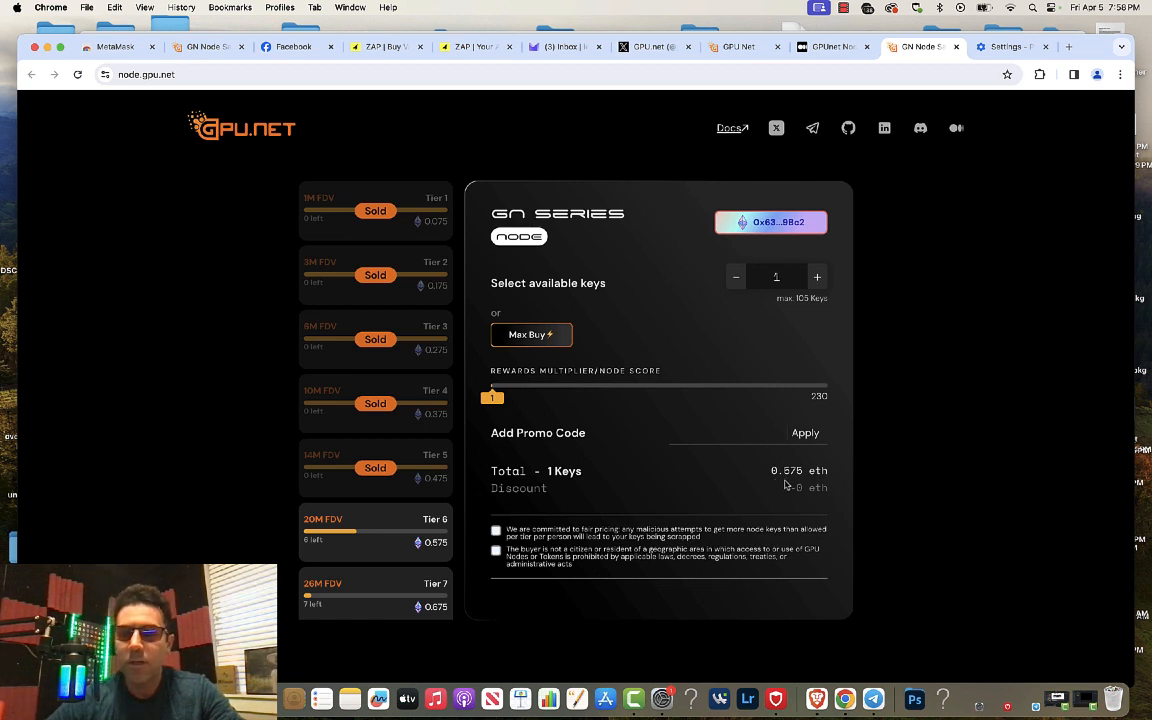
mouse_move(921, 338)
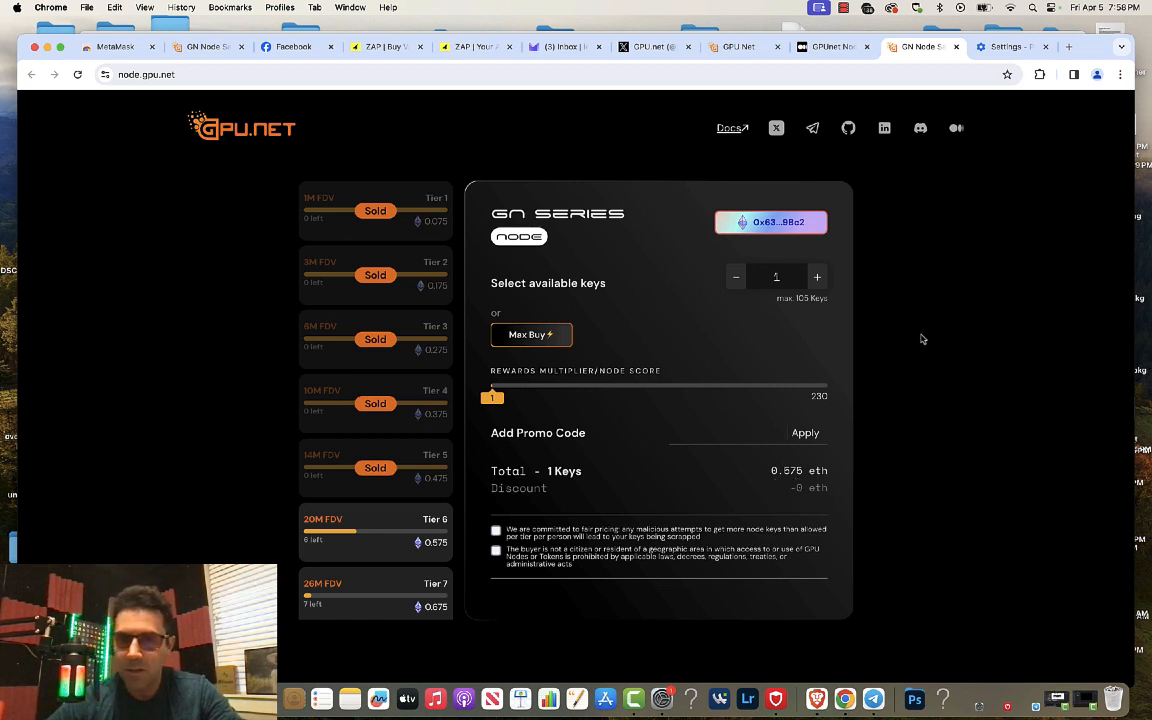
Keep the order at 1 key and accept the fair-pricing and residency terms
click(817, 277)
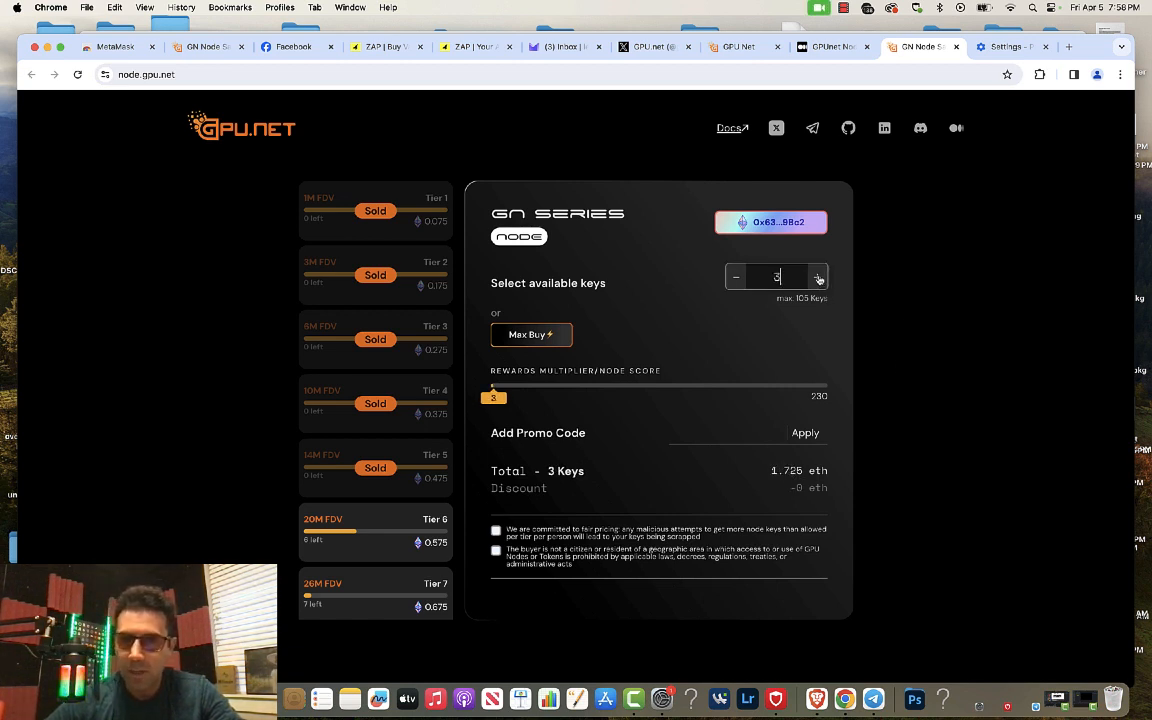
click(736, 277)
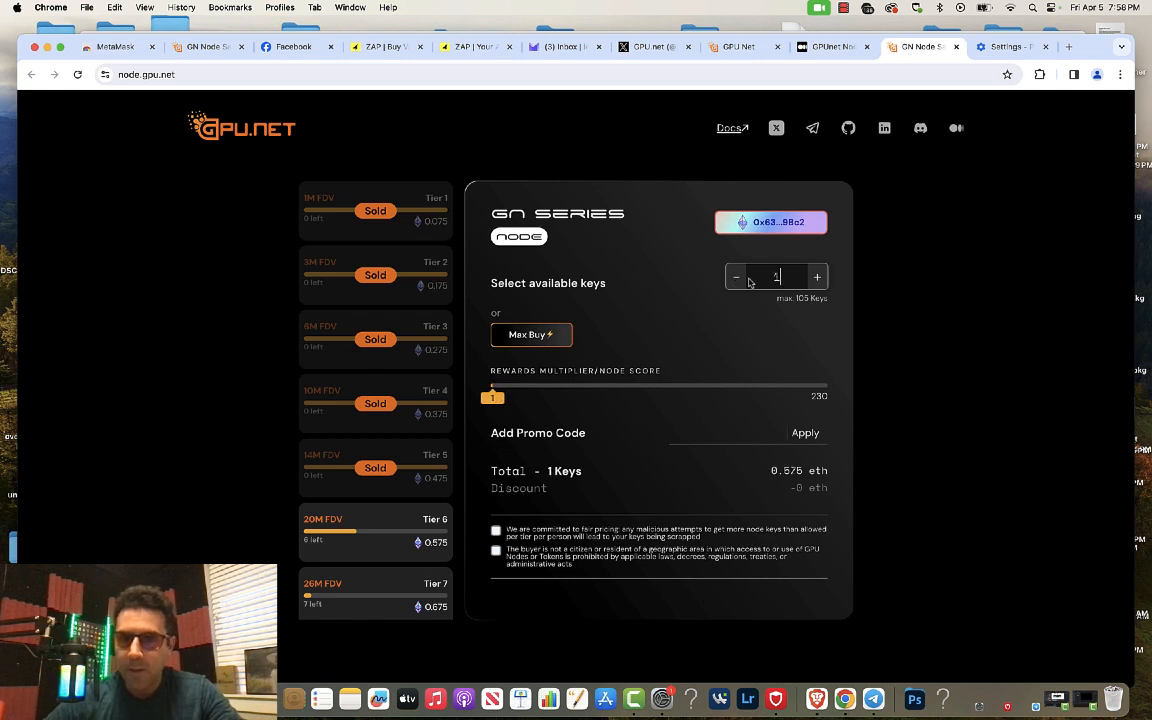
mouse_move(521, 523)
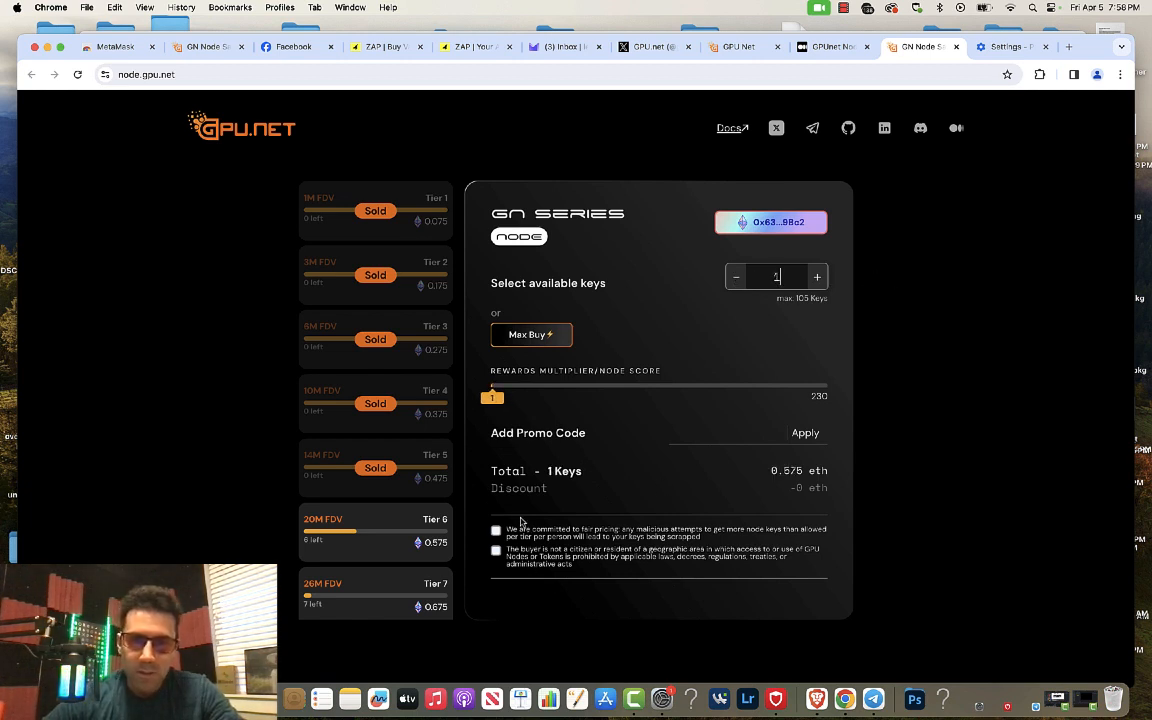
click(496, 530)
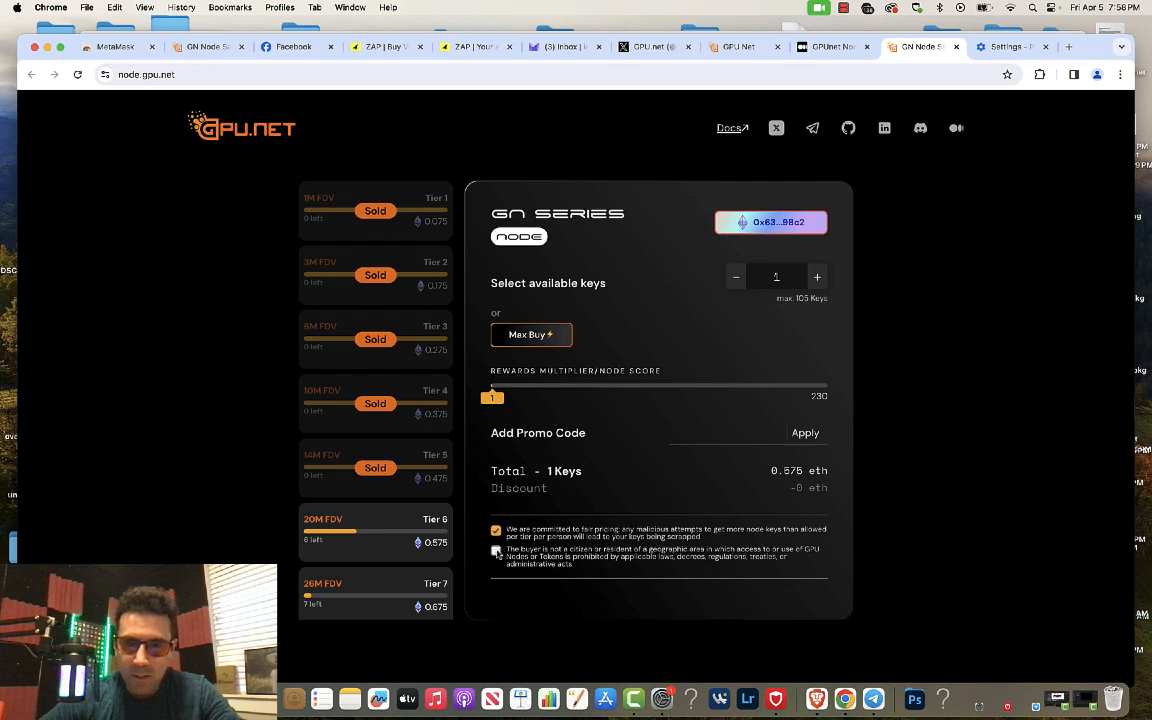
click(490, 550)
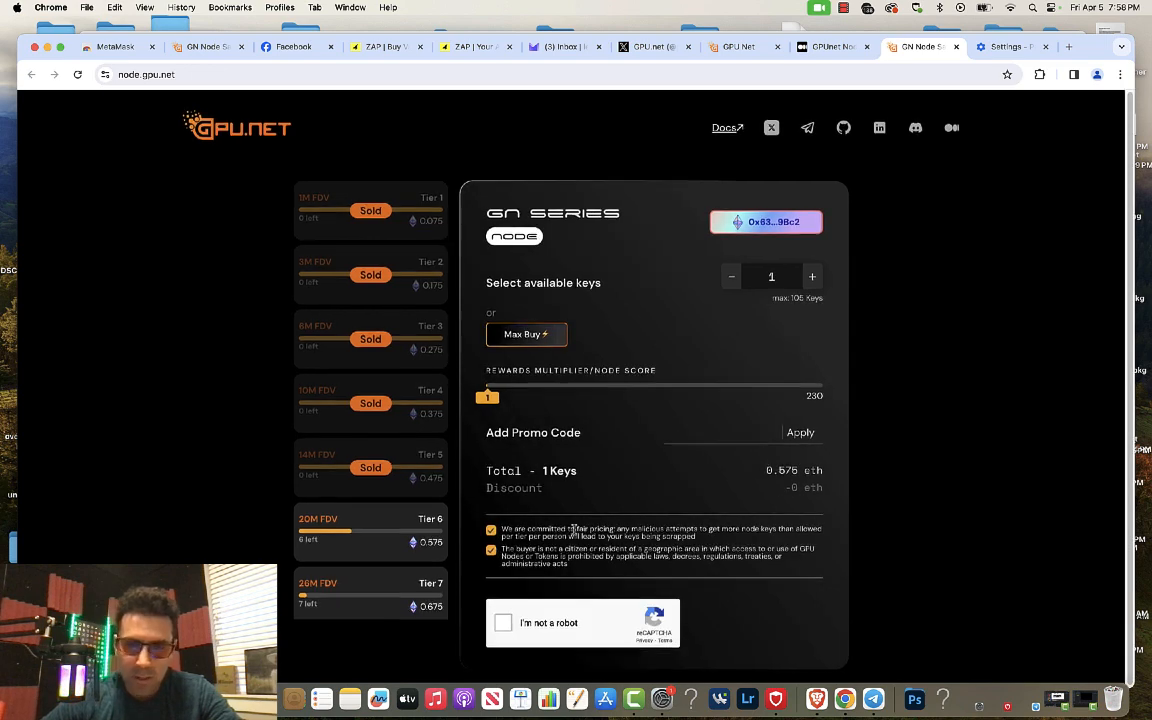
Pass the I'm not a robot check by selecting motorcycle squares and verifying
click(503, 622)
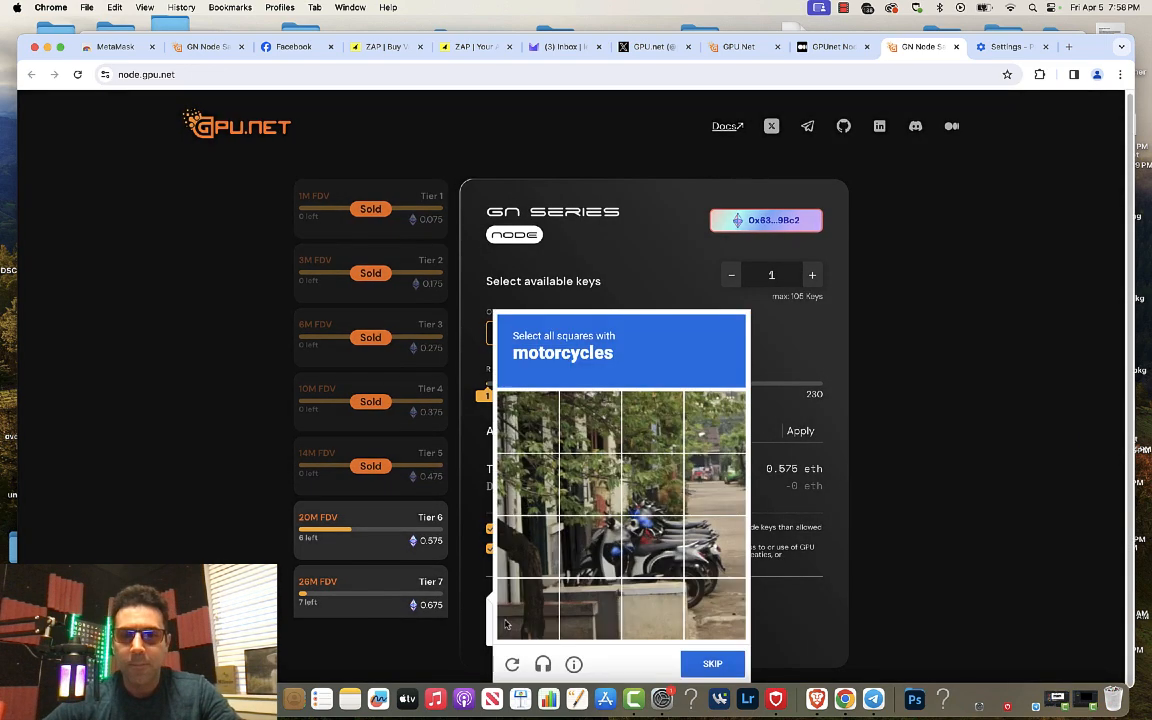
click(589, 548)
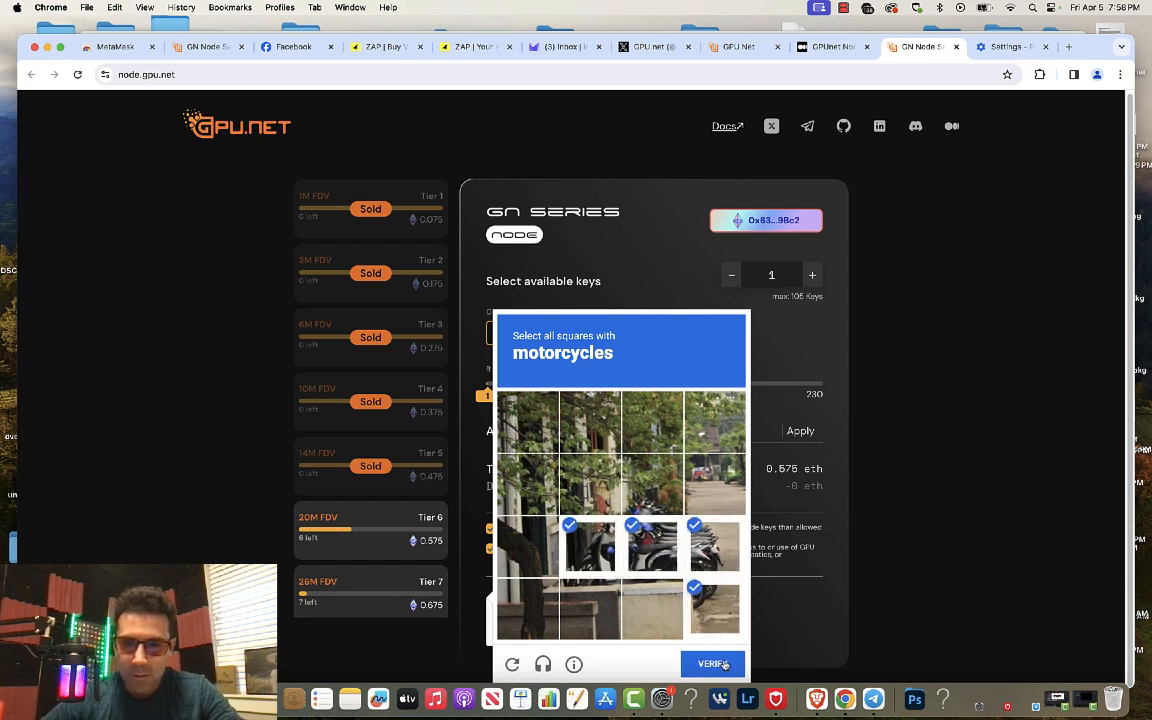
click(712, 664)
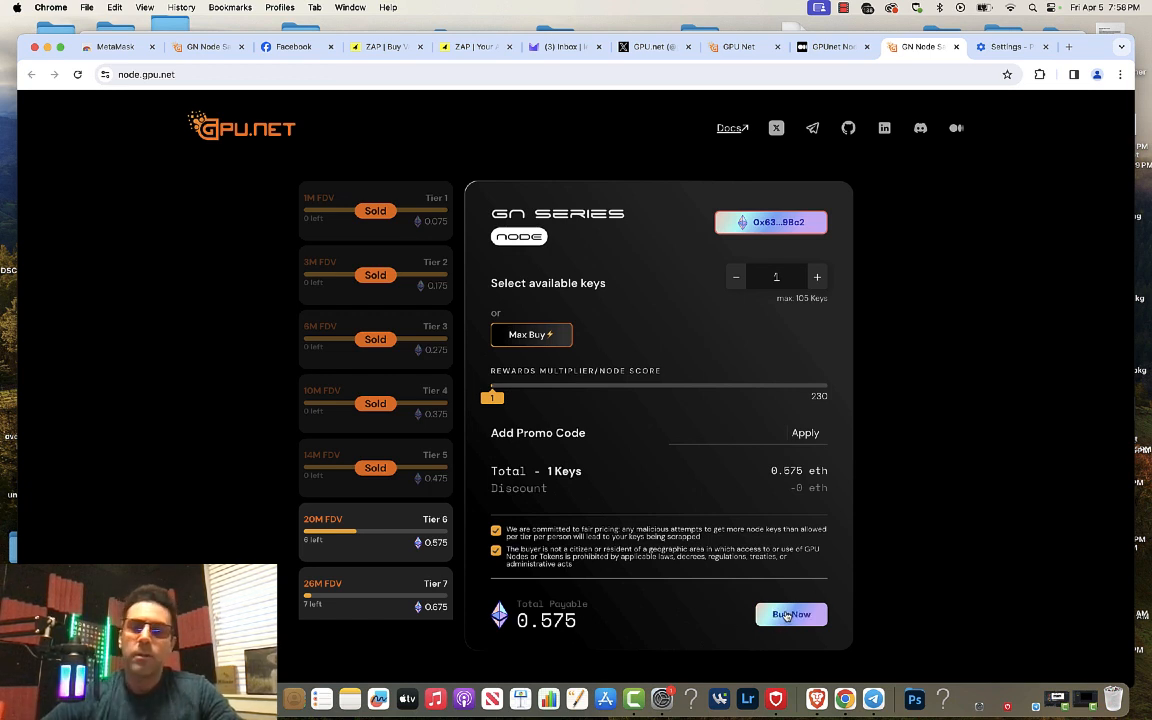
mouse_move(900, 600)
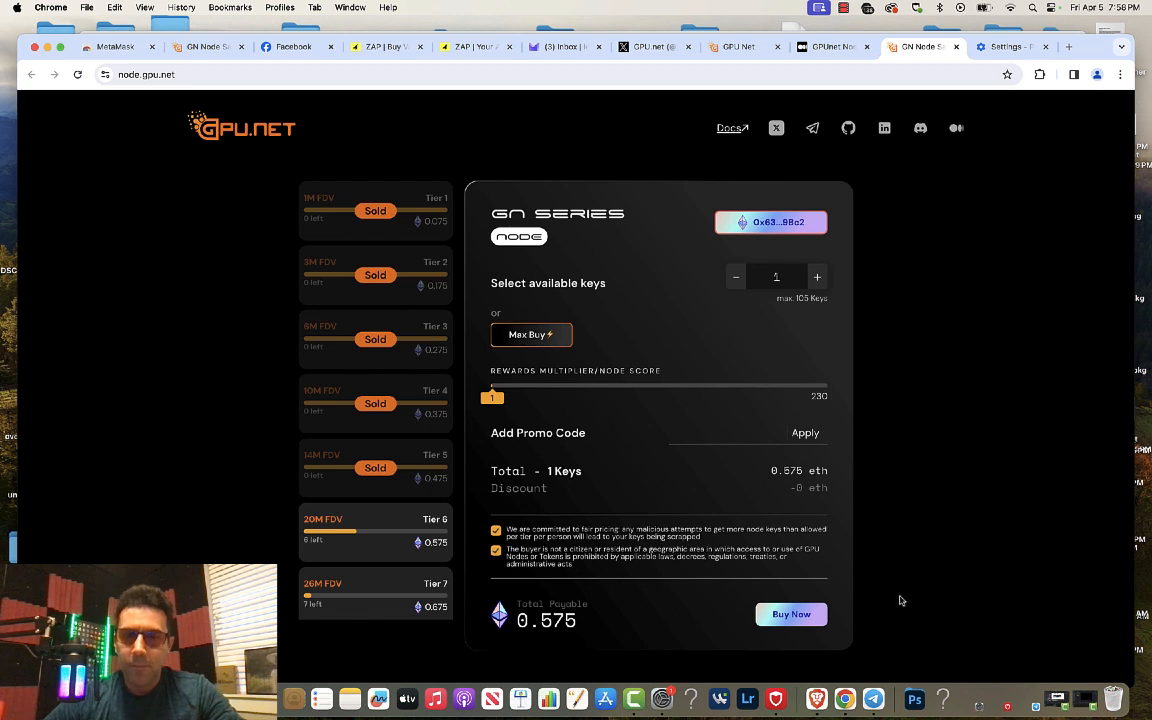
mouse_move(791, 614)
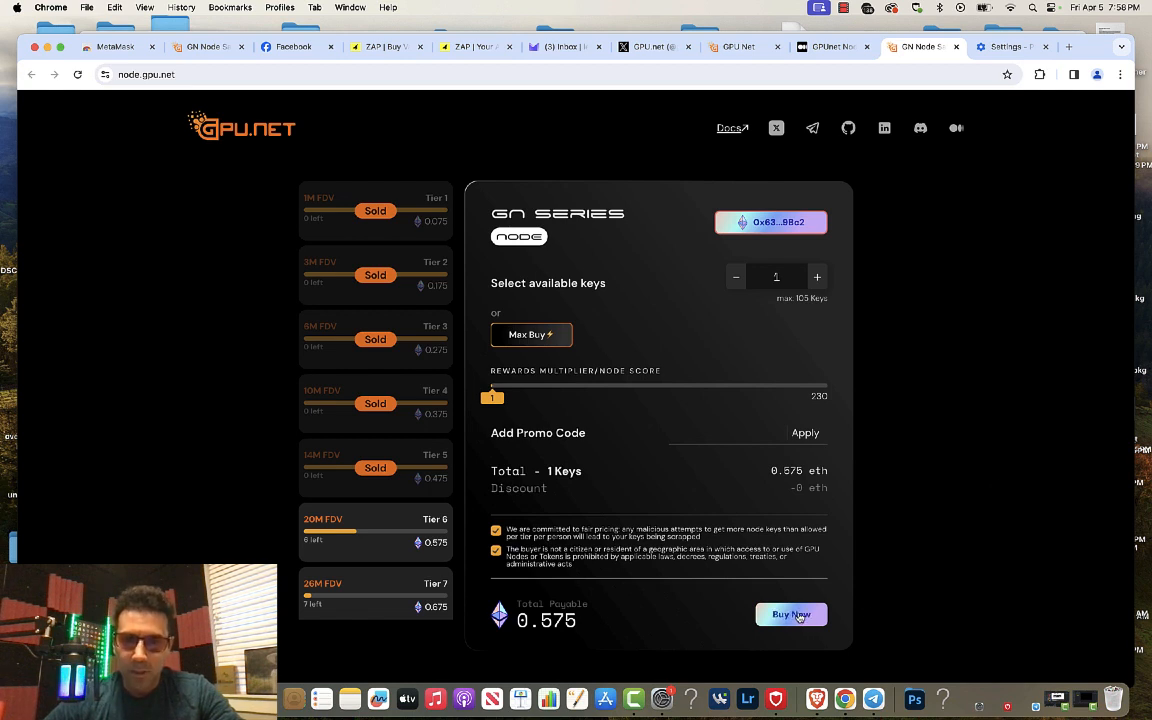
Retry buying the Tier 6 key three times, reselect Tier 6, and check the wallet
click(791, 614)
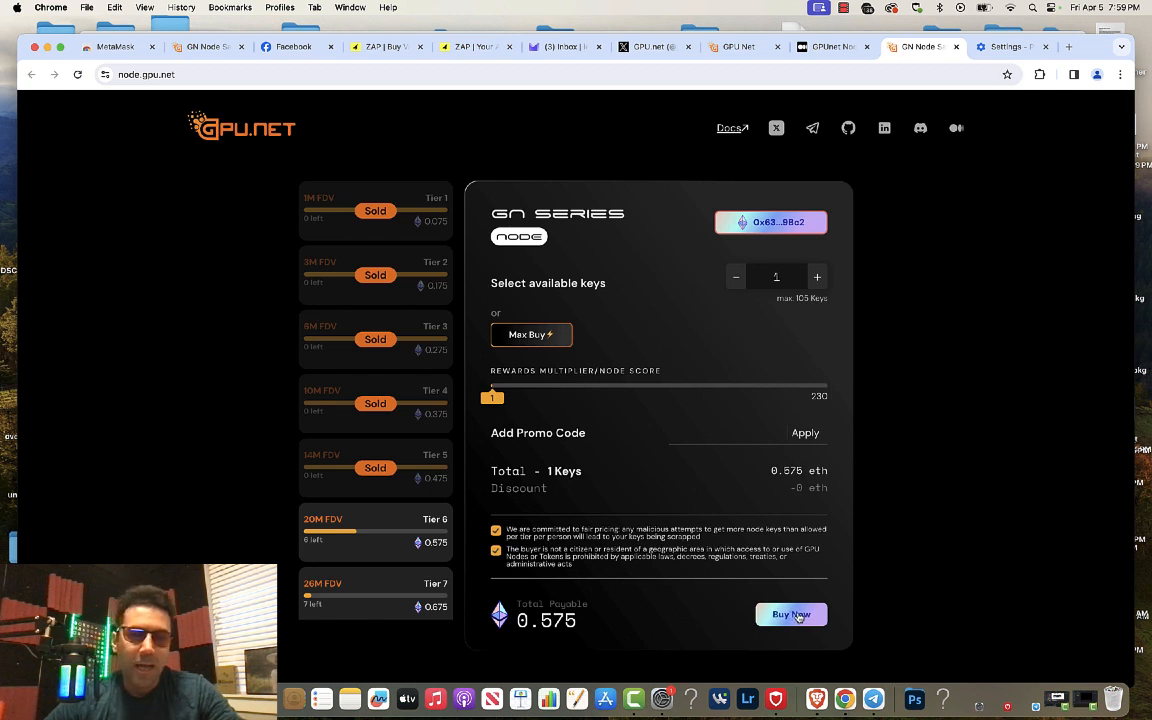
click(791, 614)
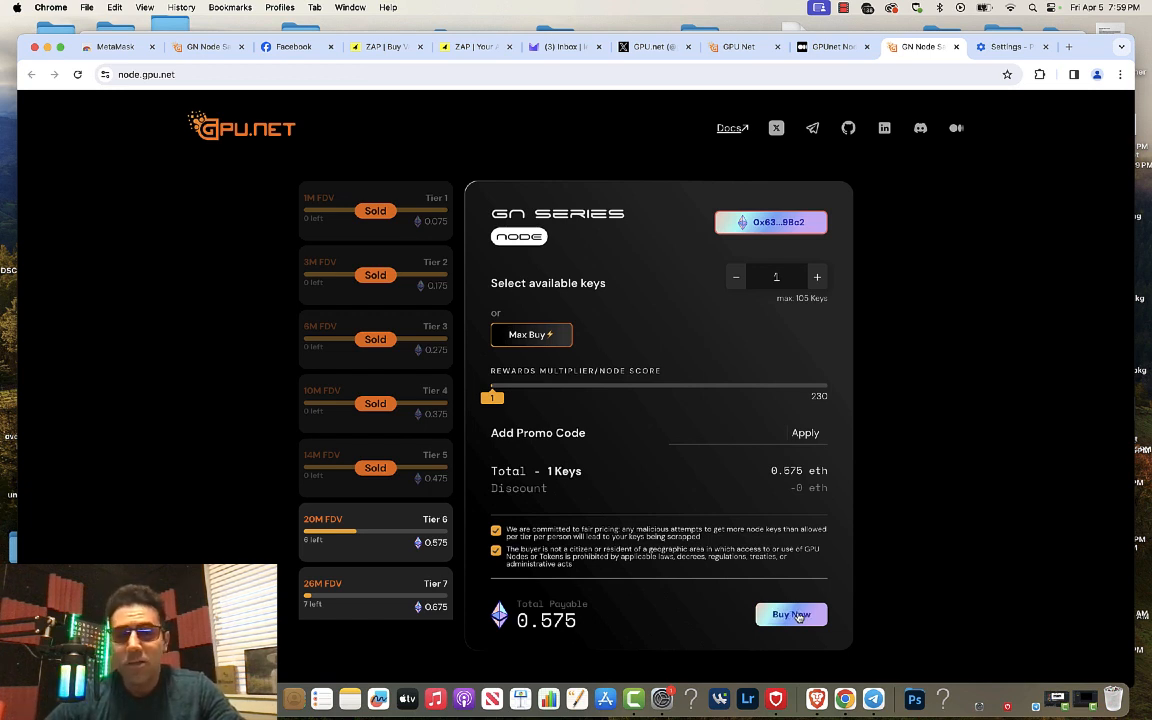
click(791, 614)
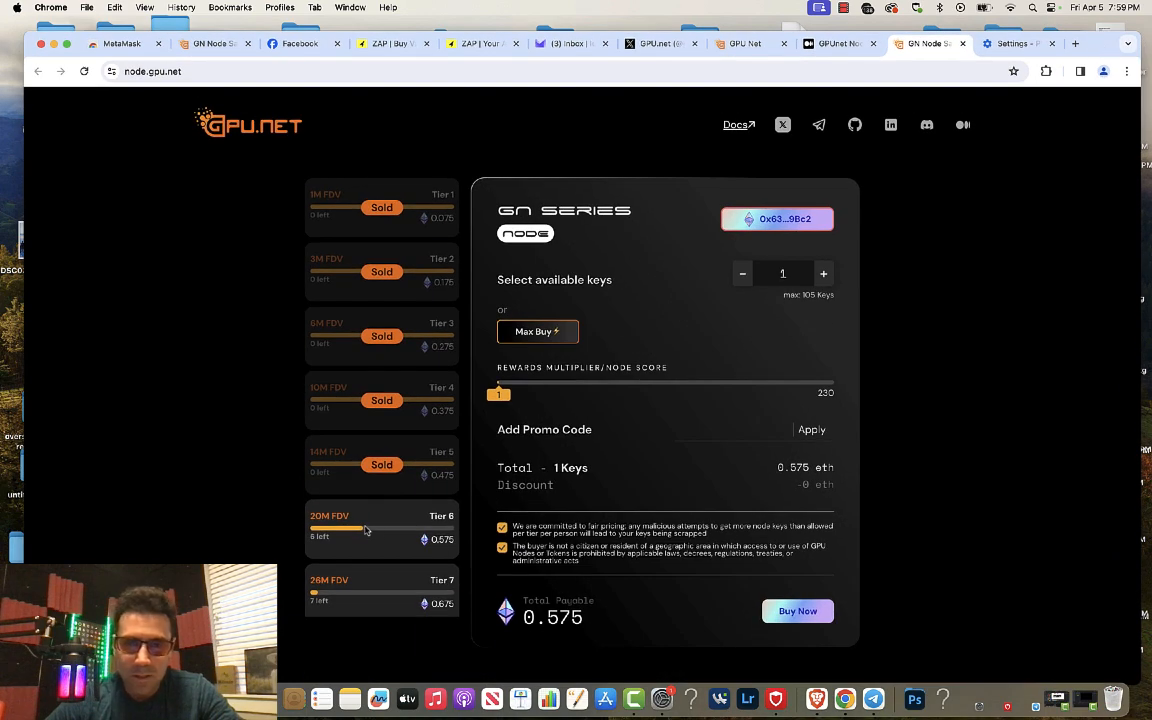
click(798, 611)
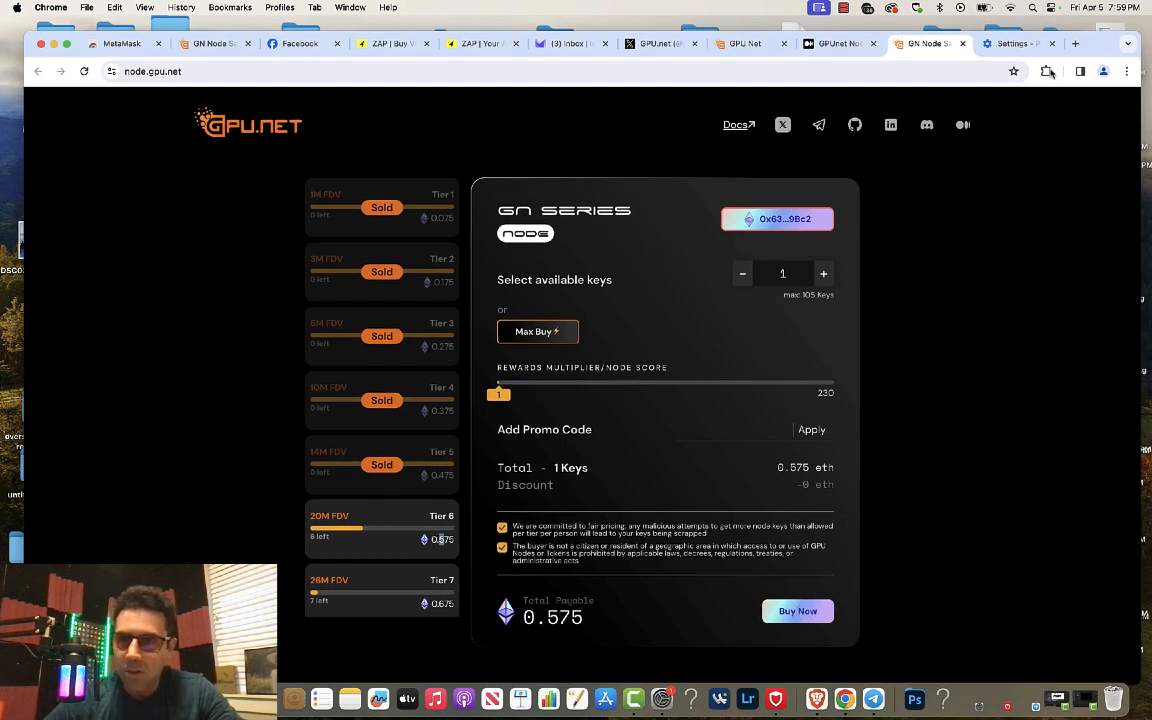
click(1022, 71)
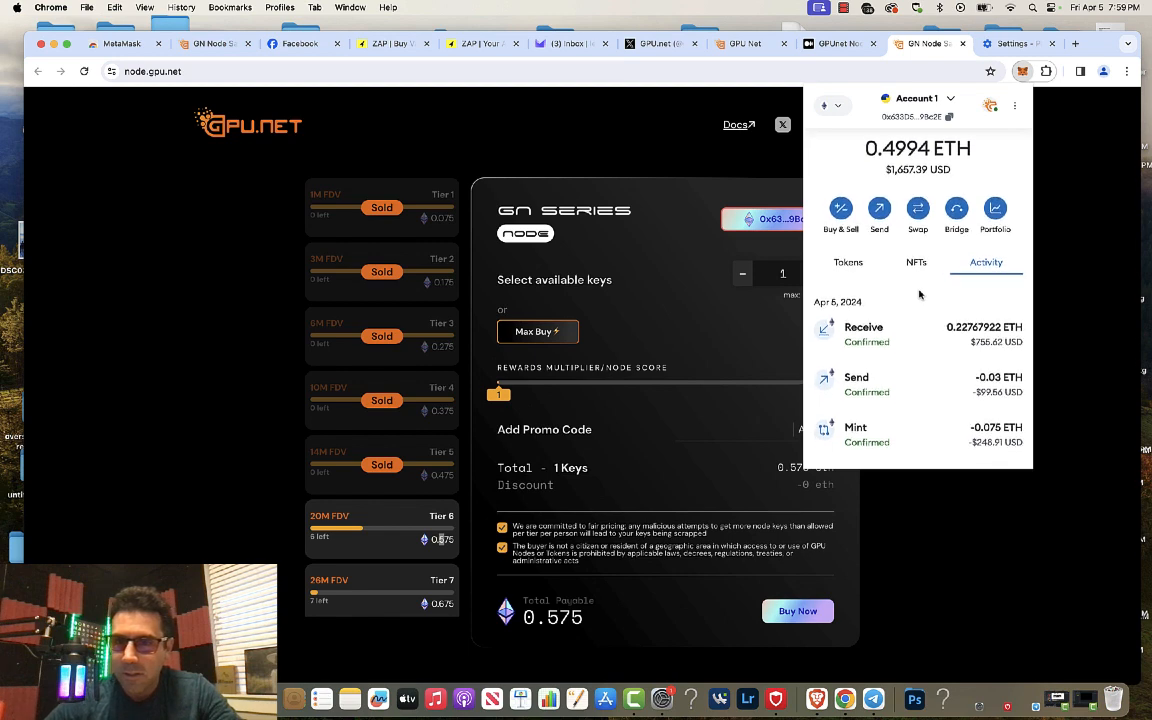
Scroll MetaMask's activity list past the April 5 mint to earlier April 4 sends
scroll(down, 3)
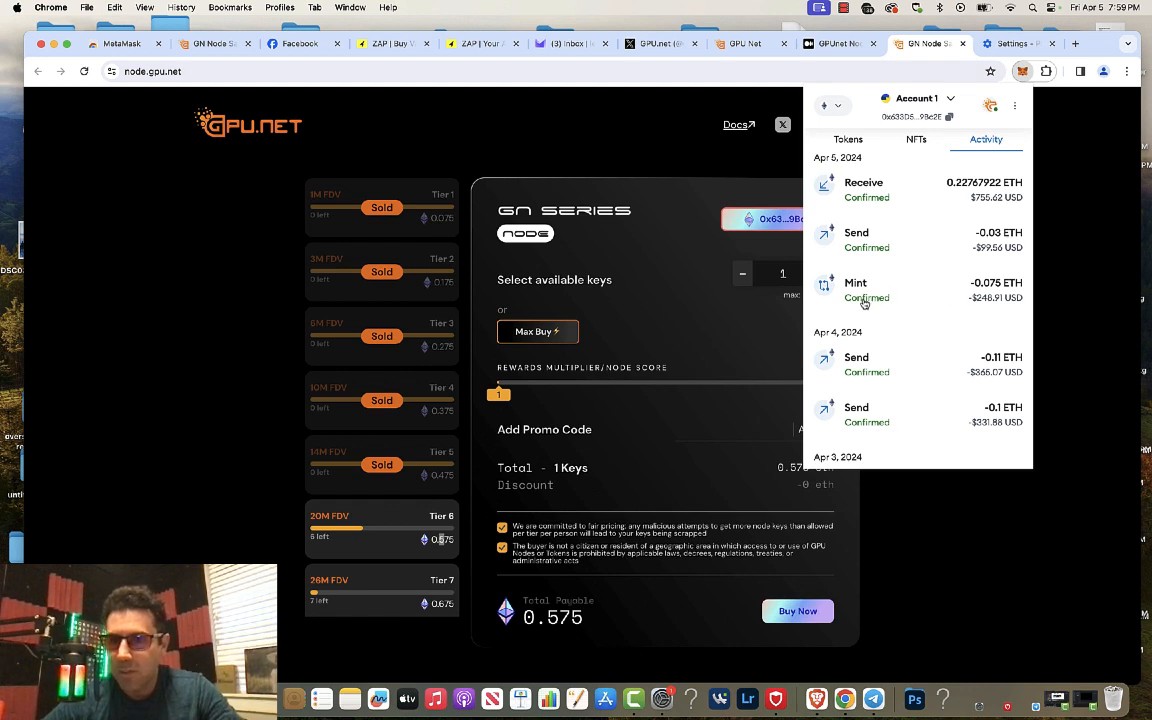
mouse_move(1000, 303)
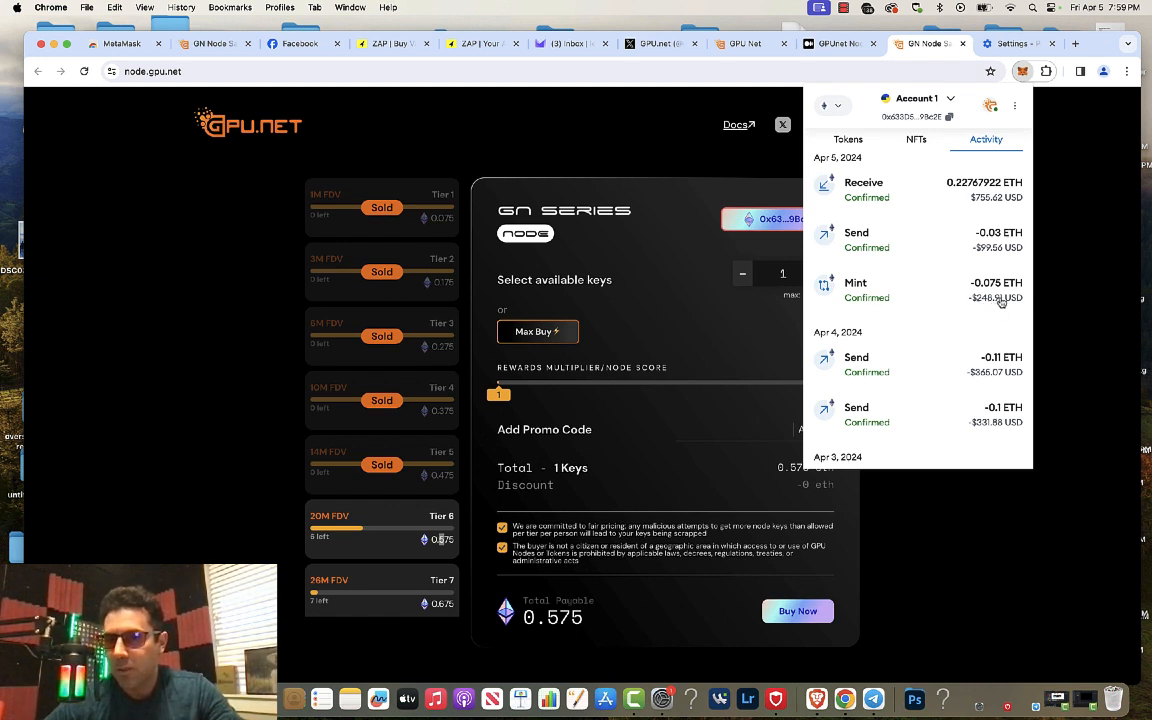
mouse_move(905, 303)
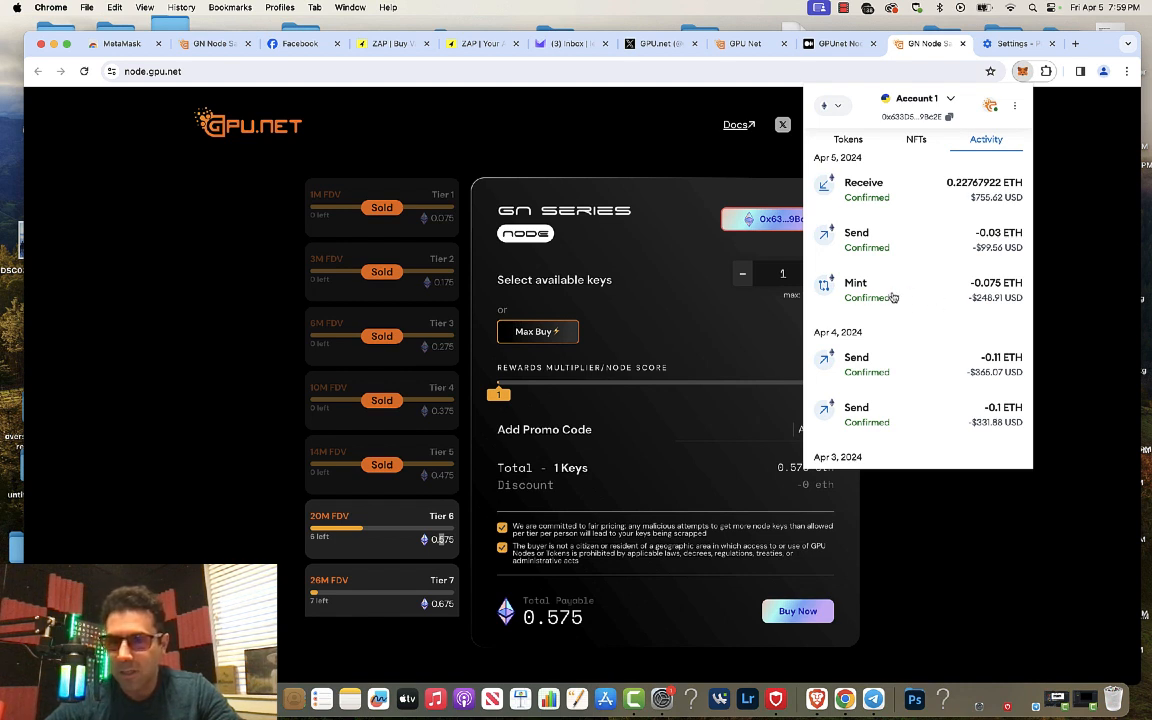
mouse_move(898, 299)
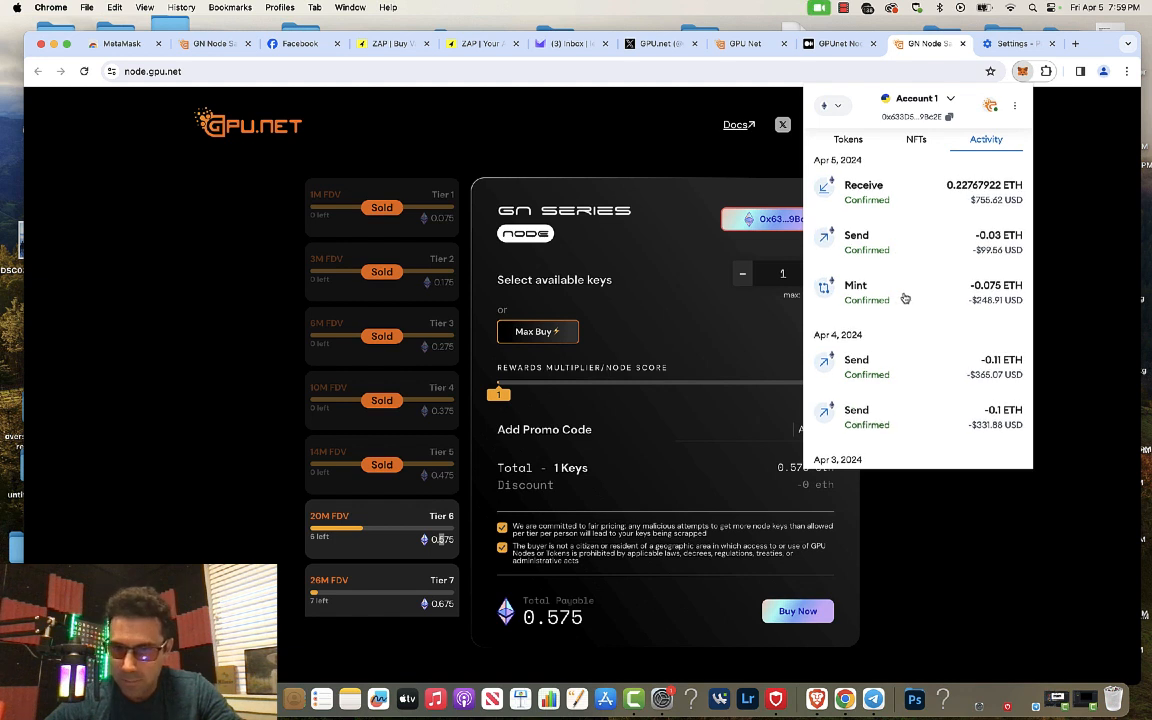
mouse_move(1081, 254)
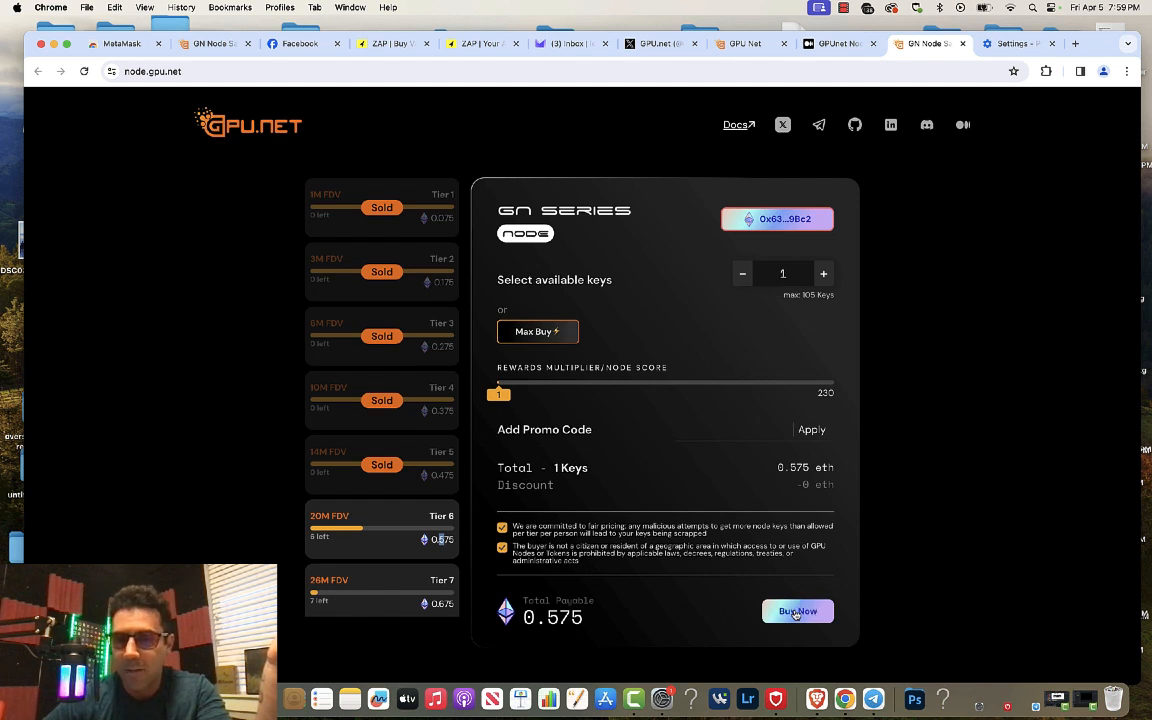
click(797, 611)
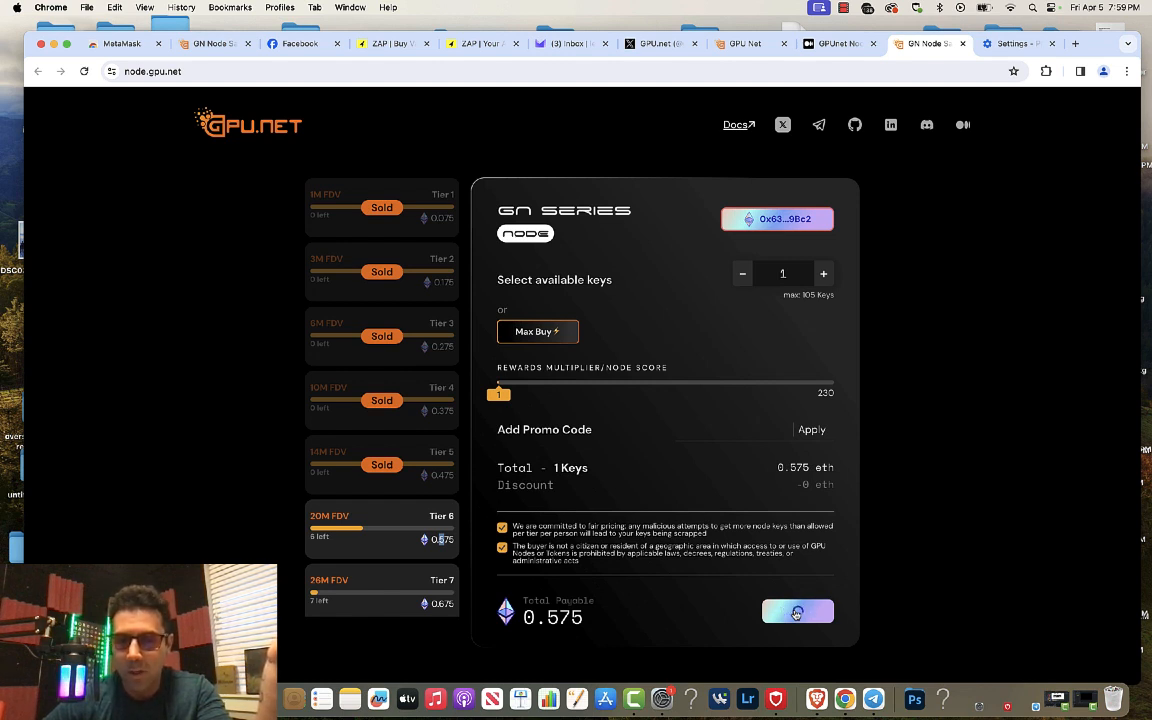
mouse_move(910, 360)
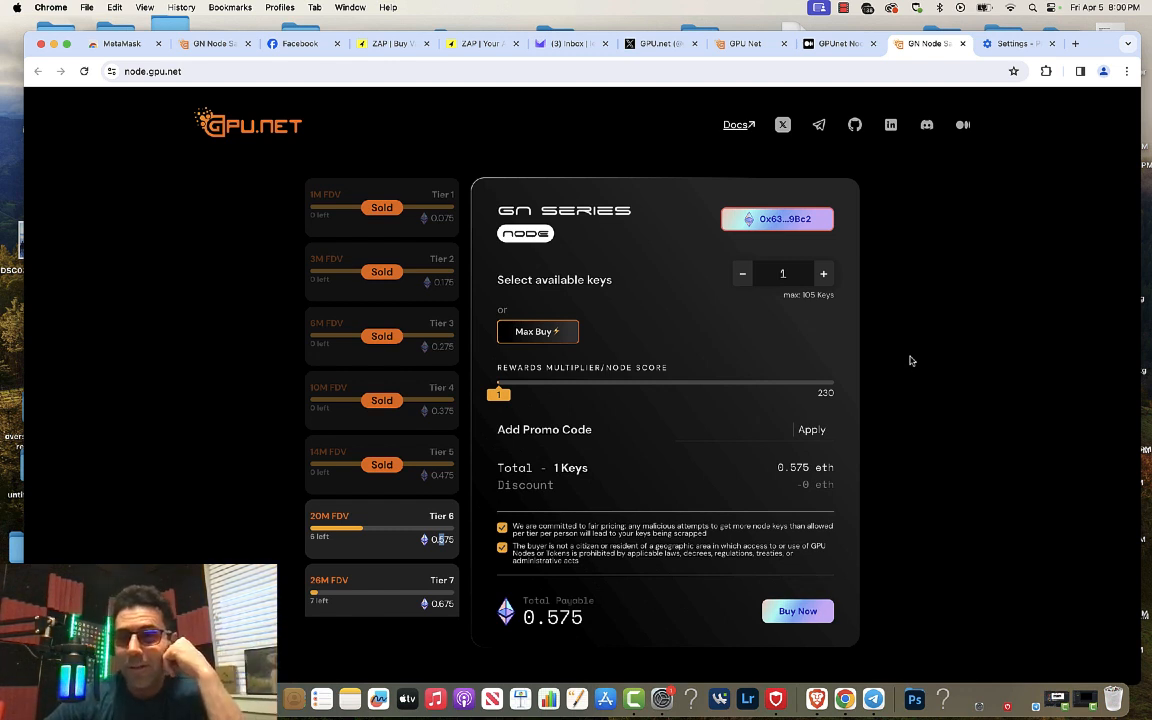
mouse_move(955, 309)
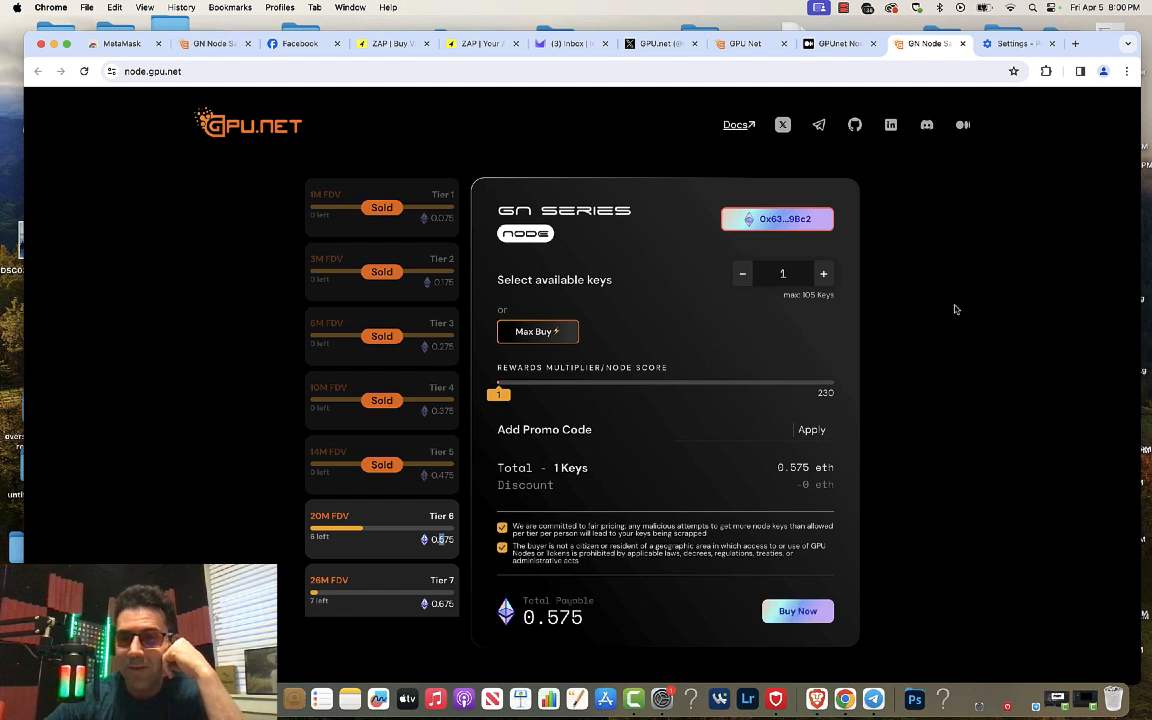
mouse_move(1011, 302)
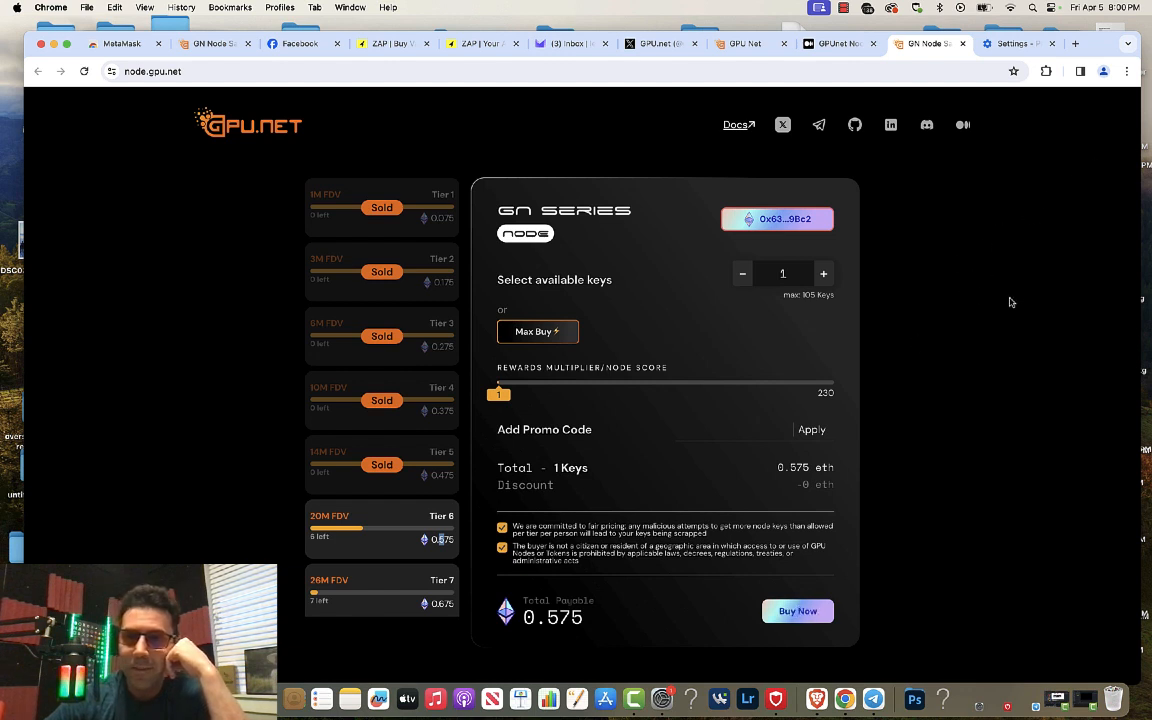
mouse_move(1061, 345)
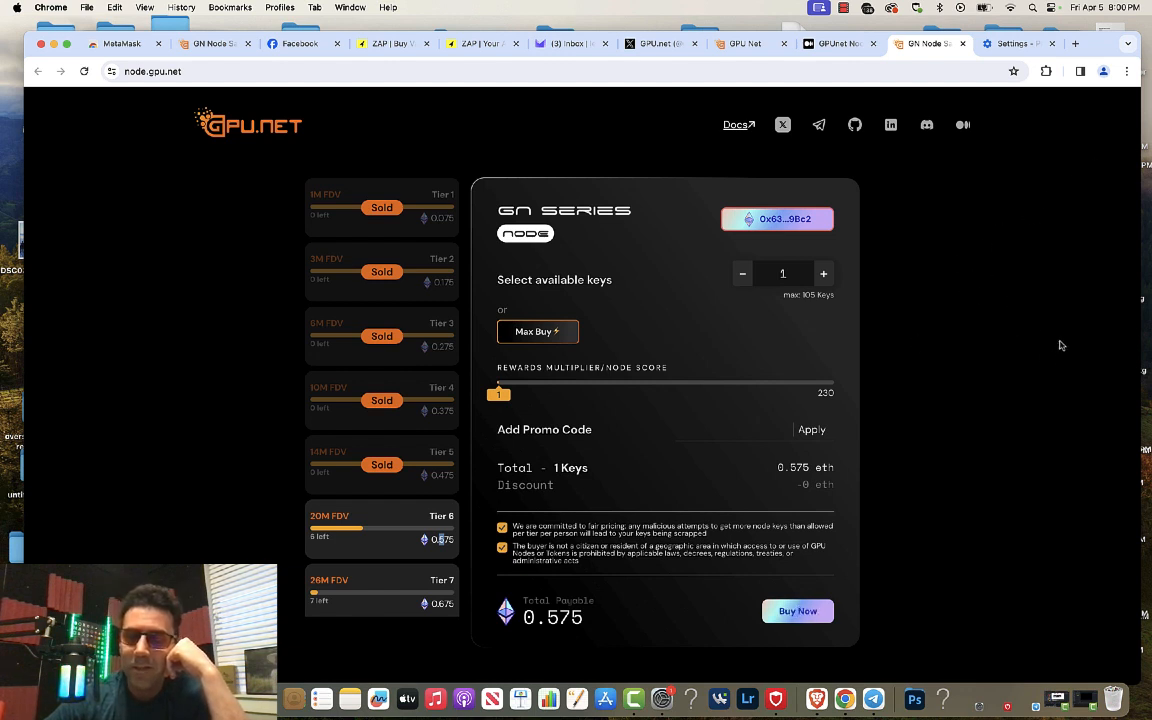
mouse_move(1015, 326)
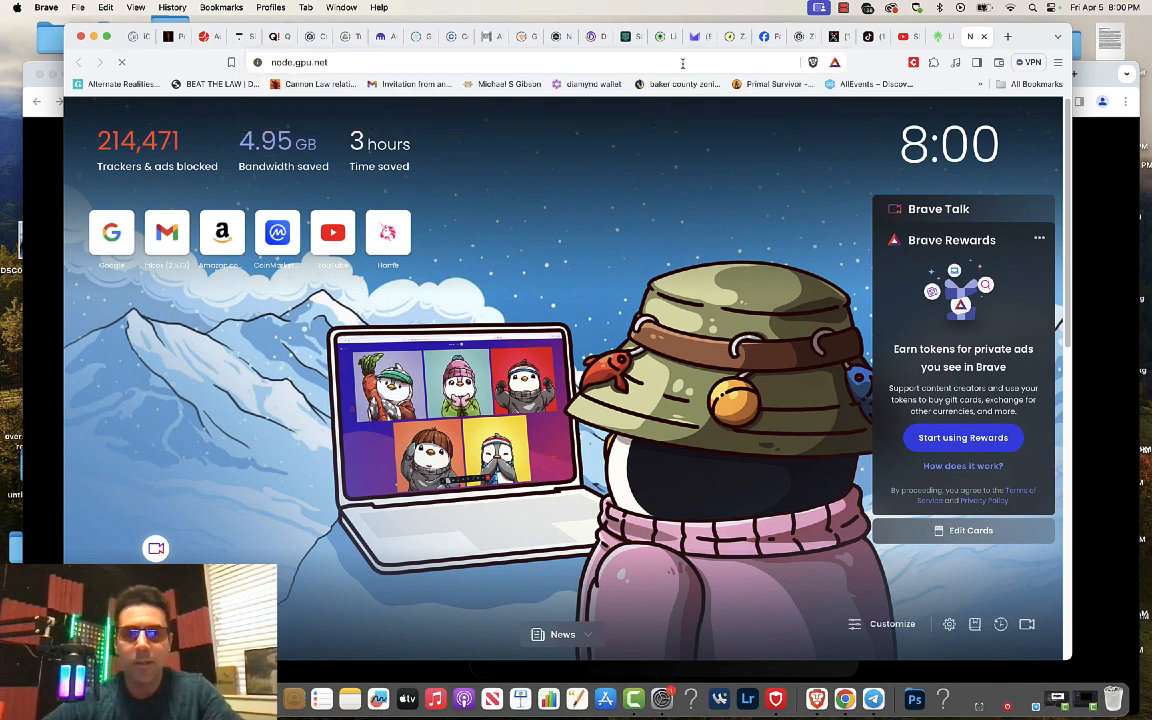
Load node.gpu.net in Brave and reconnect MetaMask Account 1
key(Return)
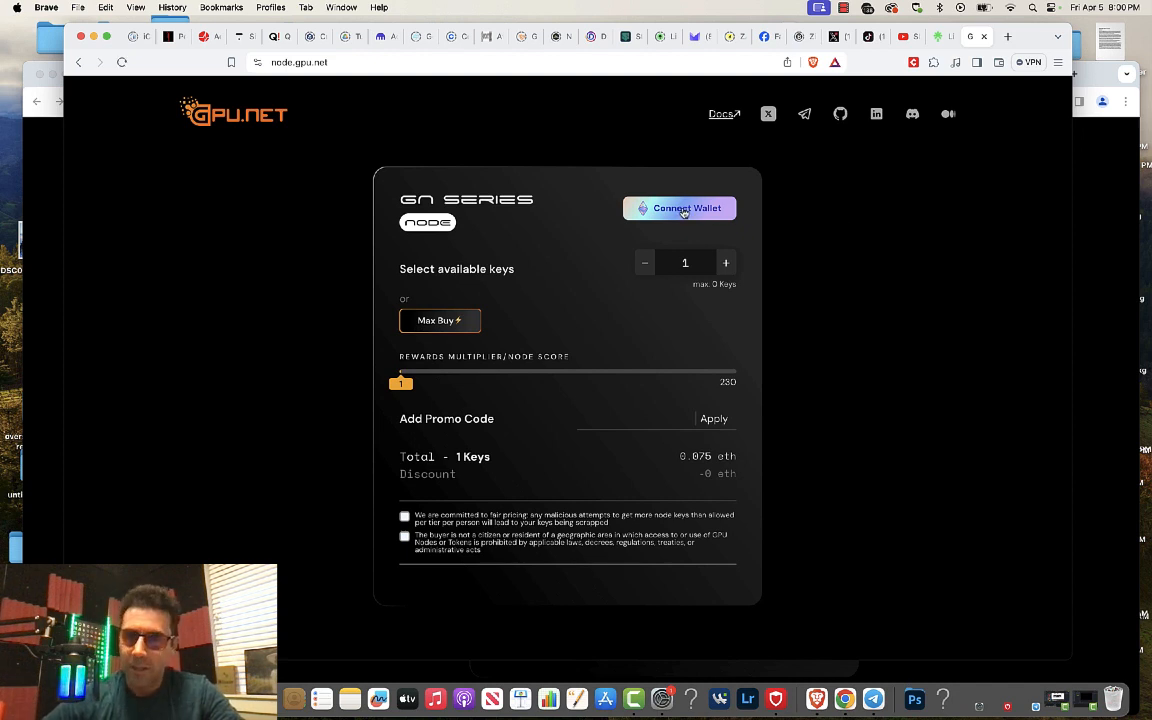
click(680, 208)
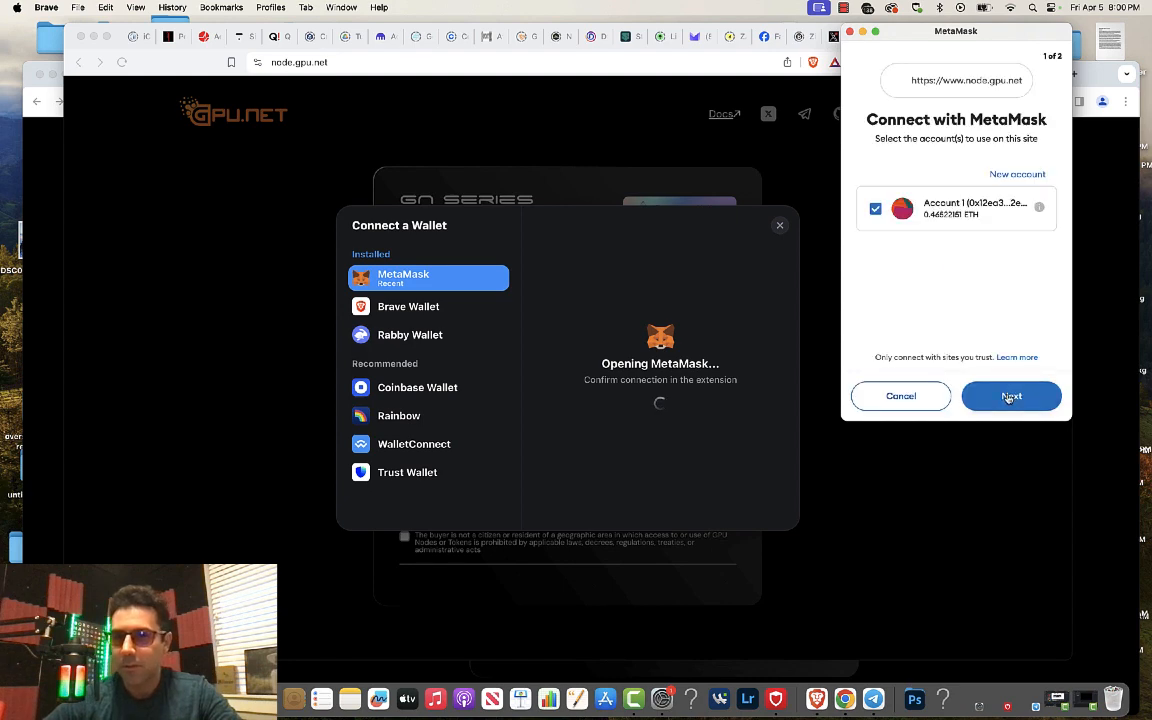
click(1011, 396)
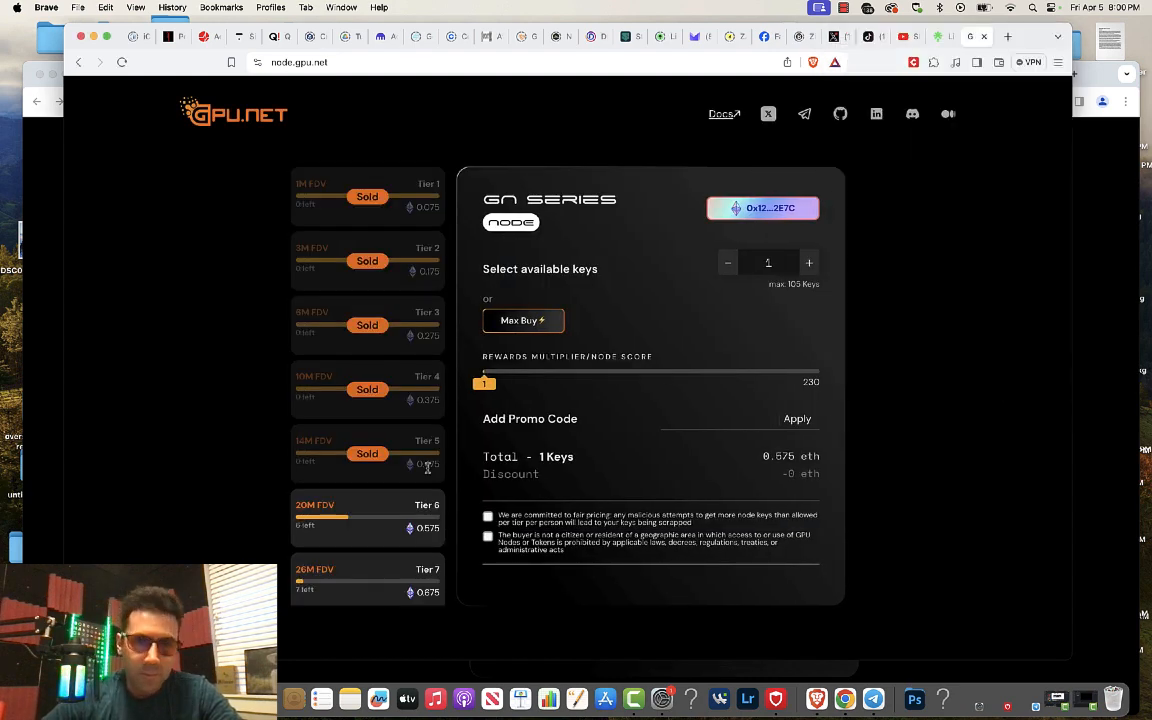
mouse_move(371, 520)
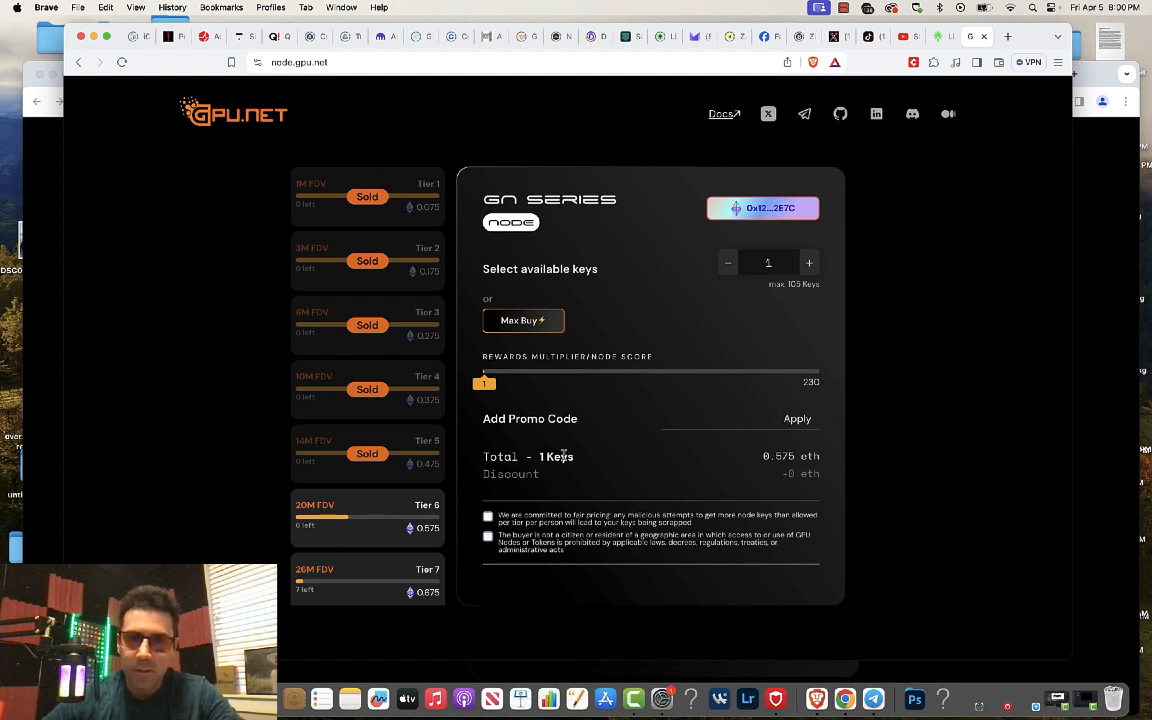
Accept both terms, pass the robot check and attempt buying one Tier 6 key
click(488, 516)
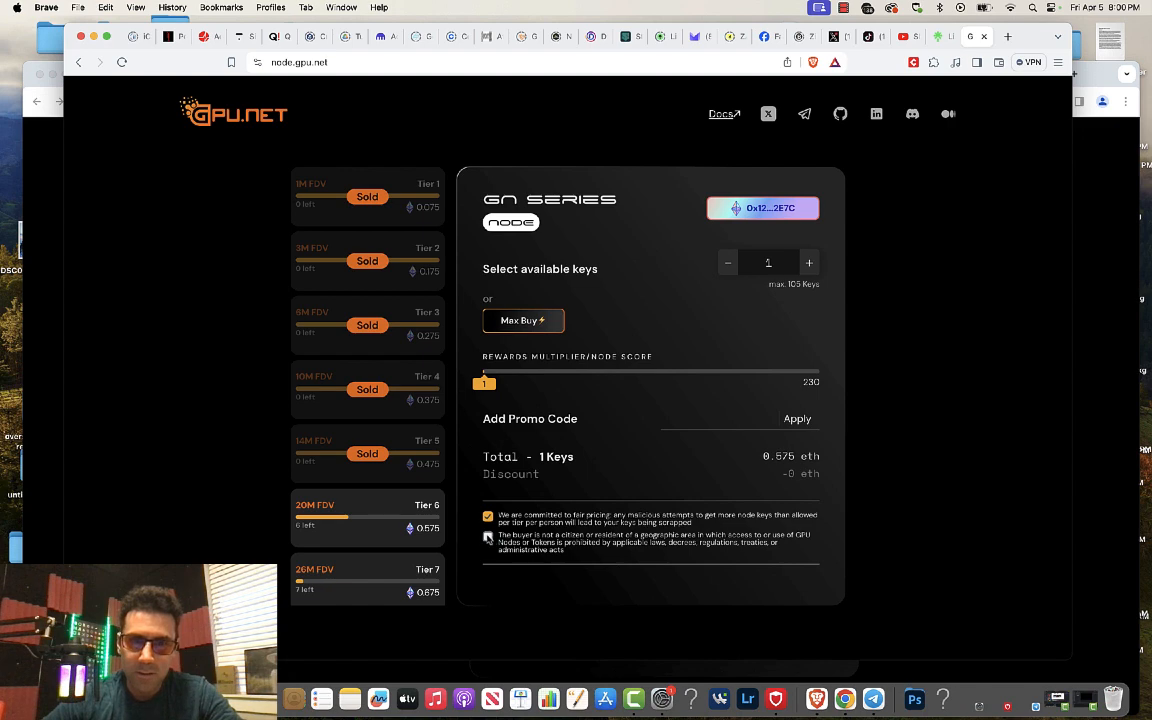
click(488, 537)
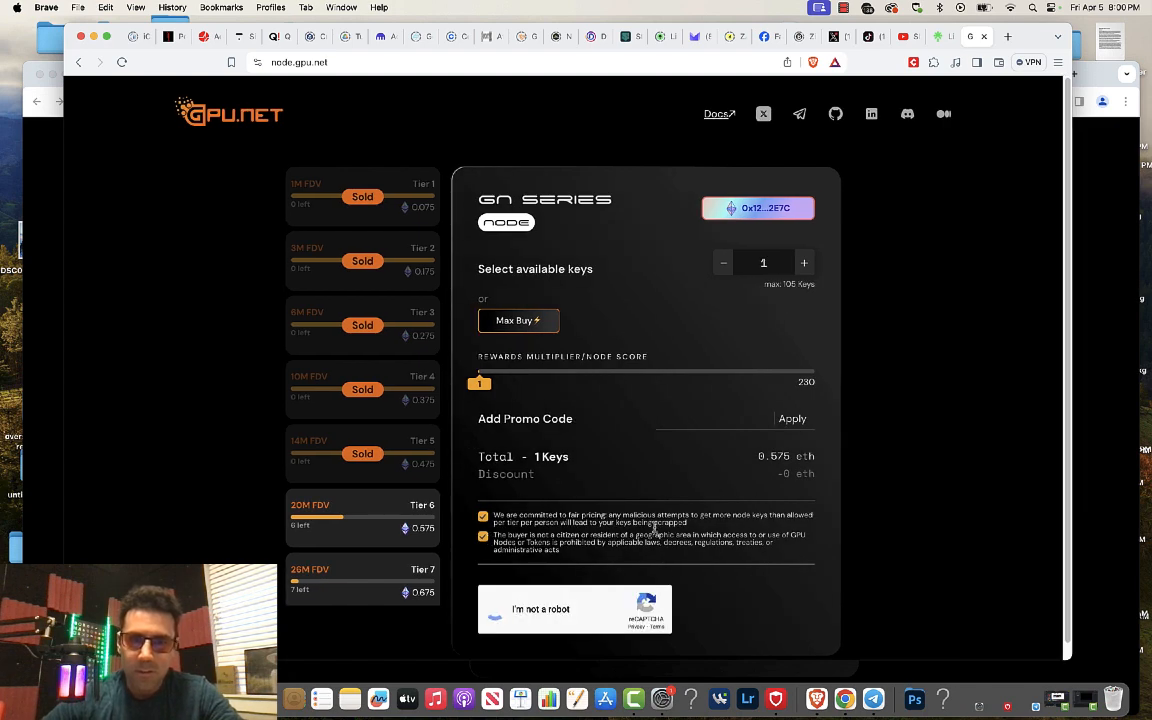
click(494, 617)
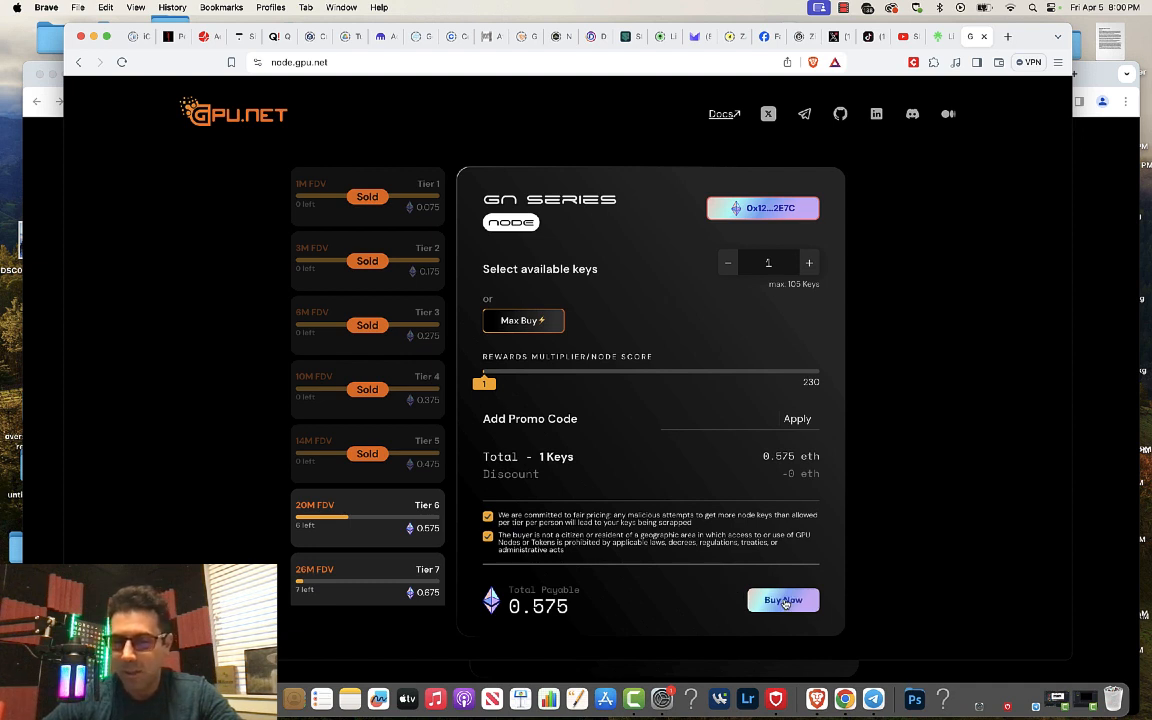
click(783, 600)
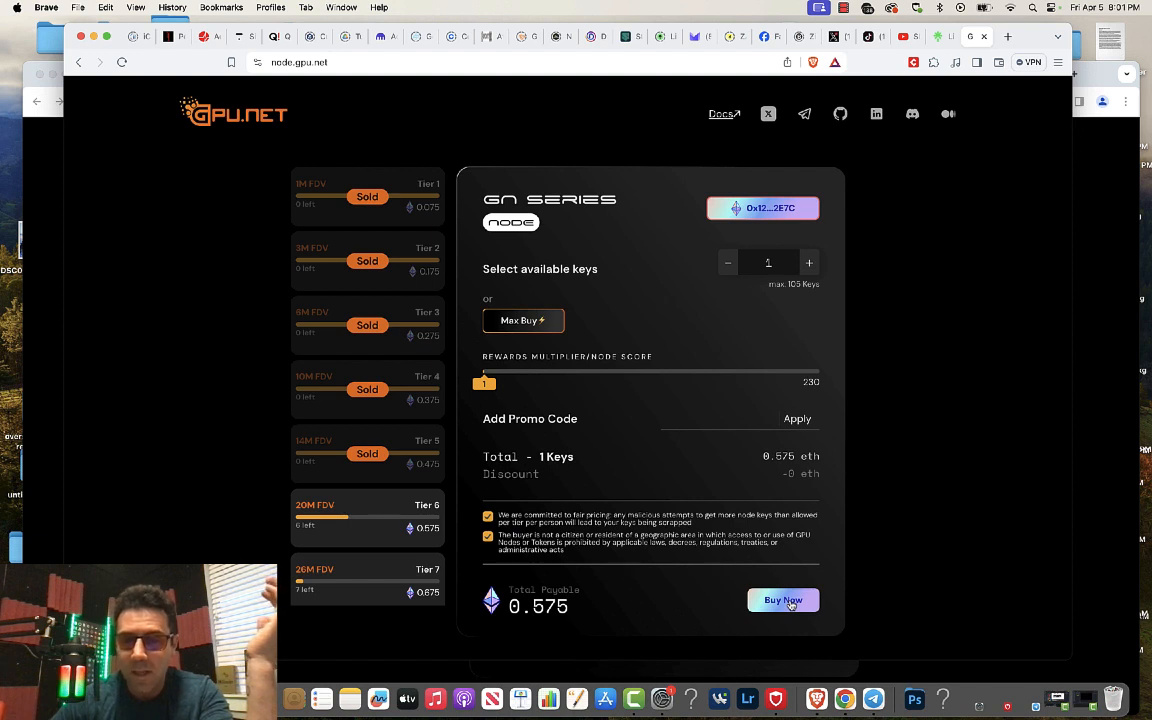
mouse_move(873, 698)
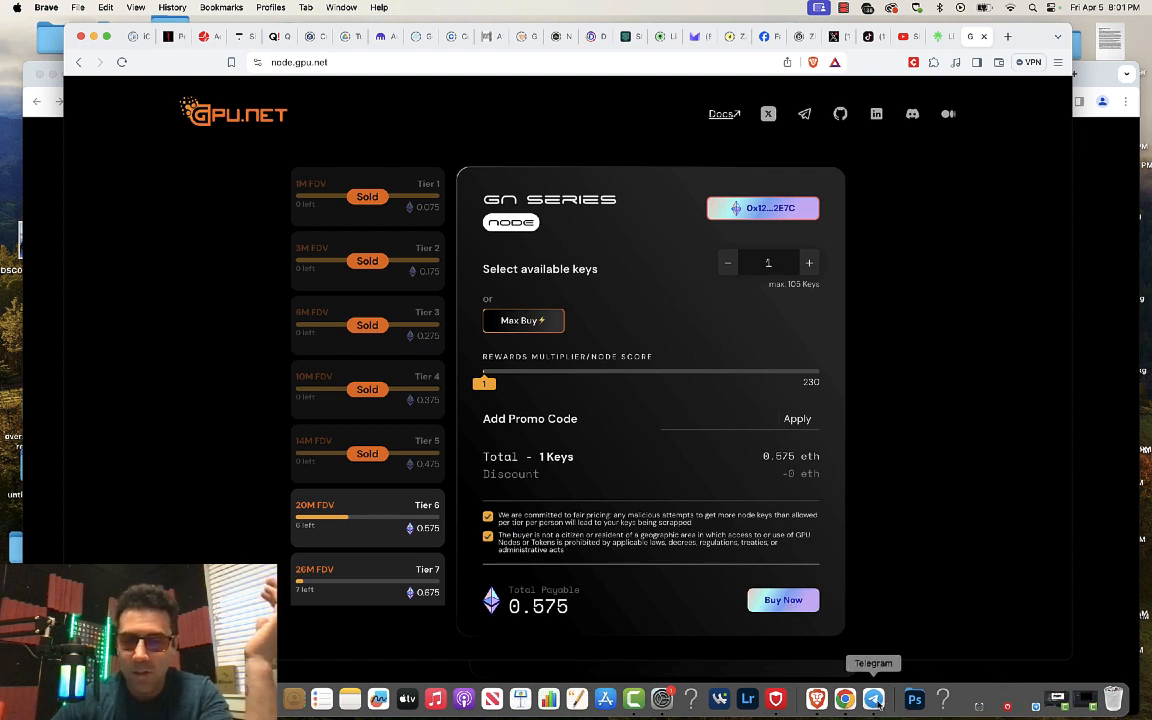
Open the GPU.net Telegram group and scroll back through earlier node purchase questions
click(873, 698)
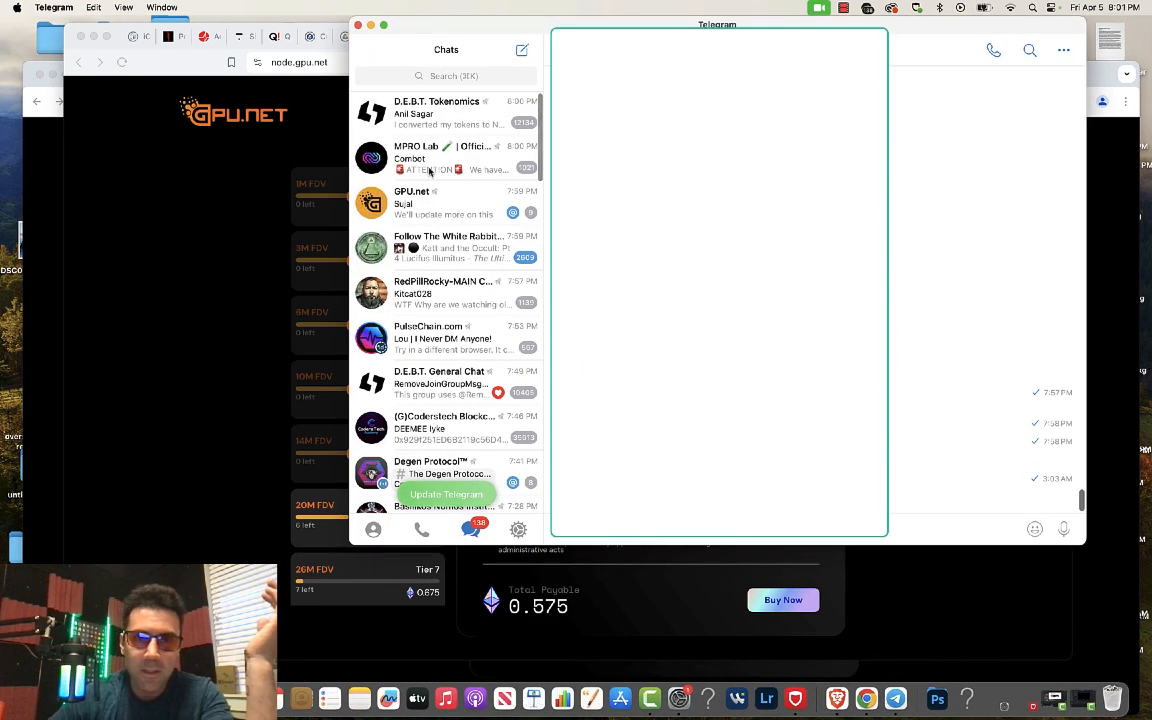
click(445, 203)
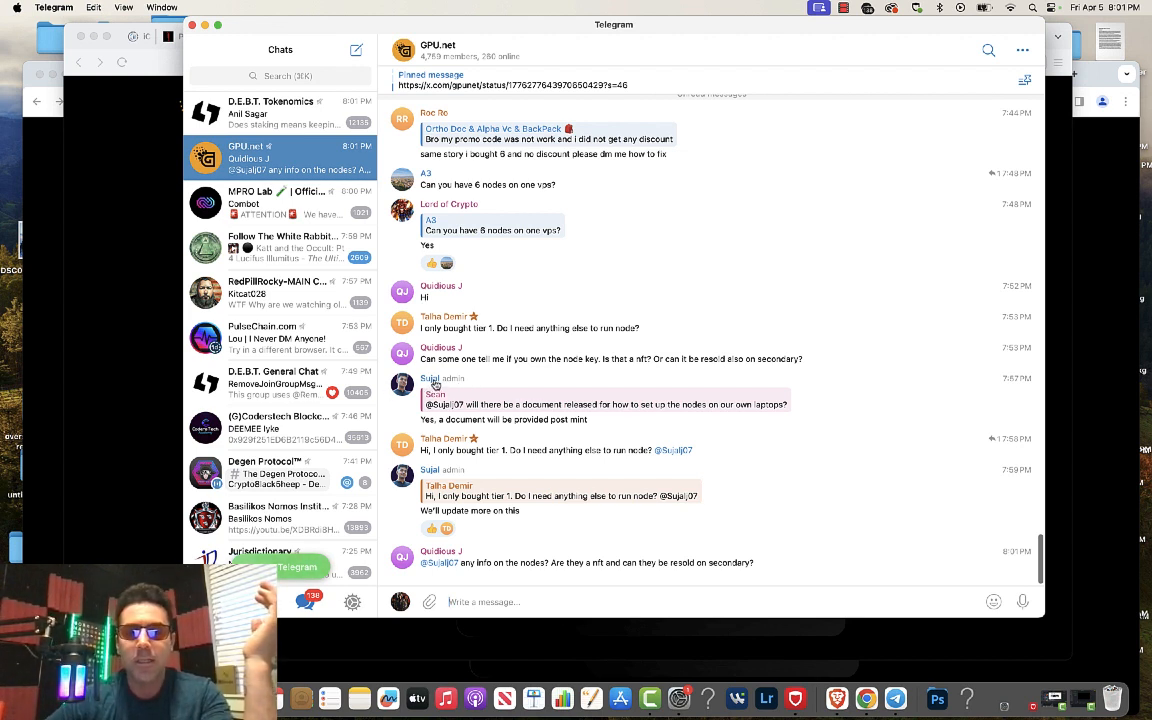
mouse_move(478, 382)
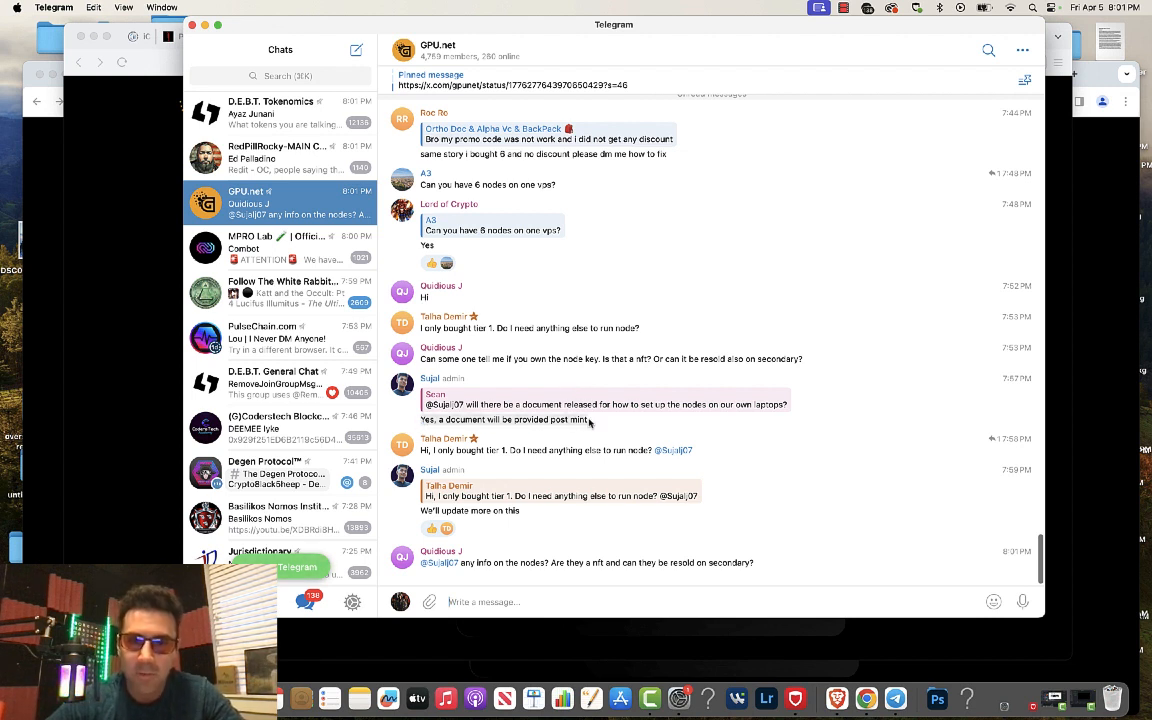
mouse_move(614, 430)
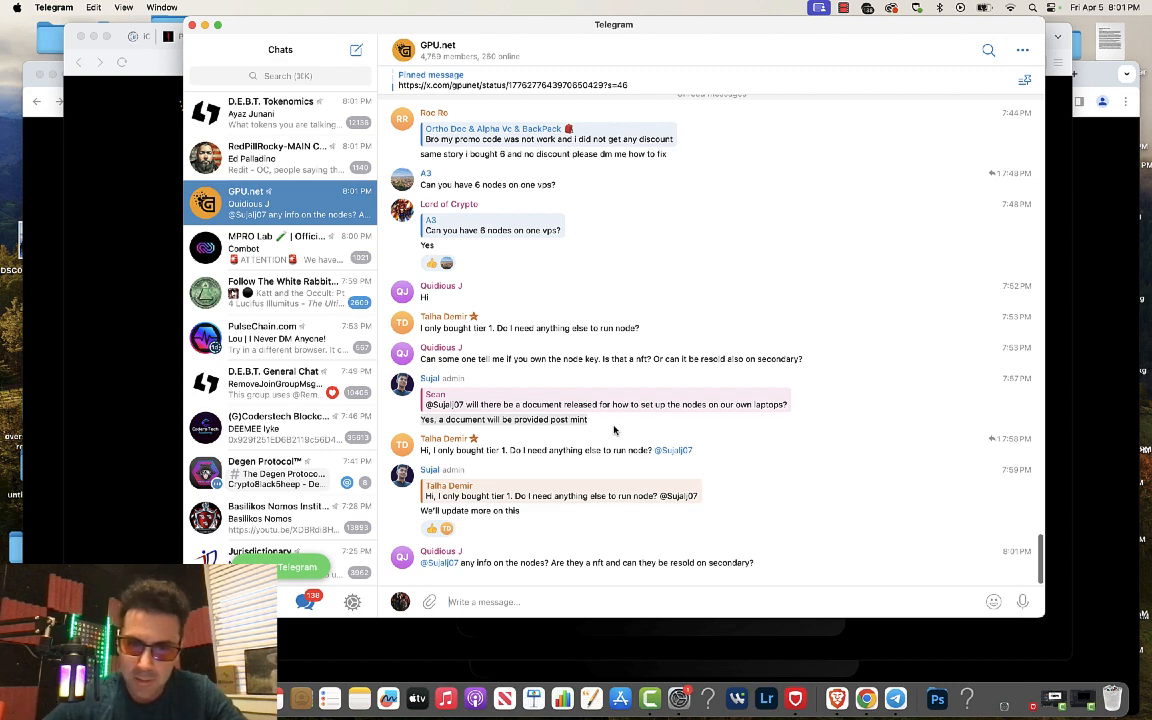
mouse_move(638, 386)
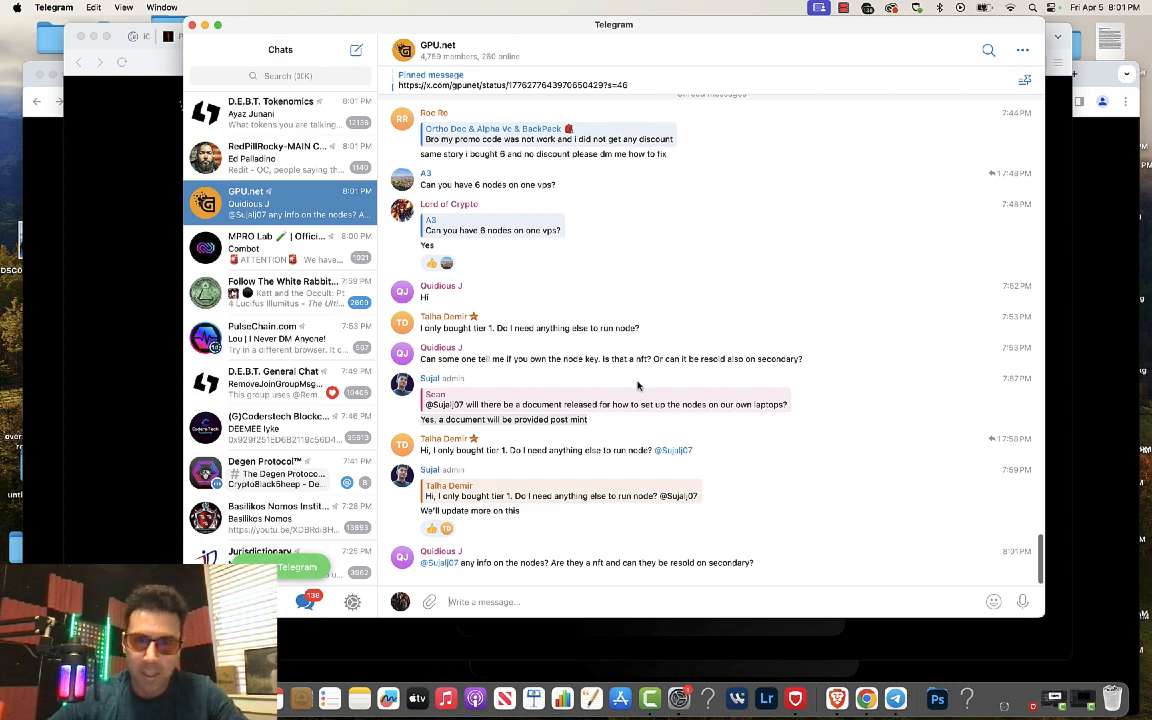
scroll(up, 3)
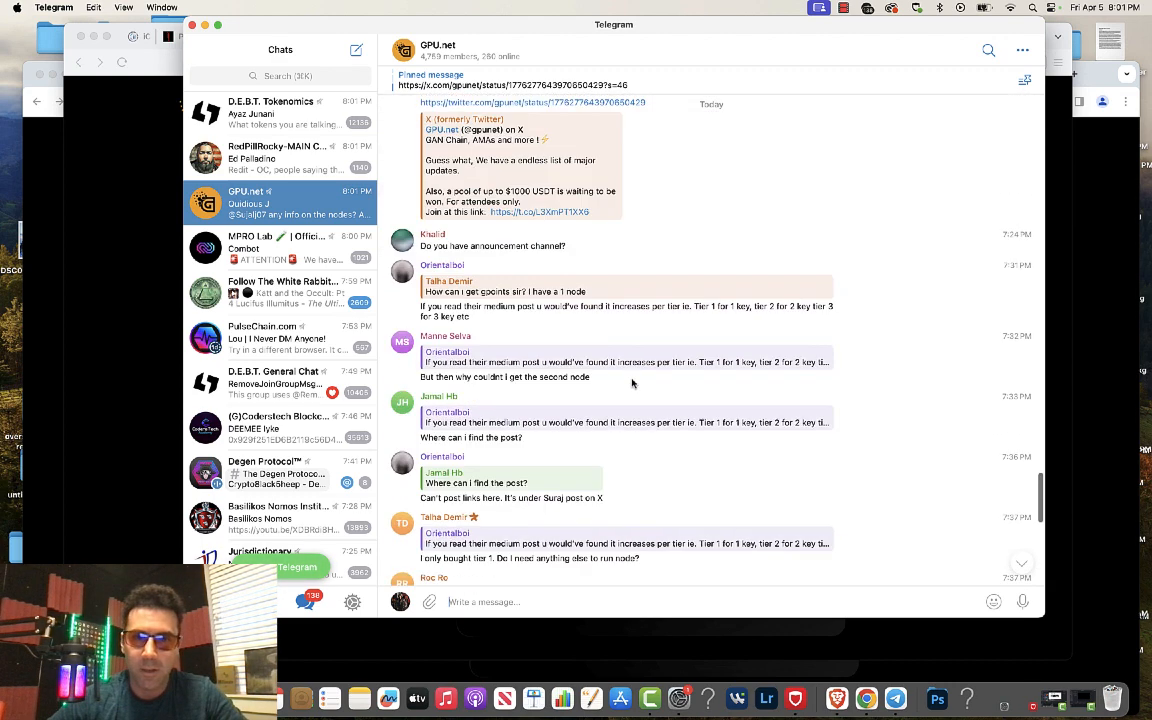
scroll(up, 3)
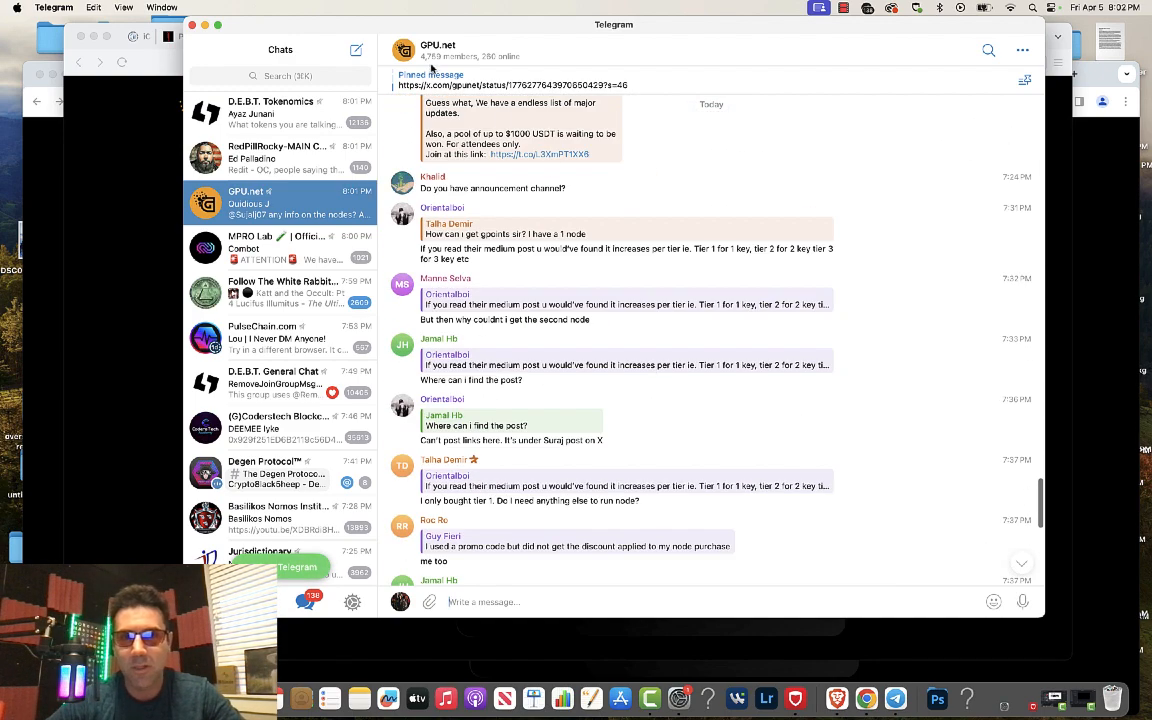
mouse_move(437, 70)
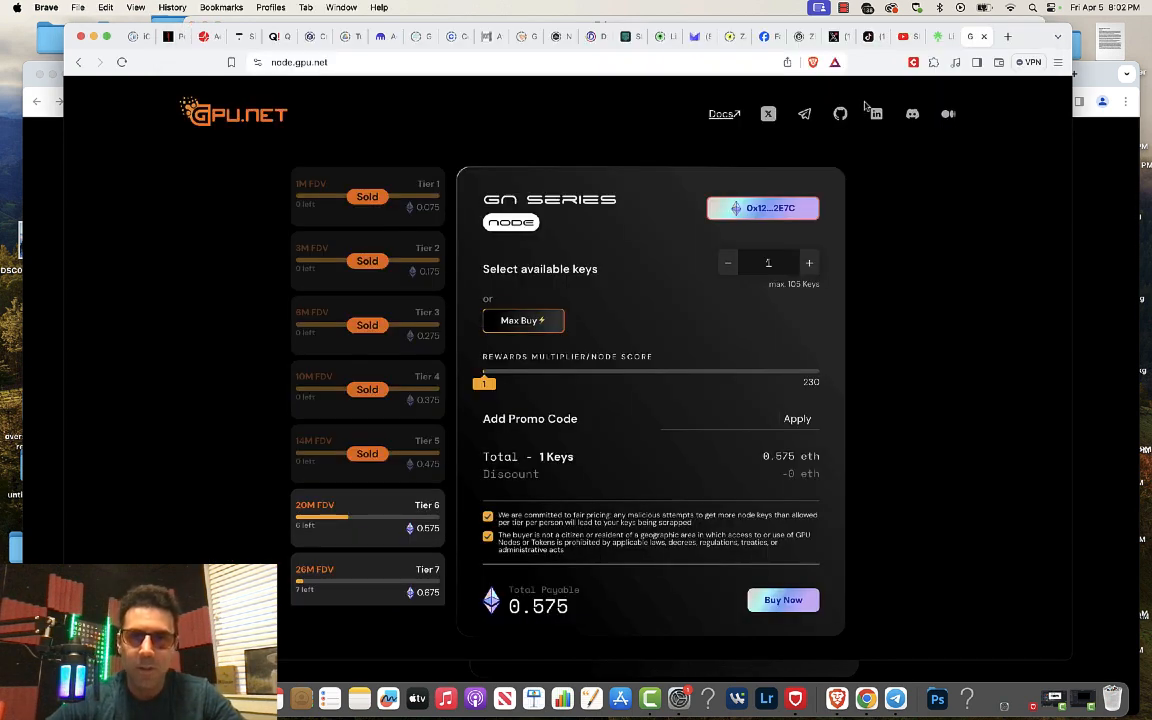
Browse GPU.net's marketplace, X profile and homepage, scrolling to the roadmap and footer
click(805, 113)
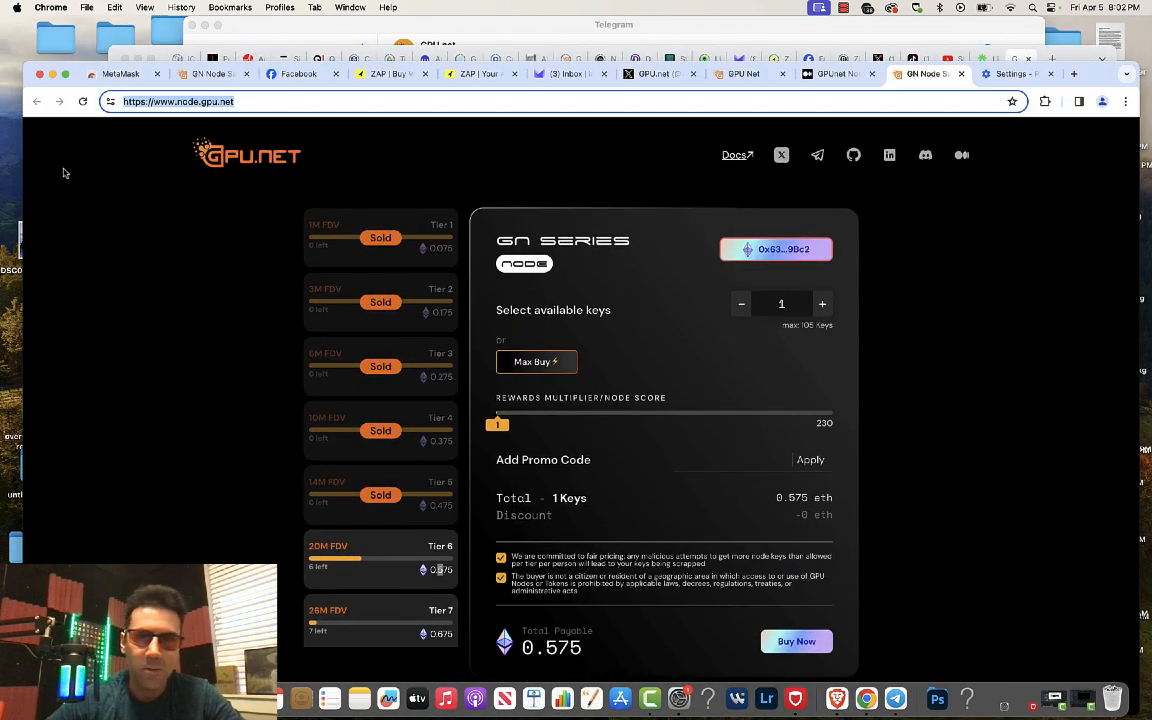
click(745, 73)
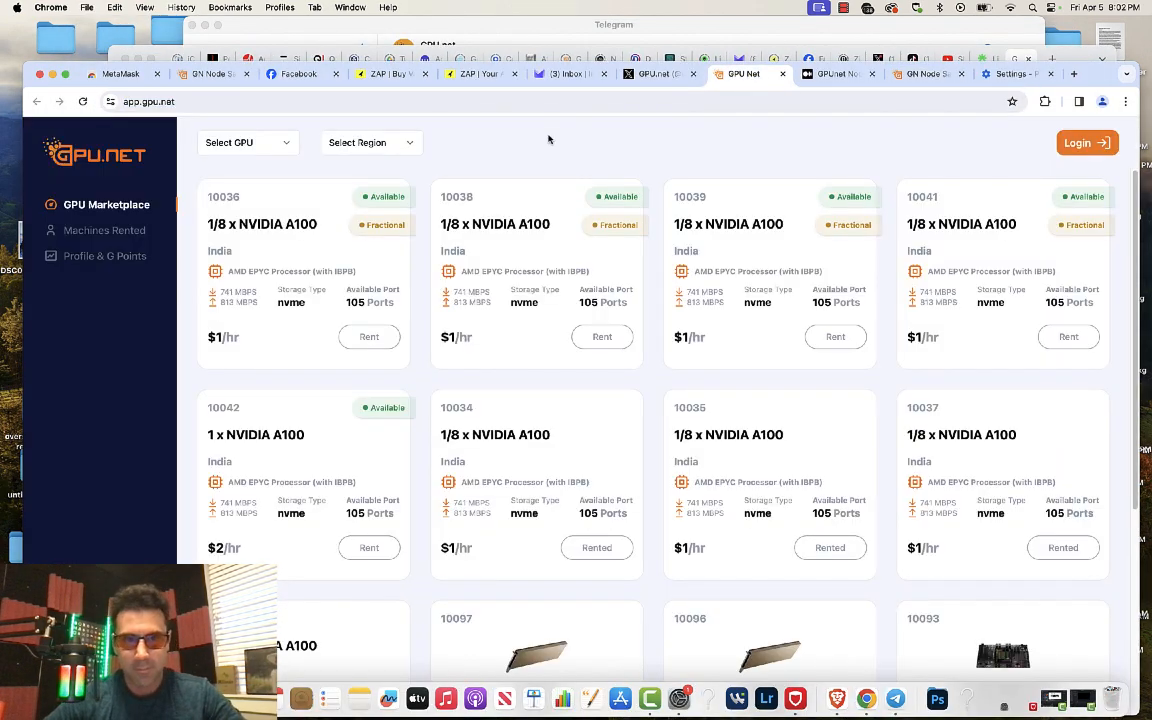
click(655, 74)
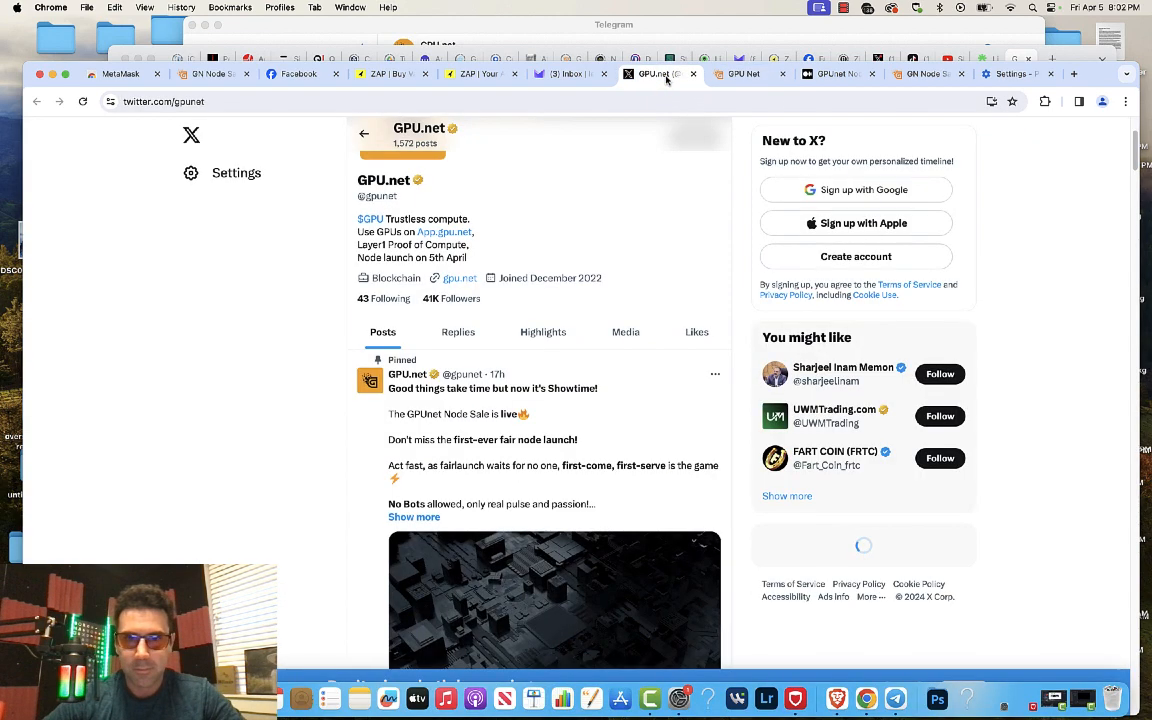
click(835, 73)
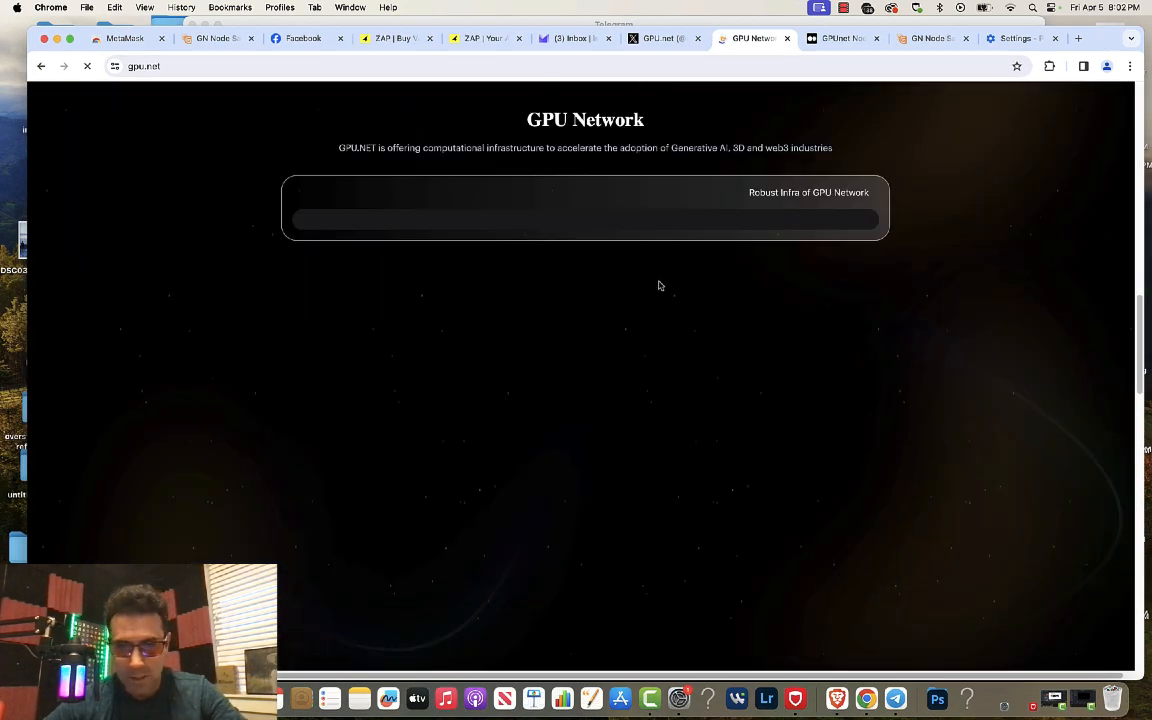
scroll(down, 3)
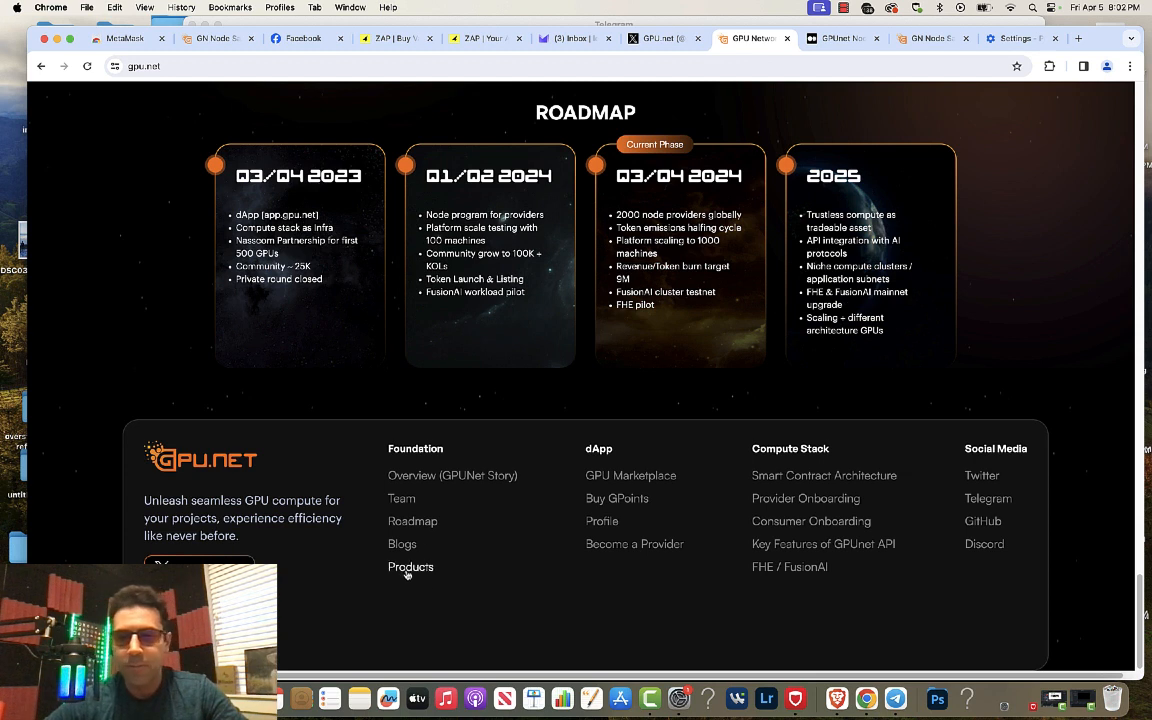
mouse_move(457, 364)
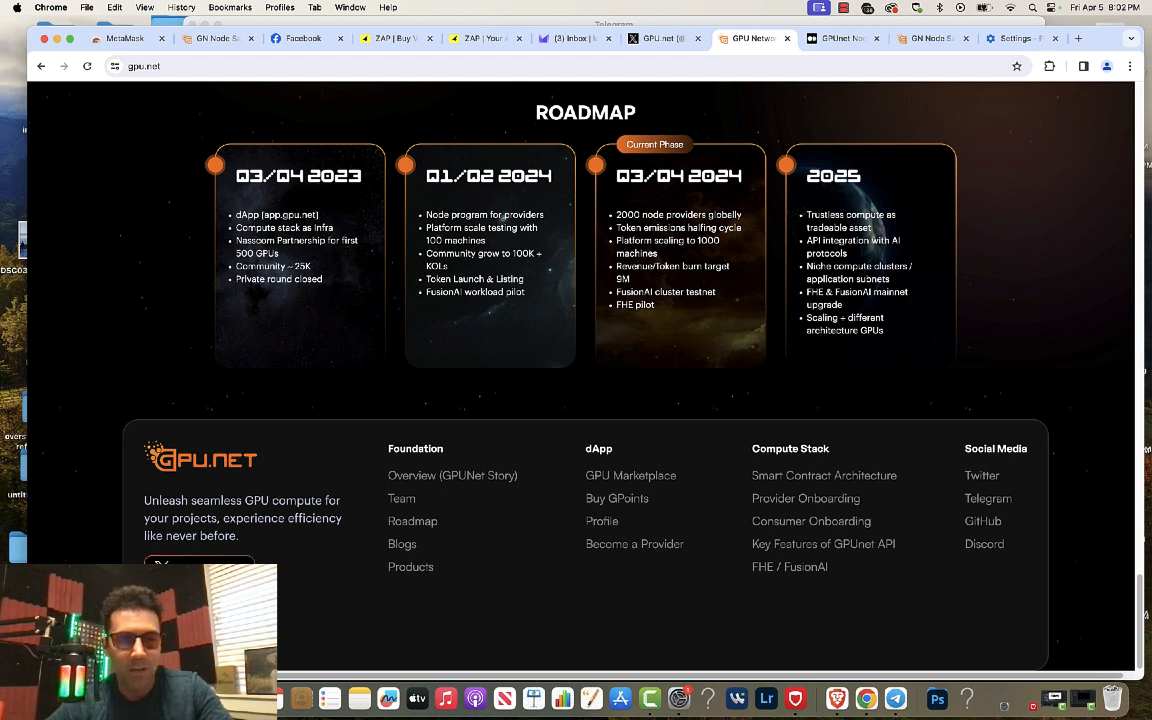
mouse_move(136, 540)
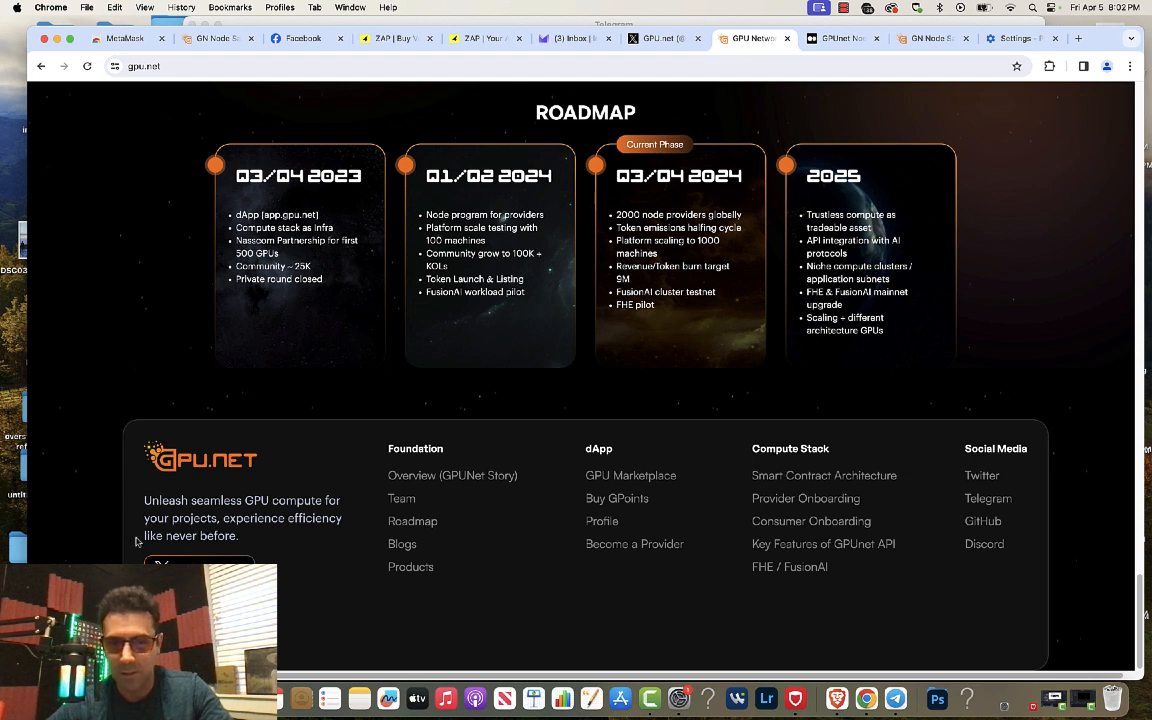
mouse_move(96, 492)
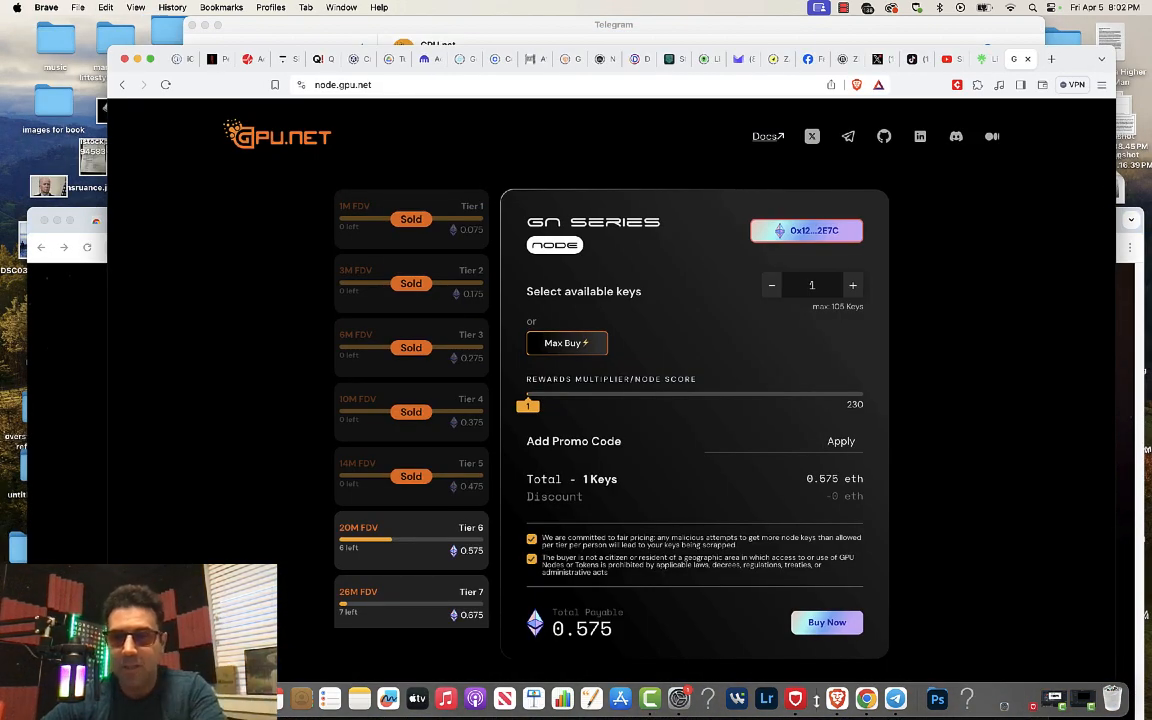
click(827, 622)
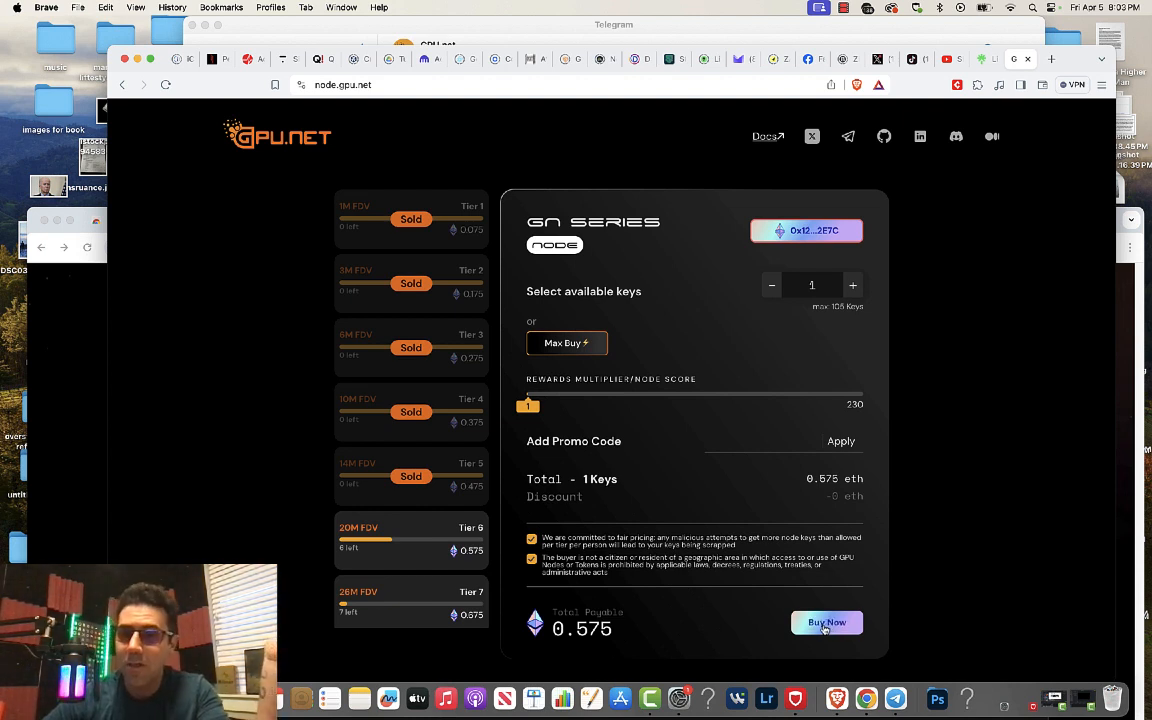
mouse_move(987, 353)
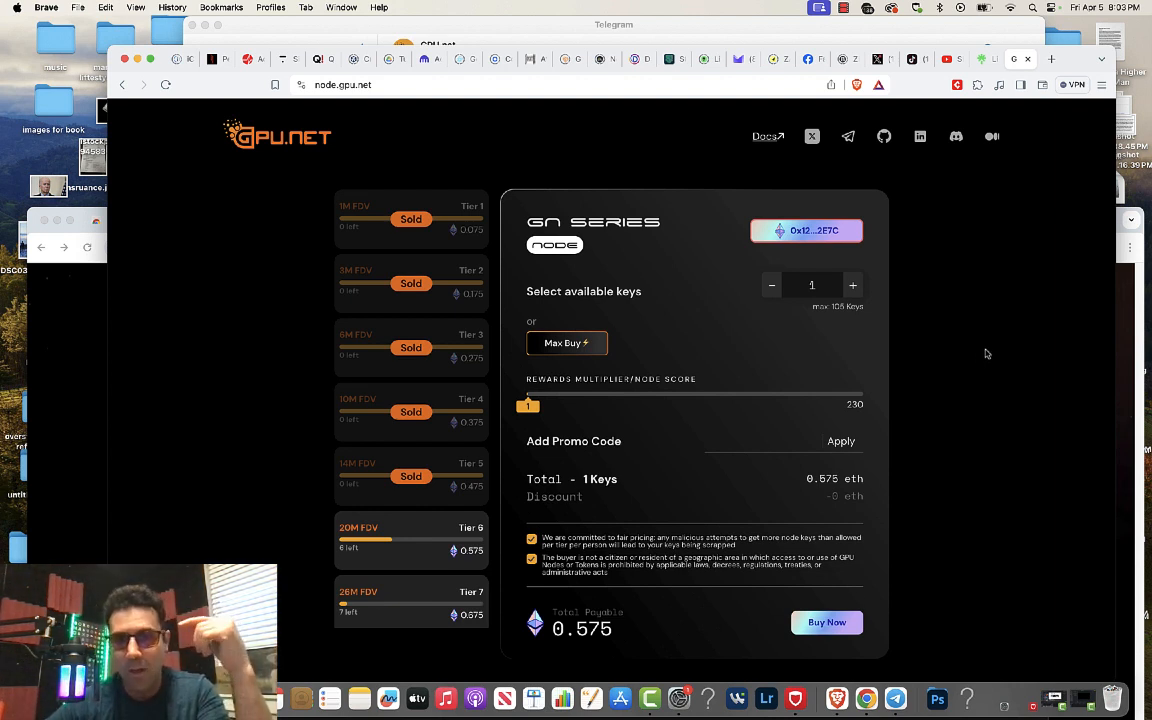
mouse_move(421, 235)
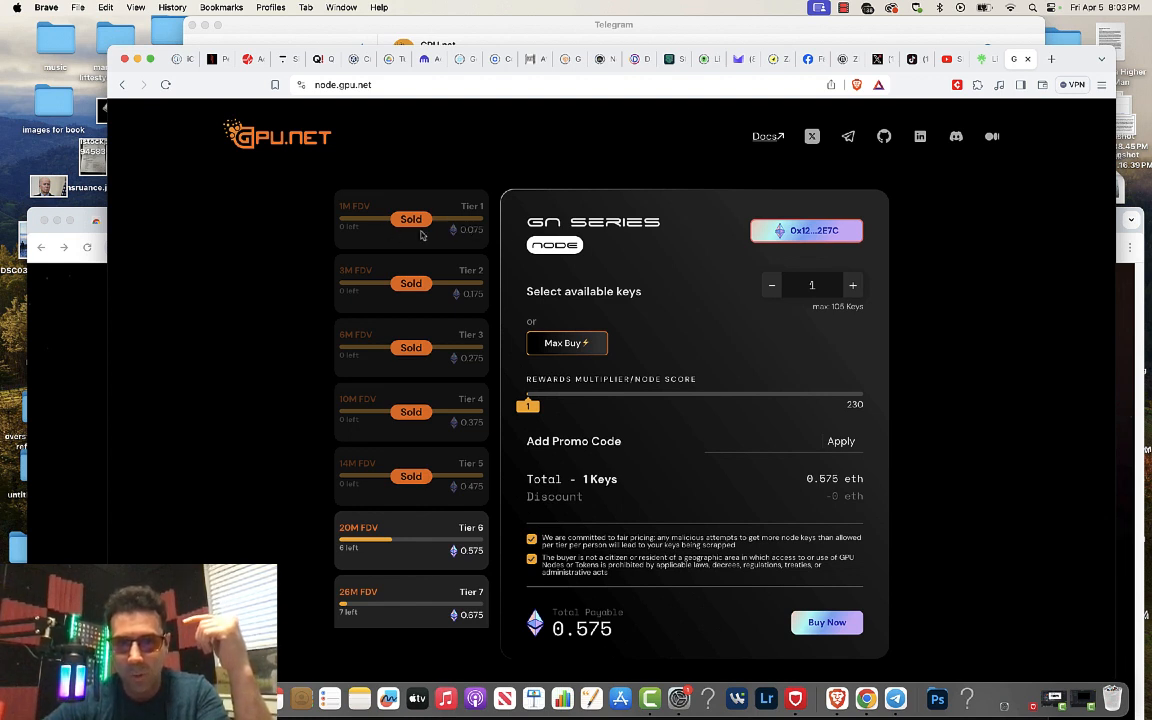
mouse_move(432, 235)
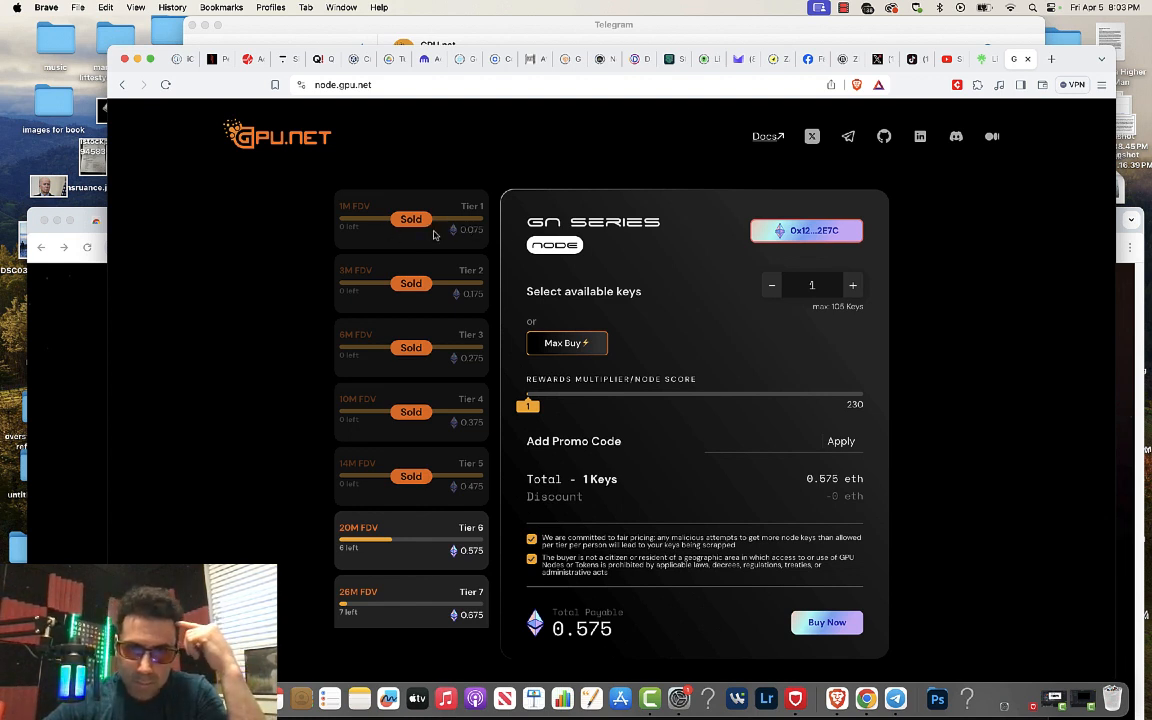
mouse_move(447, 425)
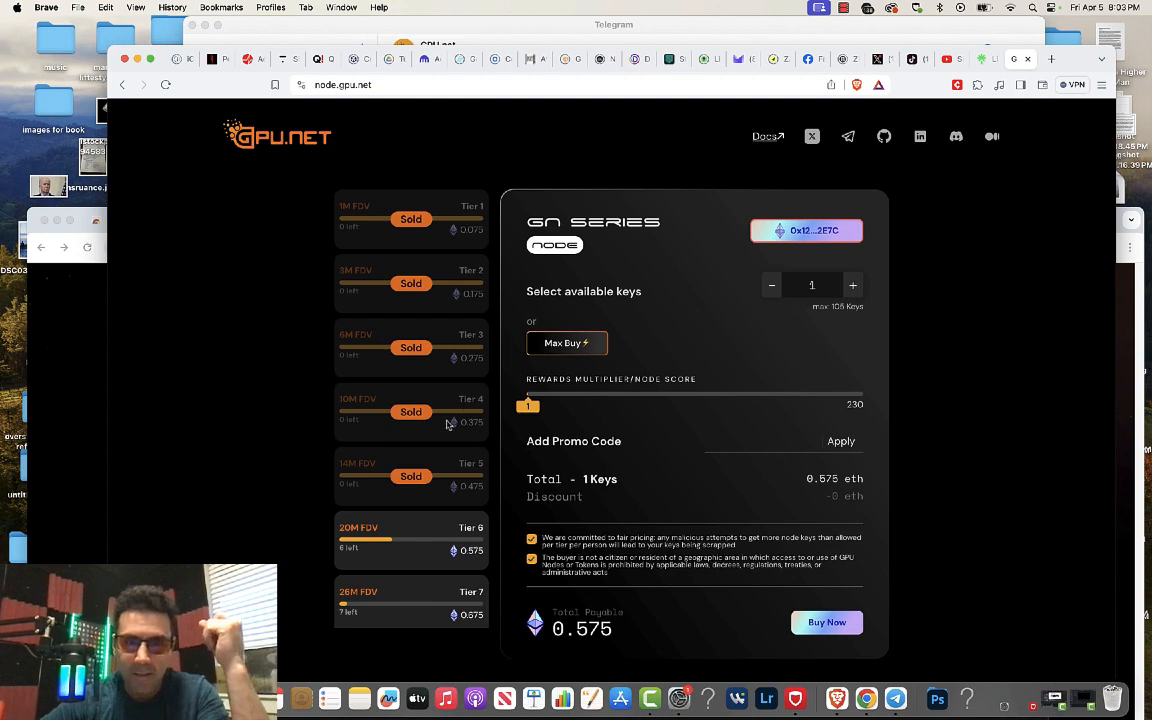
mouse_move(1095, 170)
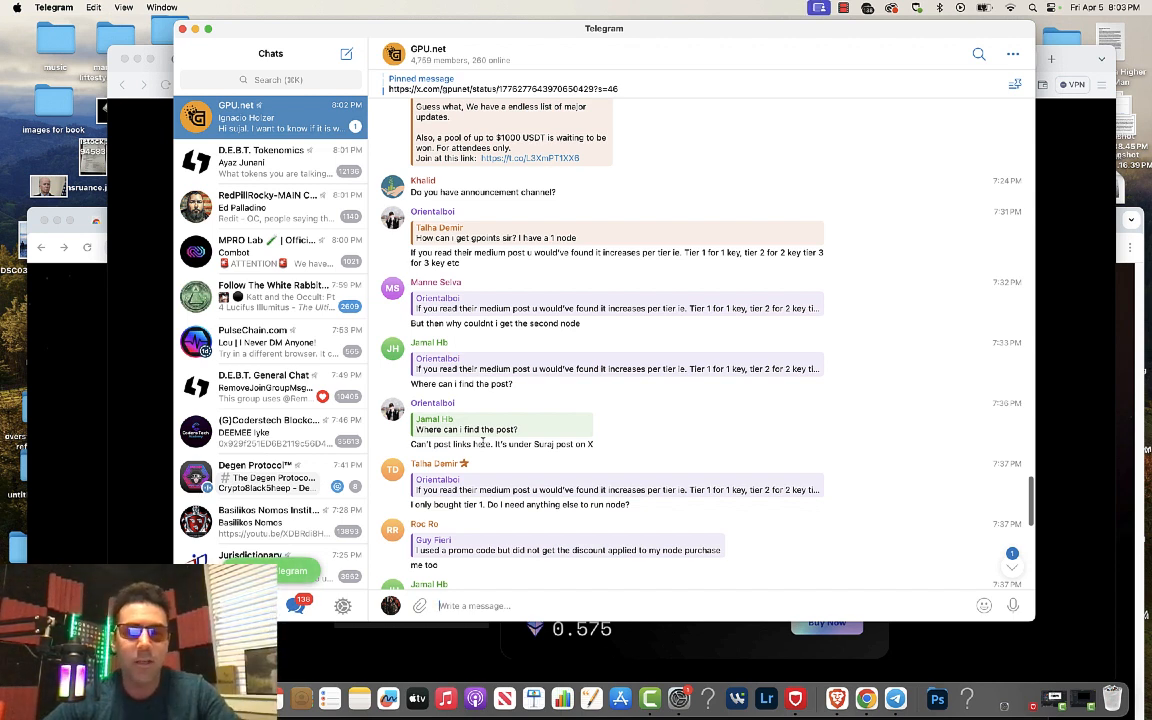
mouse_move(786, 85)
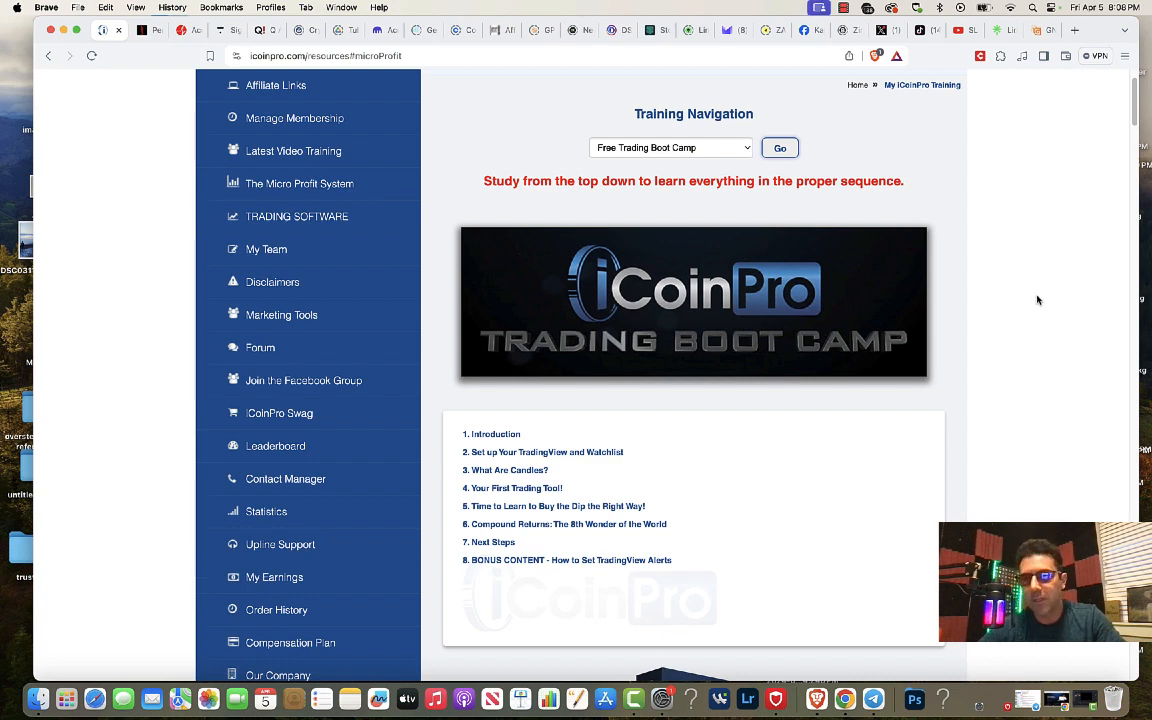
mouse_move(637, 178)
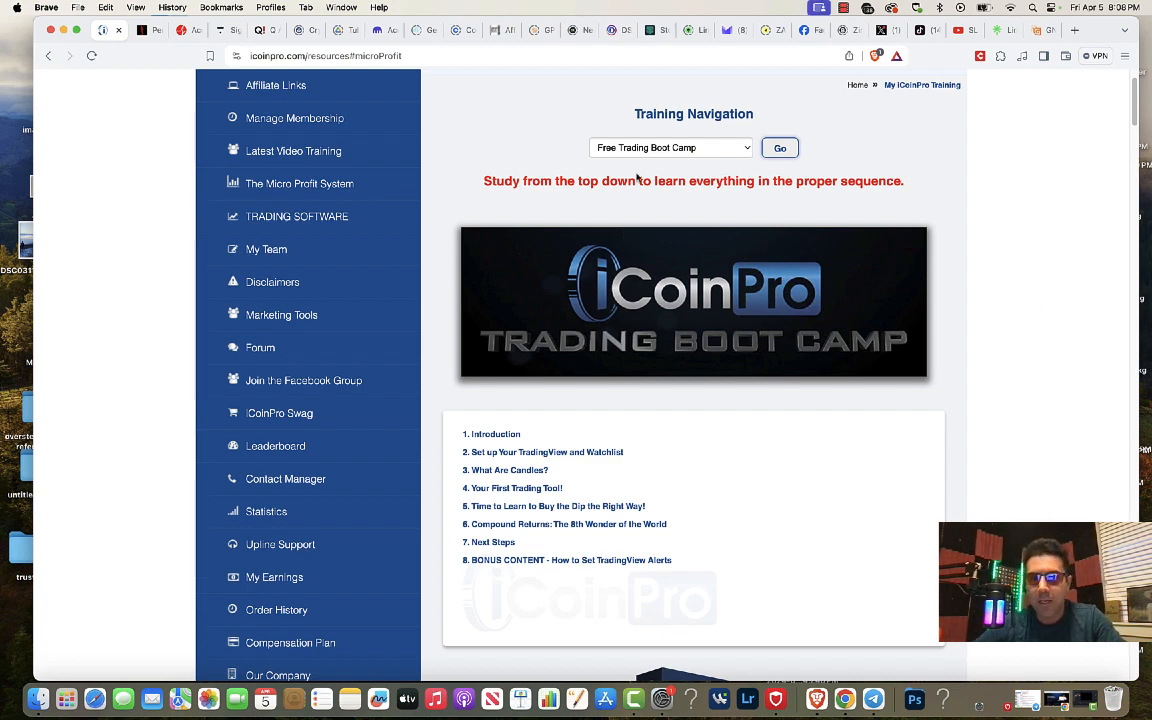
Scroll iCoinPro's Trading Boot Camp to its eight-lesson list and deselect the list
scroll(up, 3)
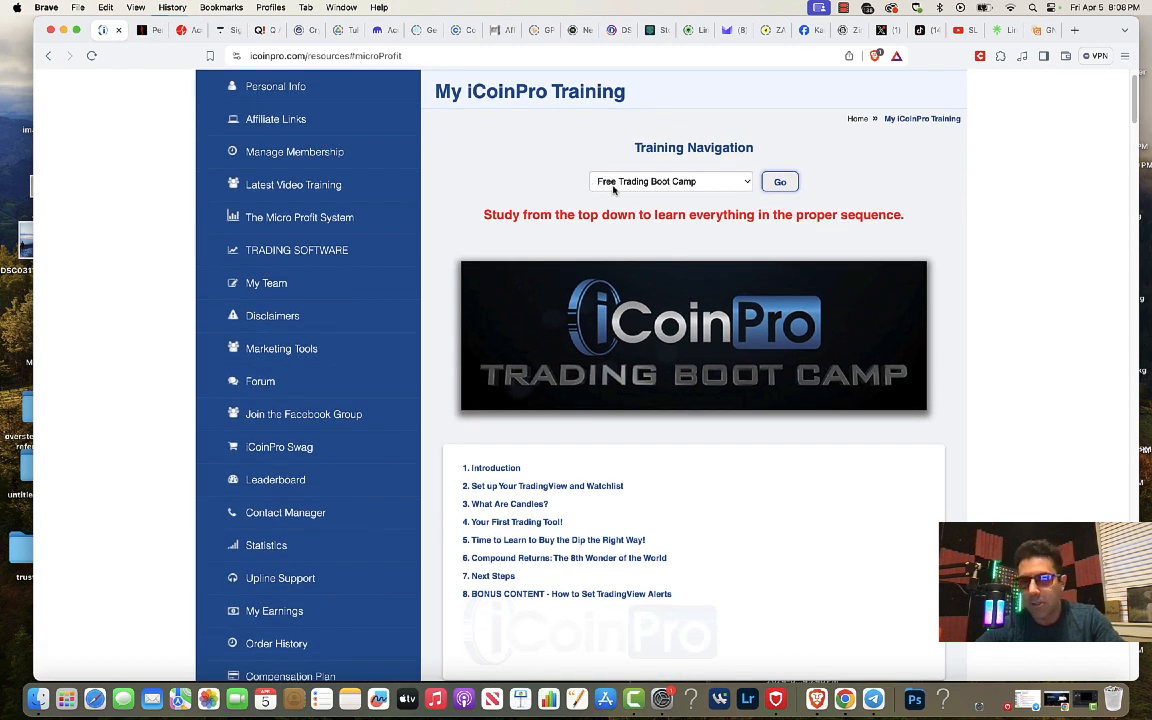
scroll(down, 3)
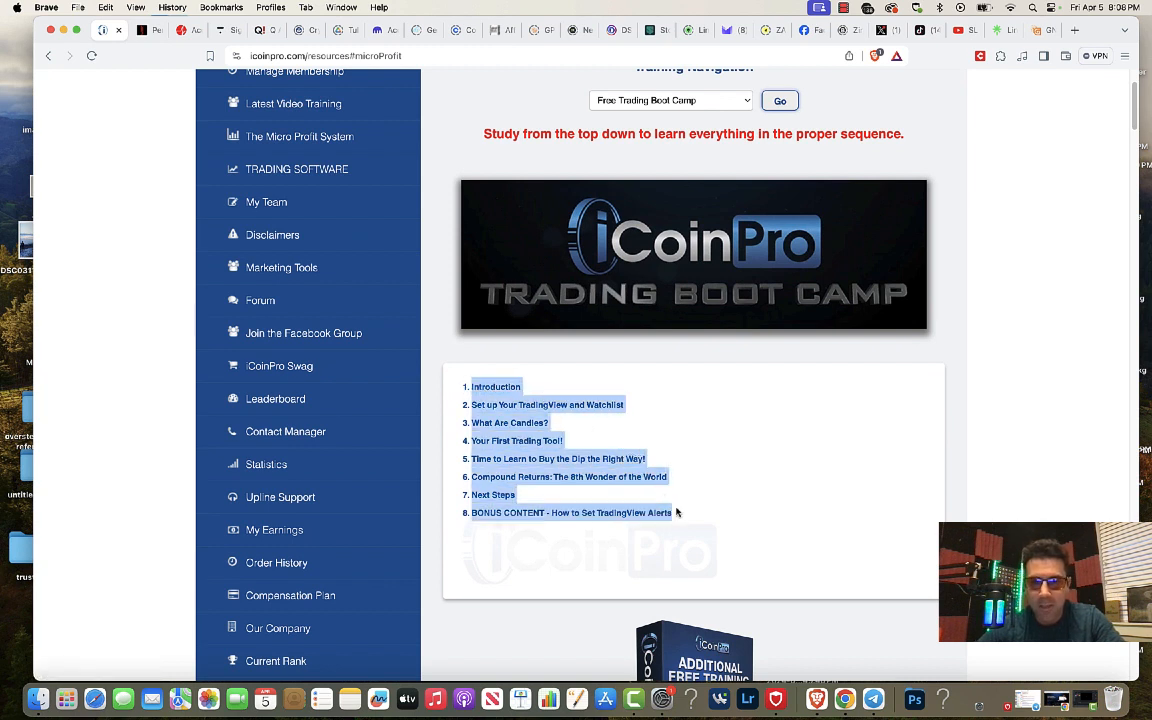
mouse_move(988, 381)
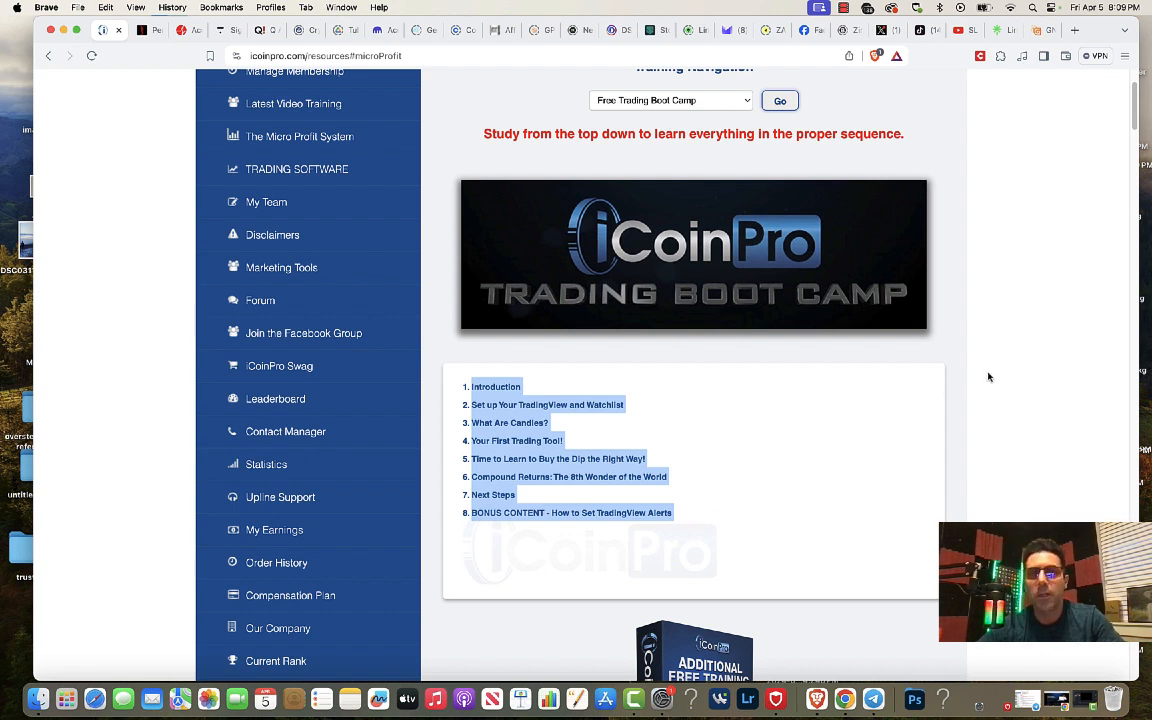
click(990, 377)
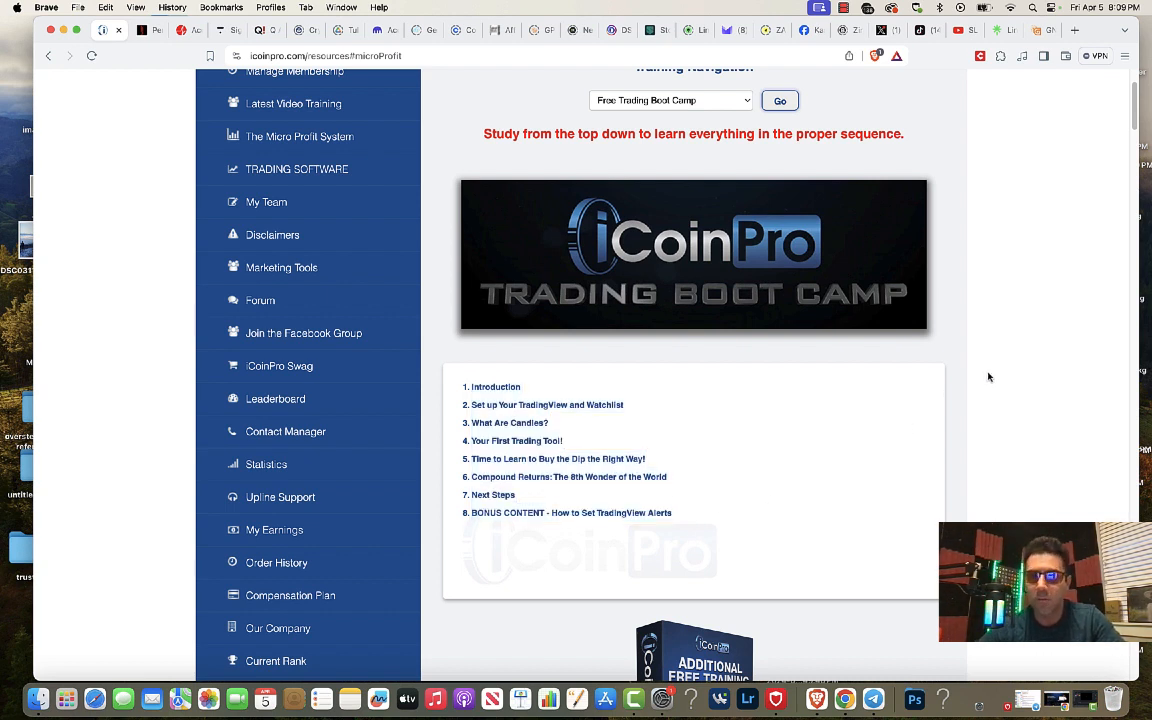